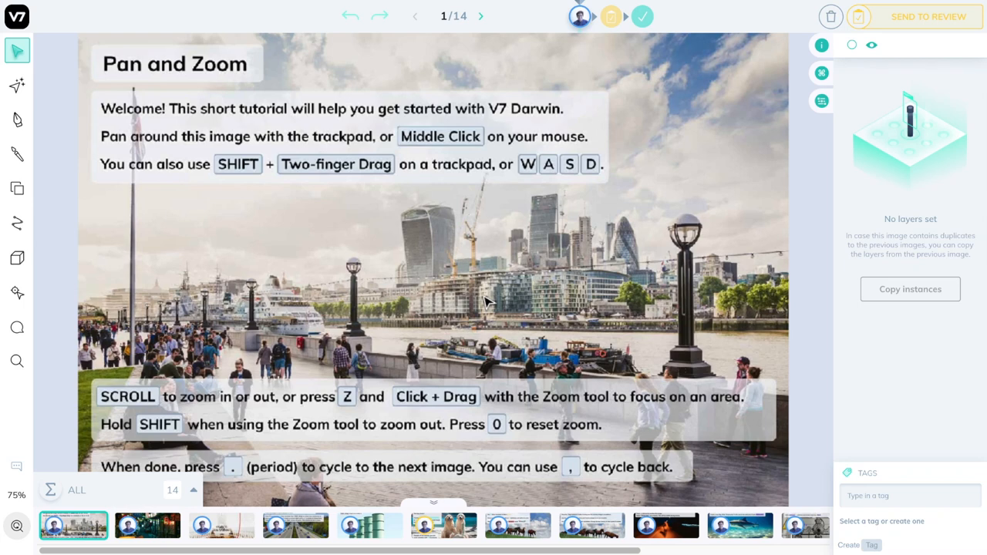
mouse_move(443, 214)
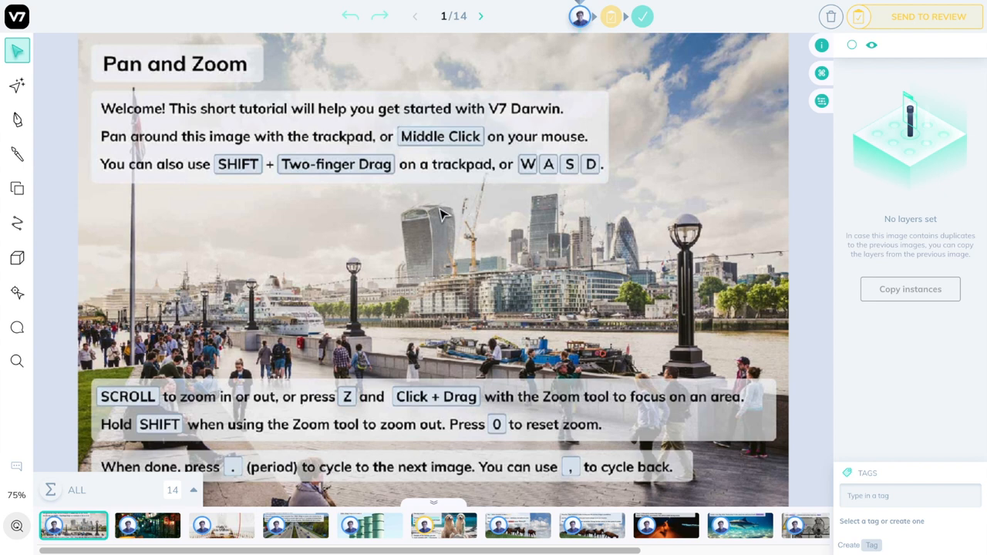
mouse_move(449, 270)
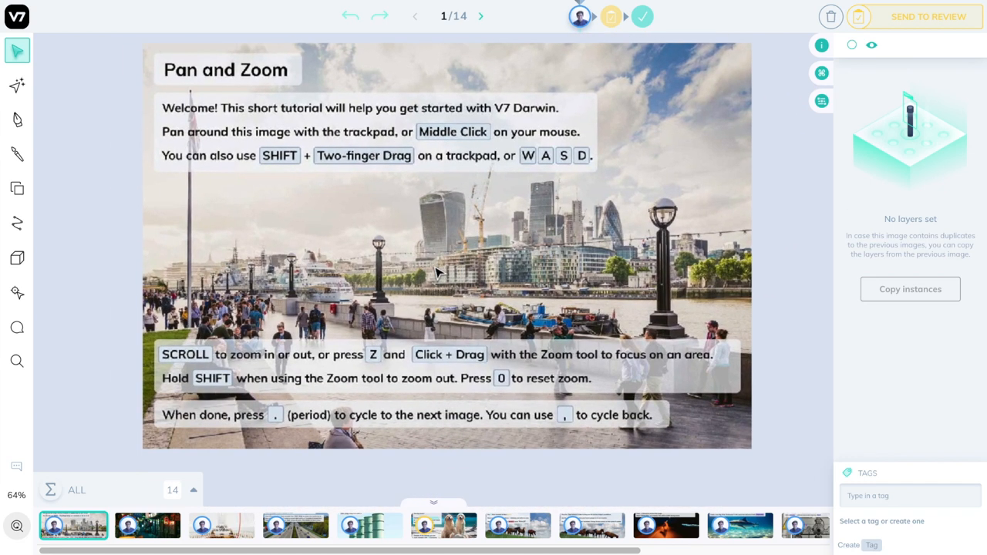
- Zoom into the riverside crowd on the Pan and Zoom image, then reset to the full view
left_click(17, 361)
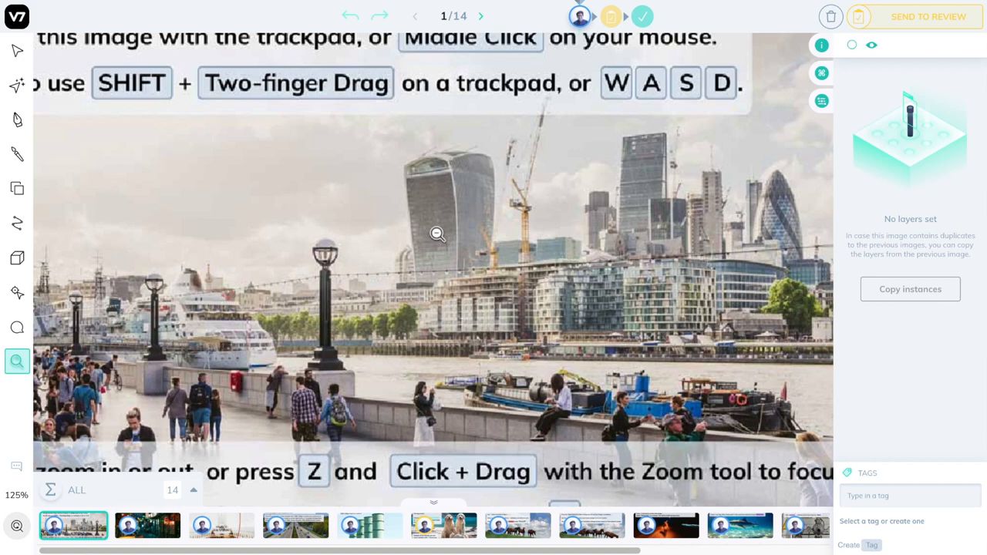
scroll("down", 3)
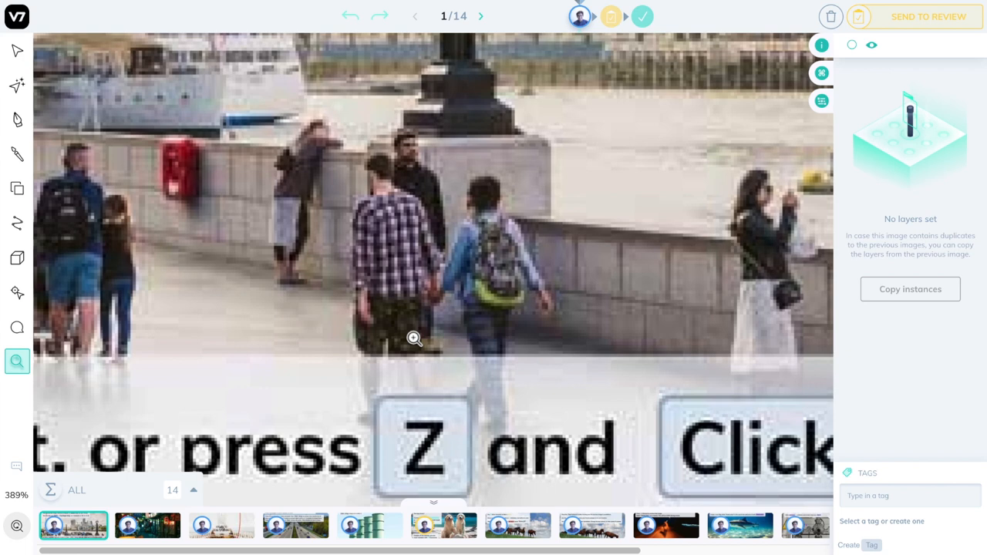
scroll("down", 3)
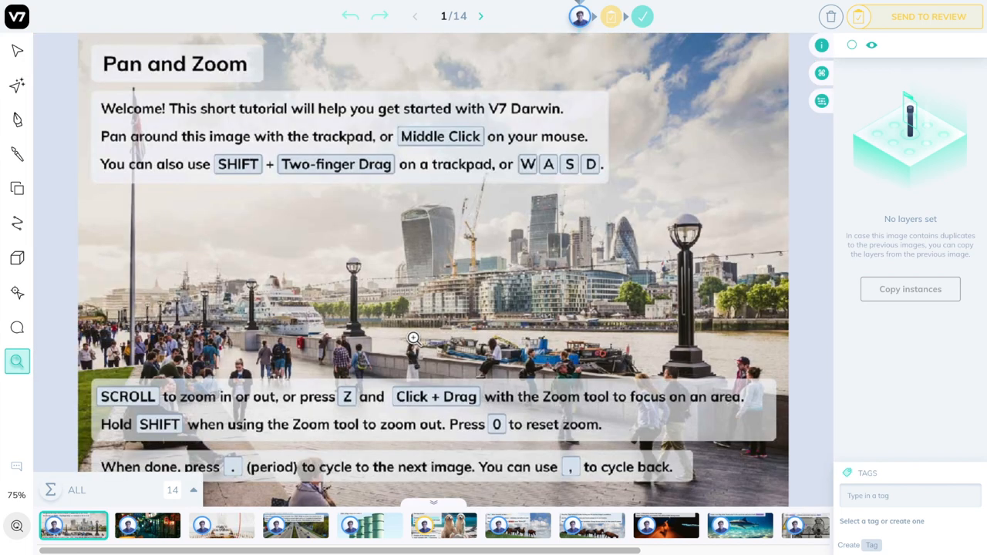
mouse_move(461, 261)
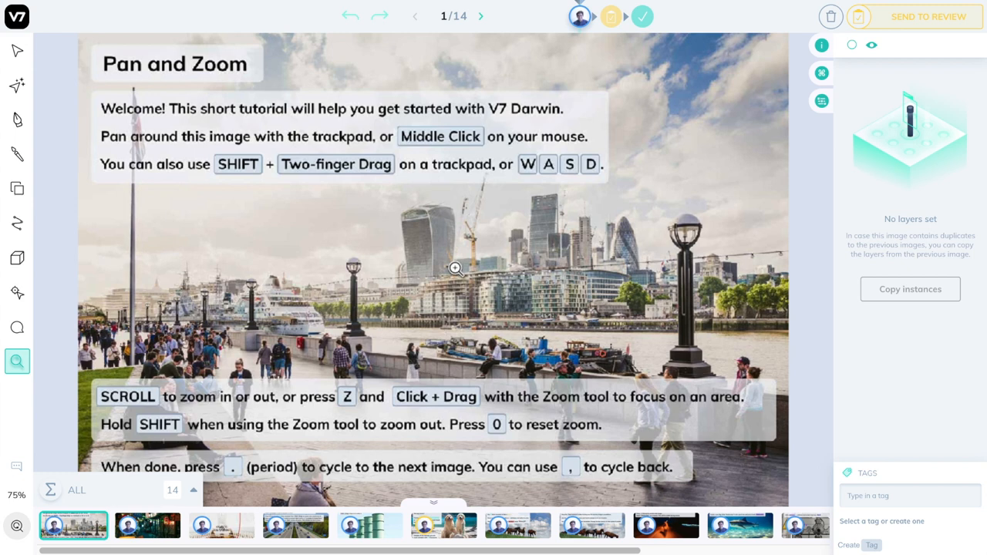
- Advance to the Bounding Boxes image and draw a box around the glowing red lantern
left_click(480, 16)
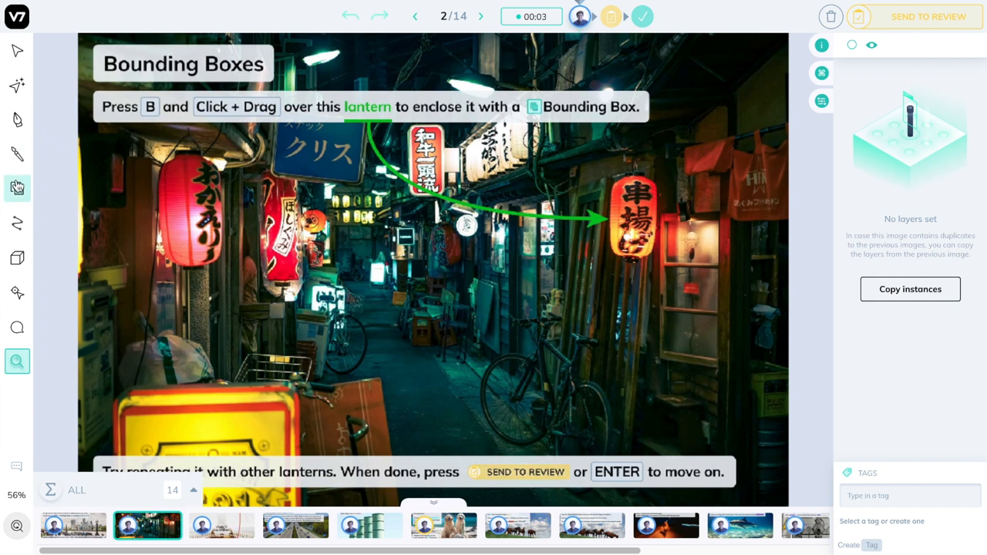
mouse_move(17, 189)
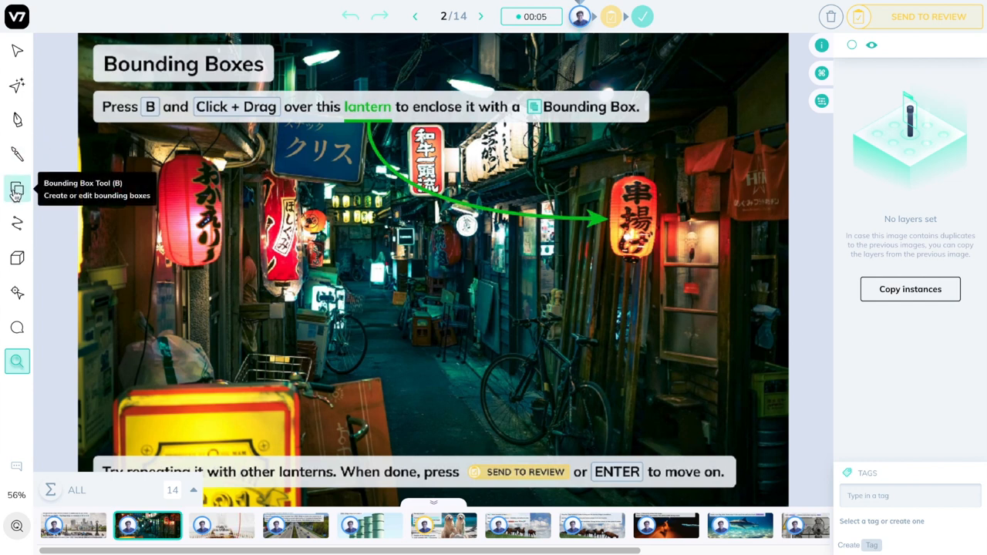
left_click(16, 189)
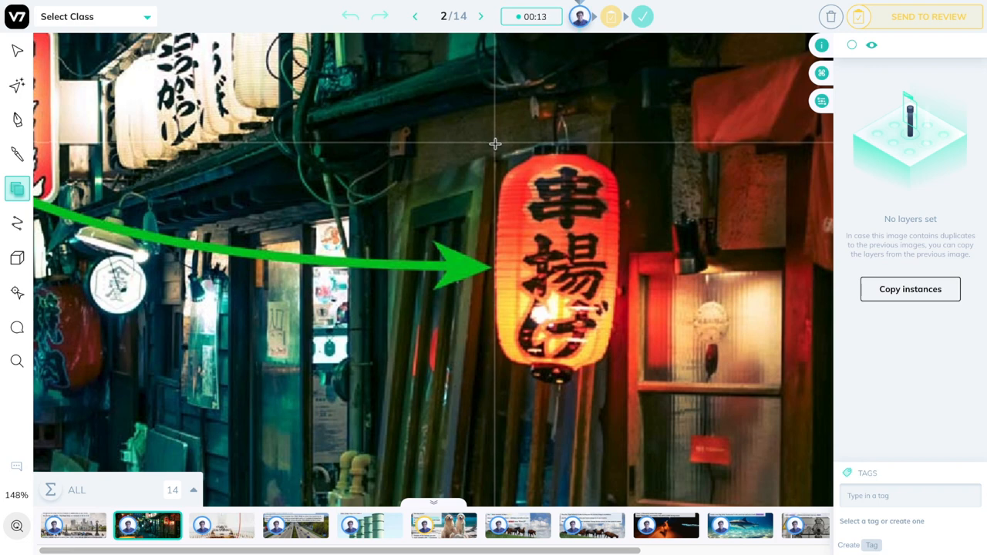
left_click_drag(494, 143, 627, 388)
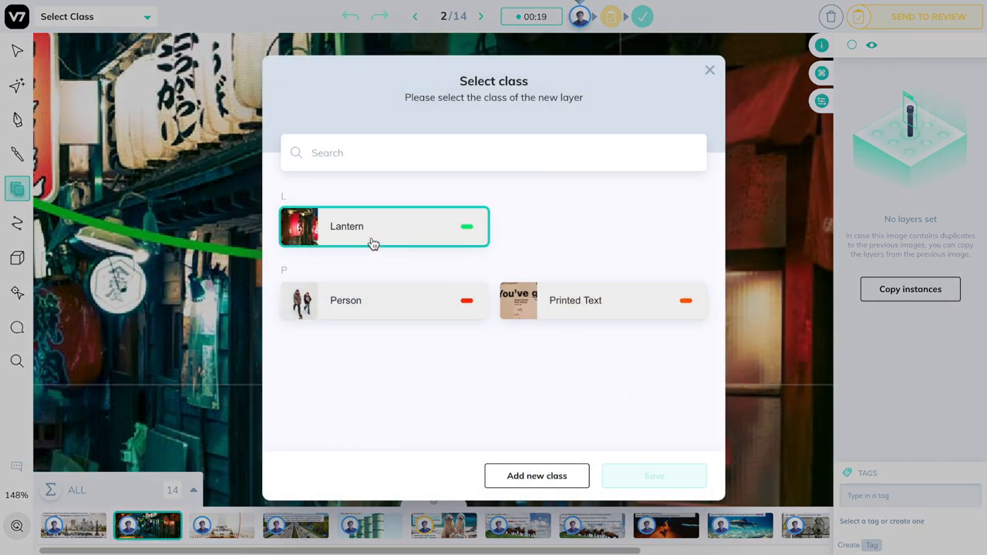
- Assign the Lantern class to the red lantern's box and zoom in on the other lanterns
left_click(383, 225)
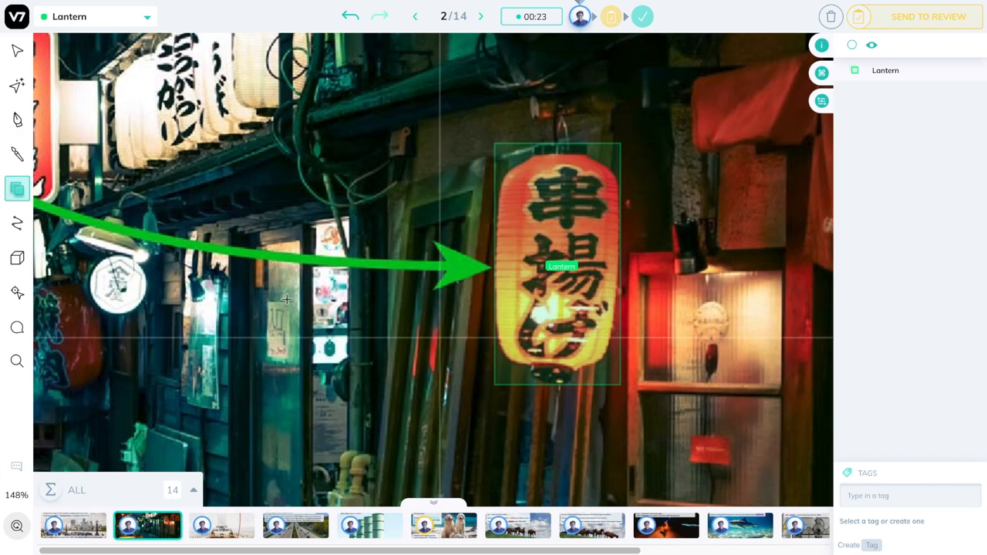
scroll("down", 3)
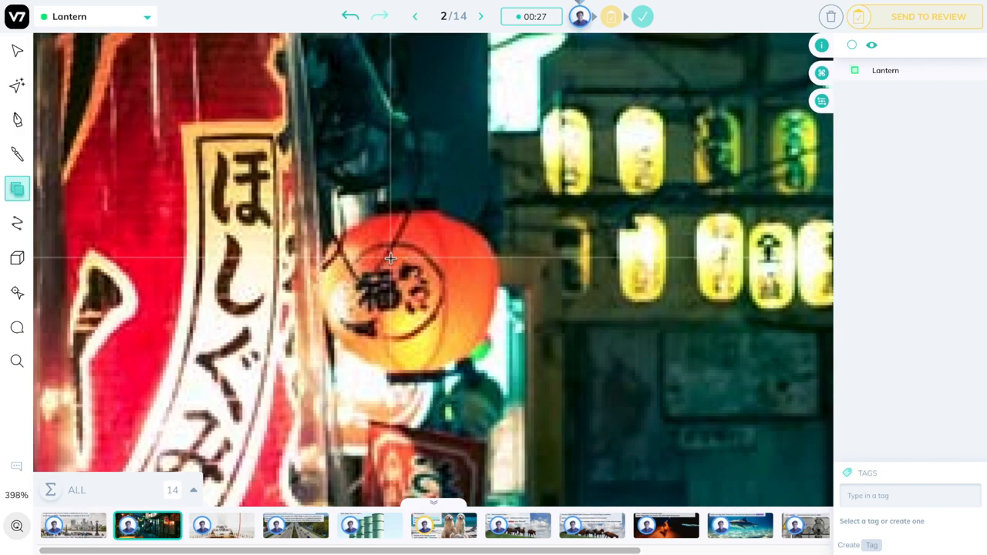
mouse_move(362, 268)
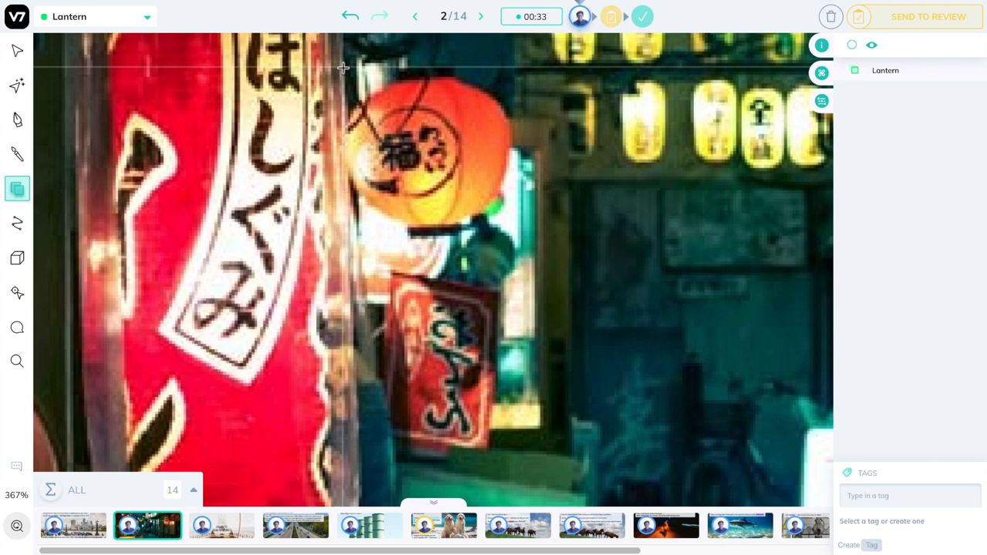
mouse_move(511, 237)
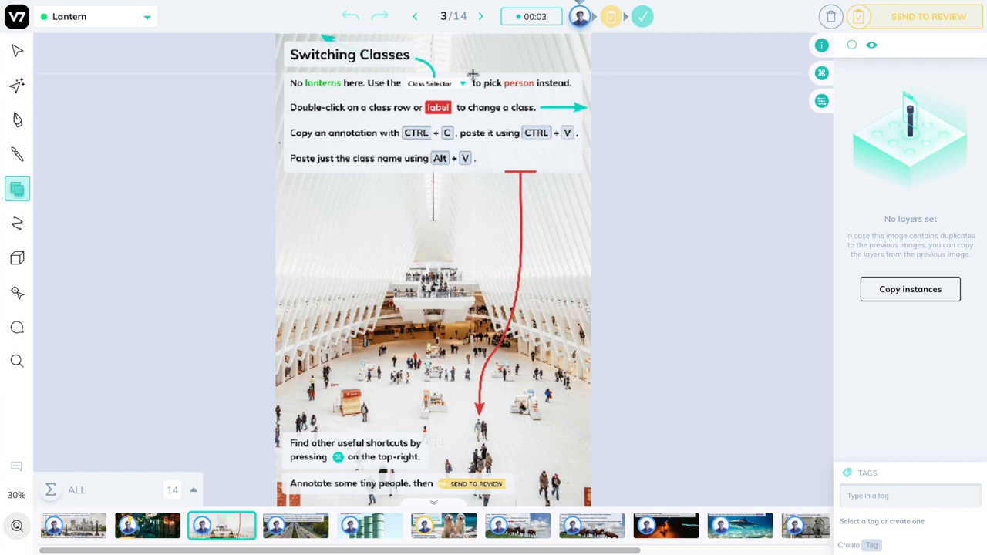
mouse_move(526, 268)
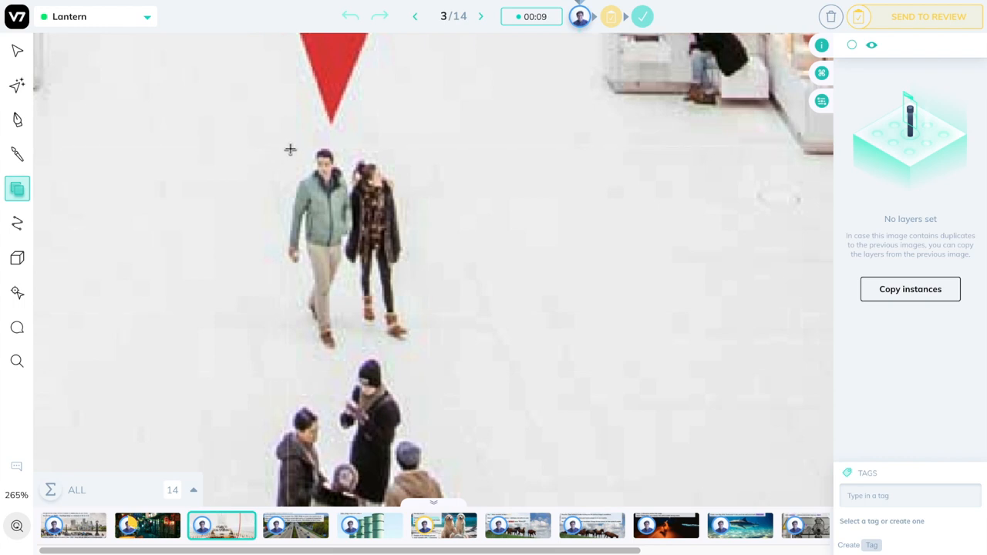
- Box the man in the green jacket and a second person as Person, with Person as the default class
left_click_drag(289, 149, 355, 349)
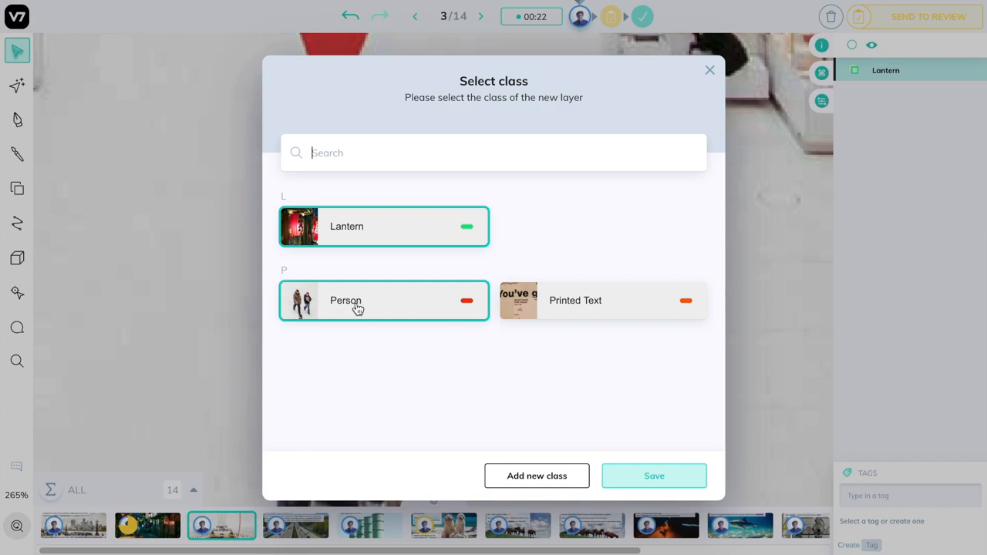
left_click(383, 300)
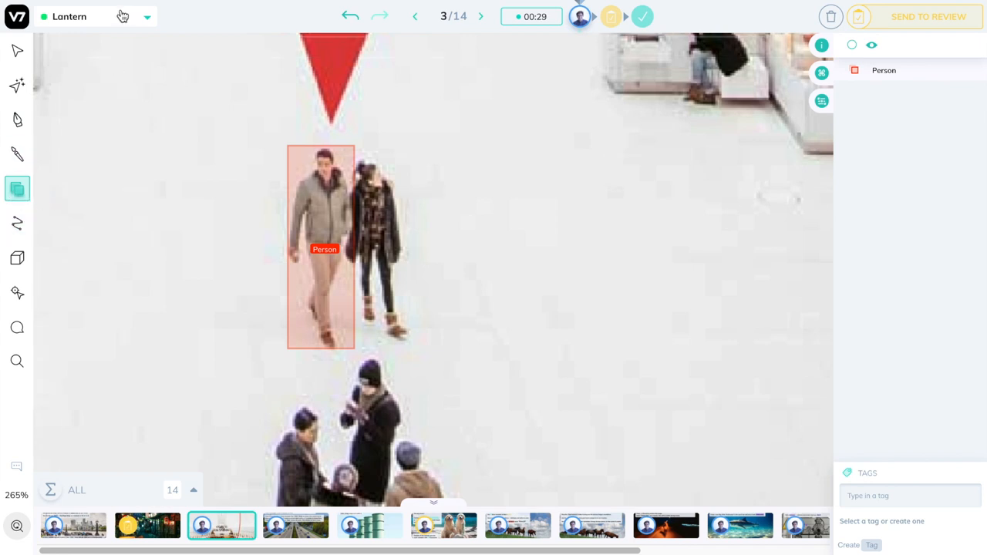
left_click(95, 16)
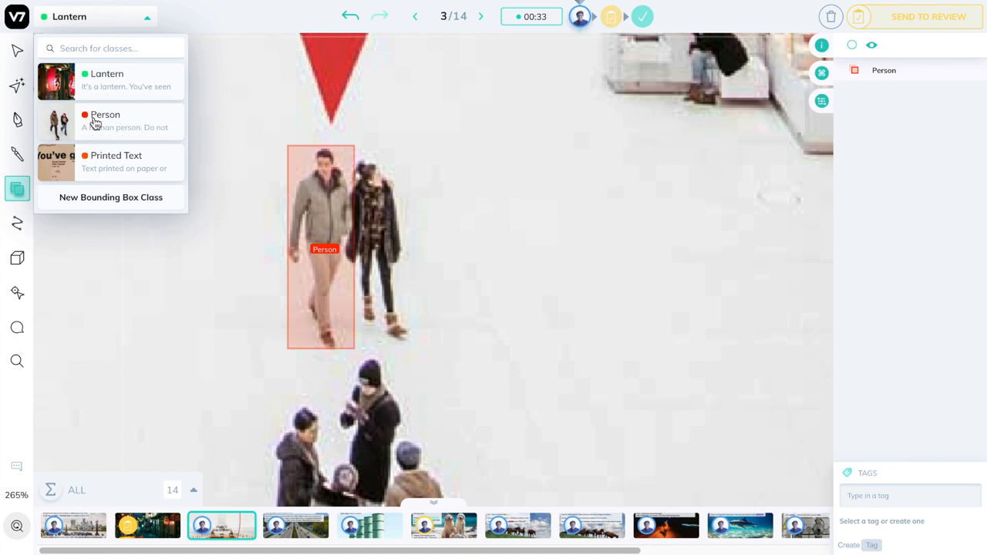
left_click(105, 114)
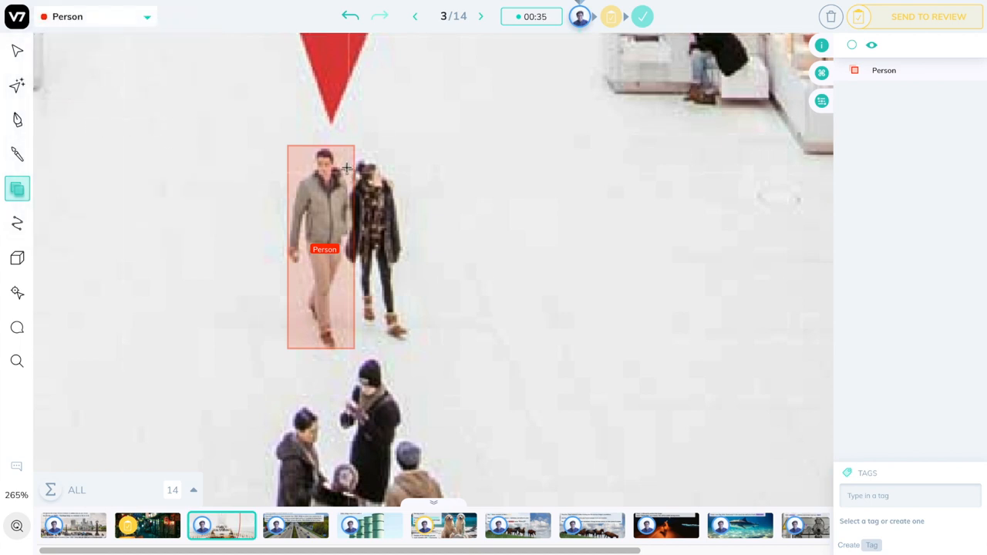
left_click_drag(347, 164, 412, 339)
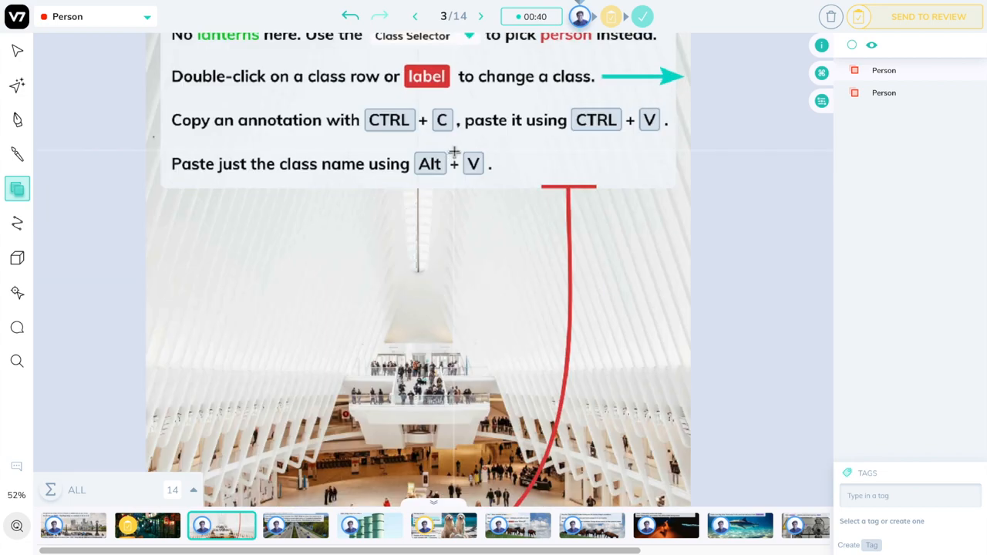
- Zoom into the hall to find tiny people to box as Person
scroll("down", 3)
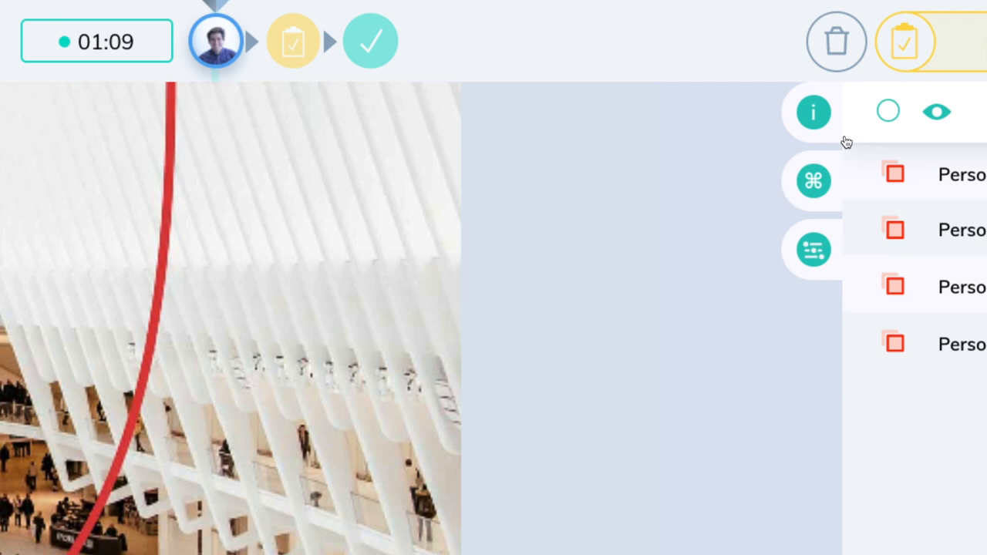
- Scroll through the keyboard shortcuts reference, then close it
left_click(813, 180)
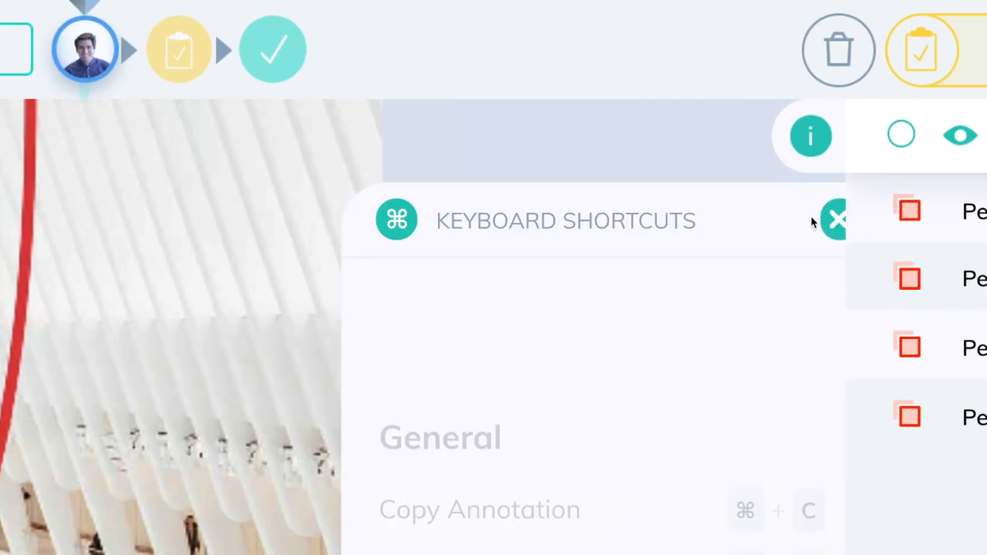
scroll("down", 3)
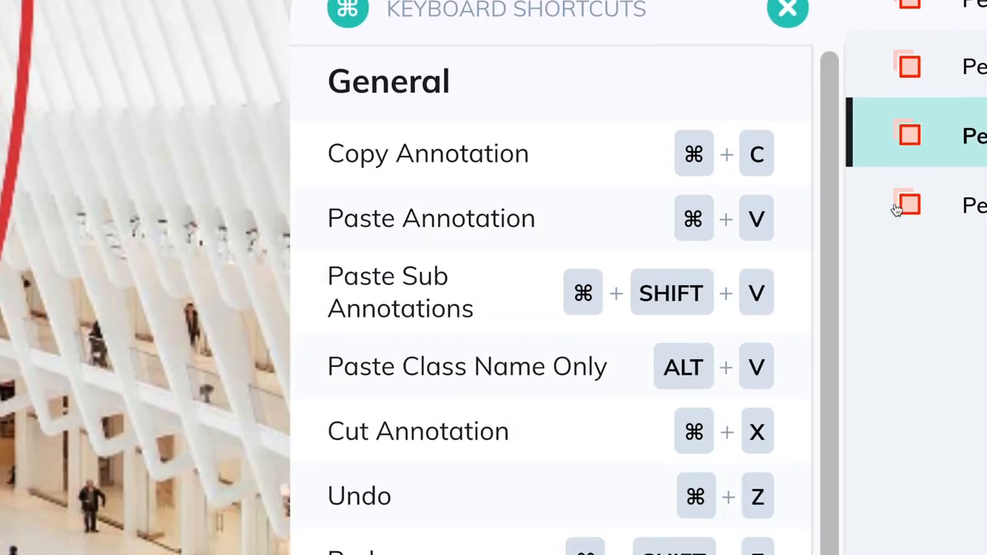
scroll("down", 3)
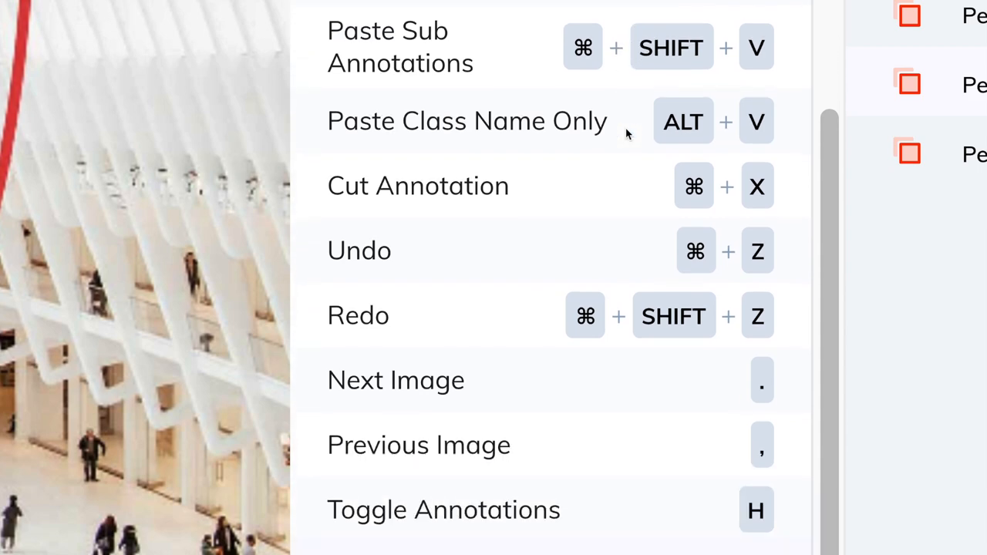
scroll("down", 3)
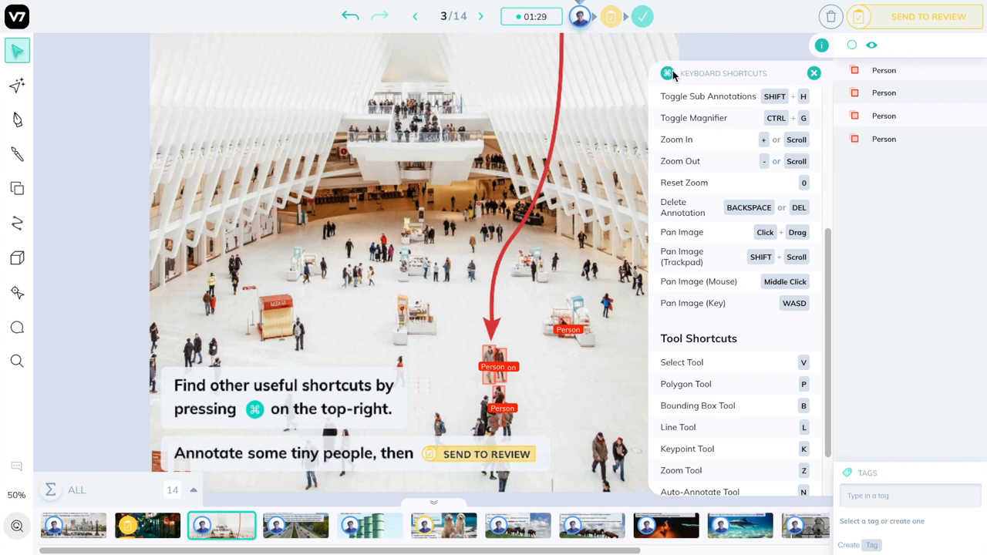
left_click(813, 73)
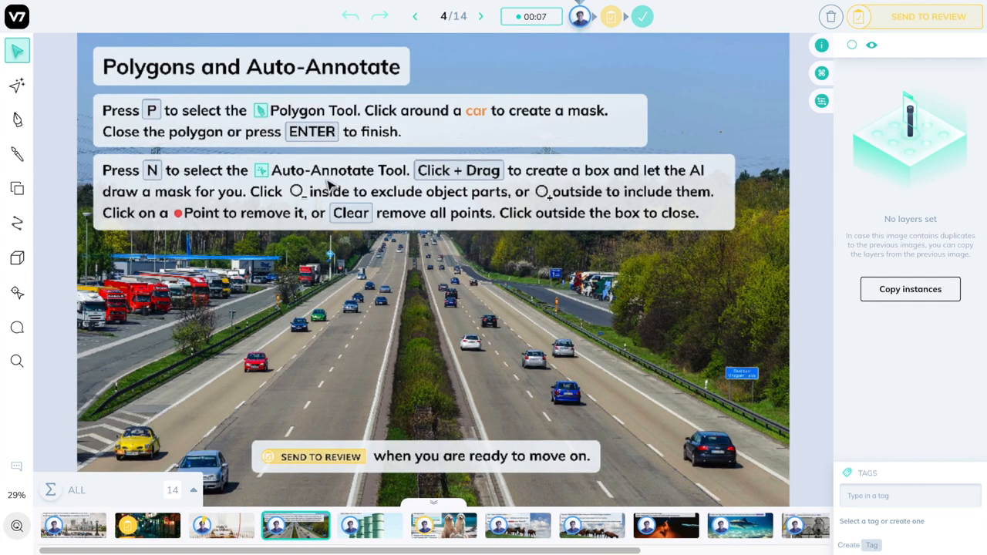
mouse_move(56, 116)
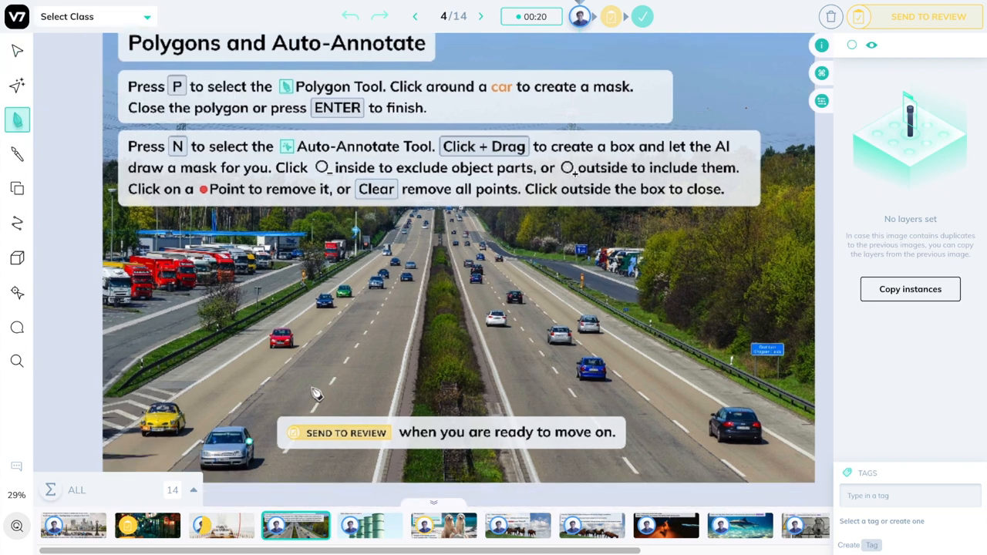
- Zoom in and trace the silver hatchback's outline as a polygon
scroll("down", 3)
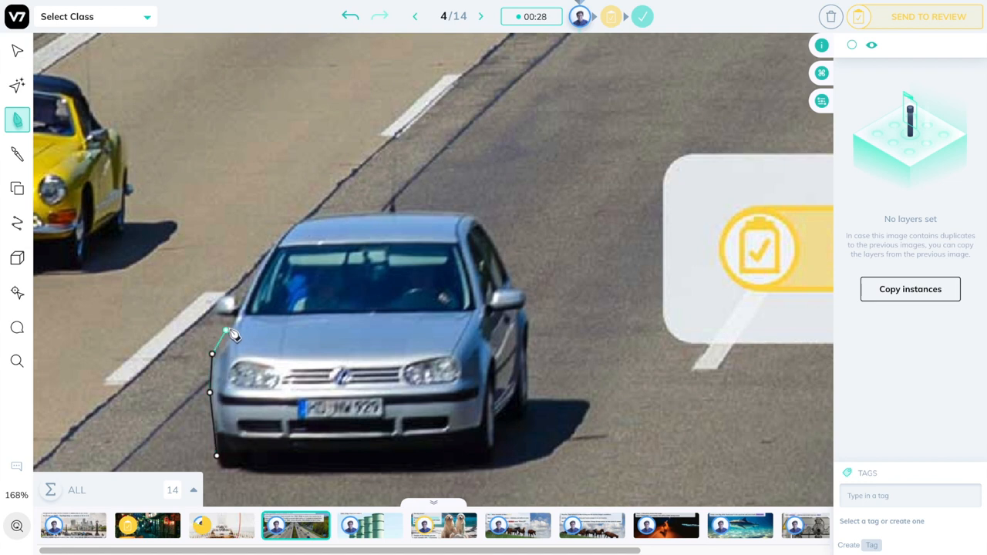
left_click_drag(225, 332, 220, 299)
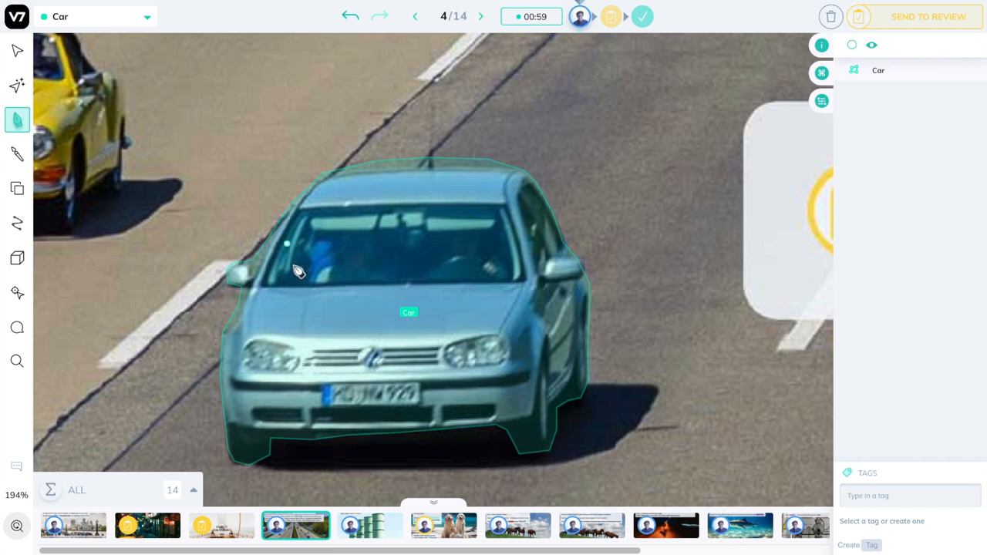
- Select the Auto-Annotate tool and set Car as the class for new annotations
scroll("down", 3)
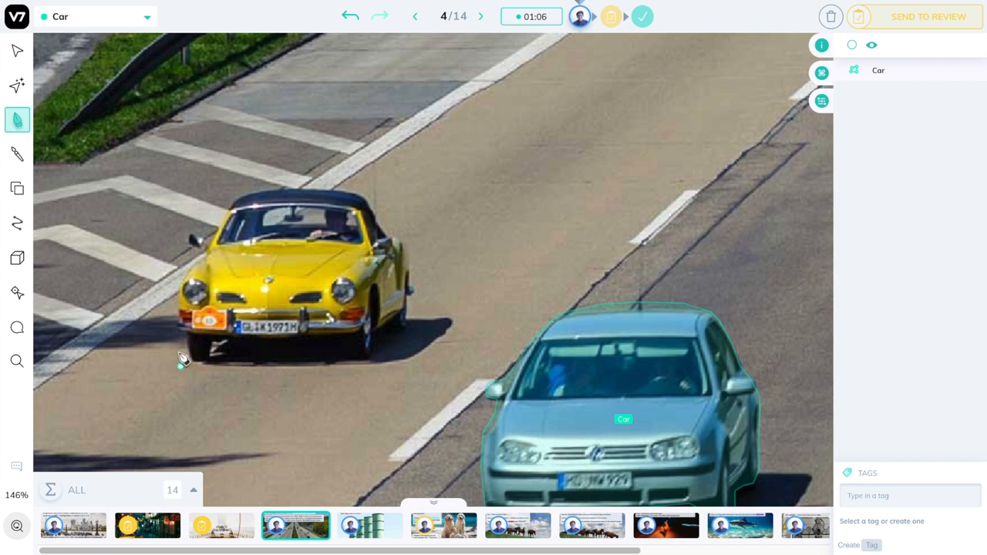
mouse_move(17, 86)
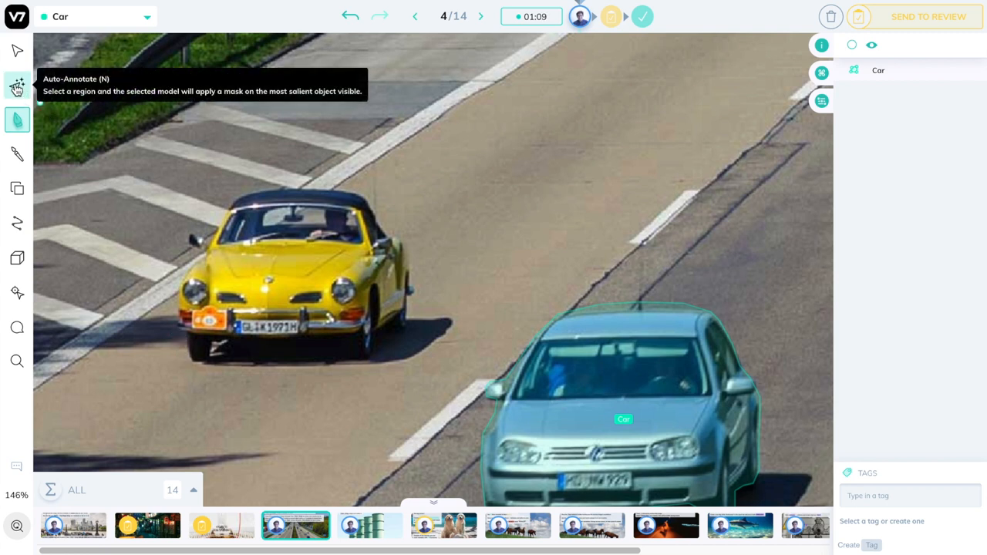
left_click(17, 86)
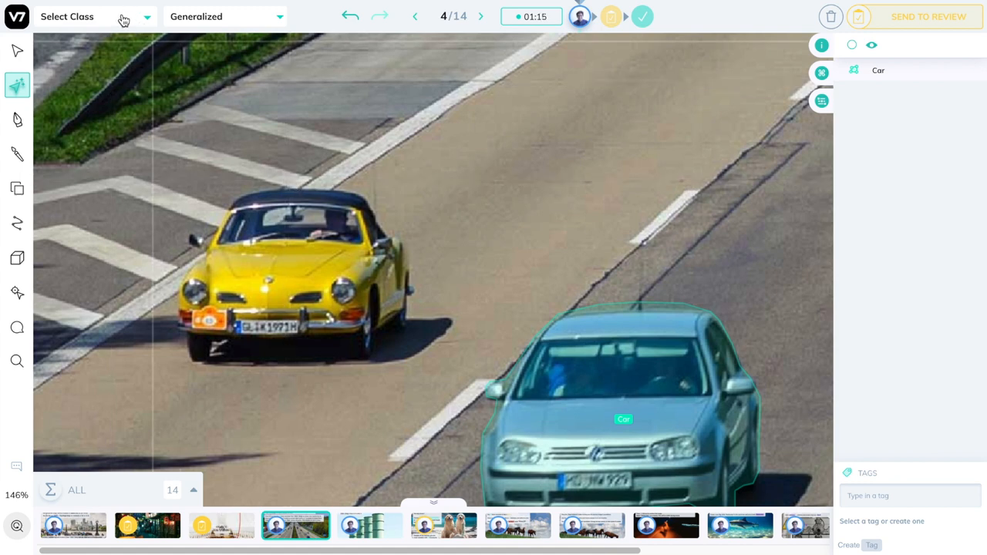
left_click(93, 16)
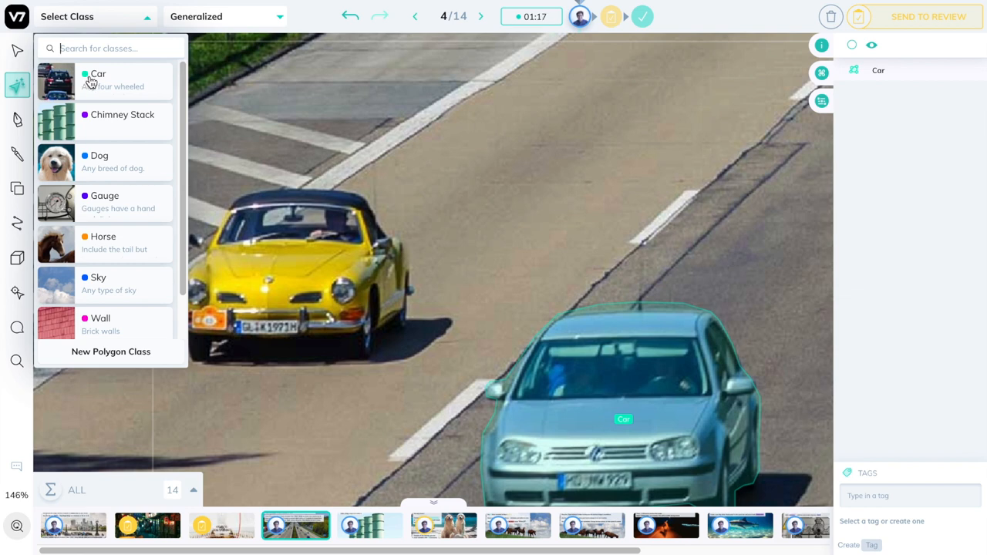
left_click(98, 79)
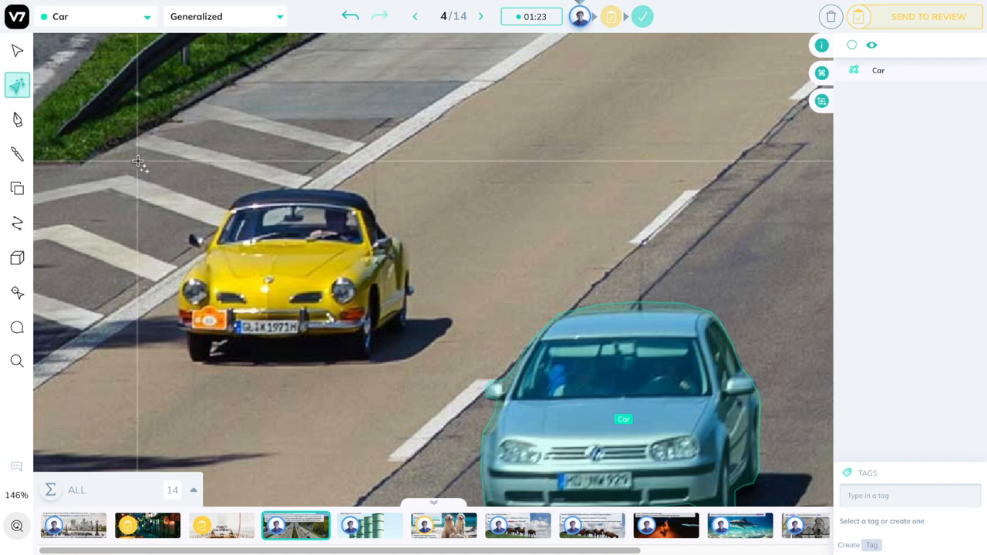
- Have Auto-Annotate generate Car masks for the yellow, red and white cars
left_click_drag(139, 161, 446, 377)
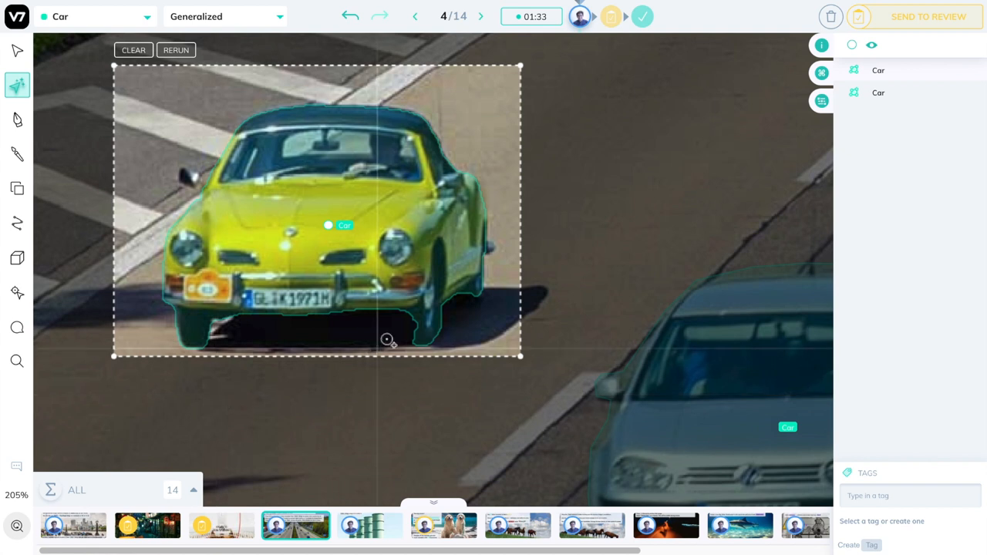
mouse_move(411, 324)
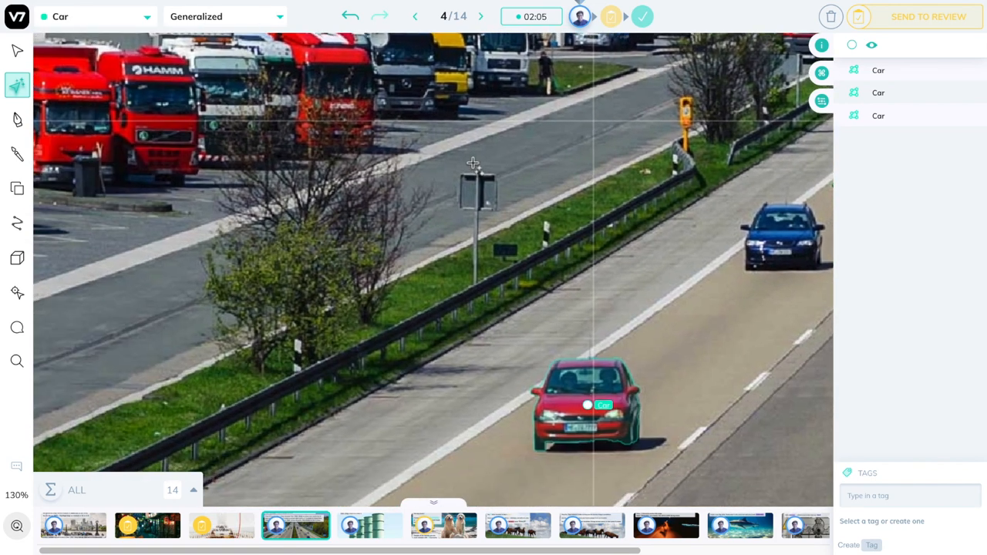
left_click_drag(472, 163, 506, 291)
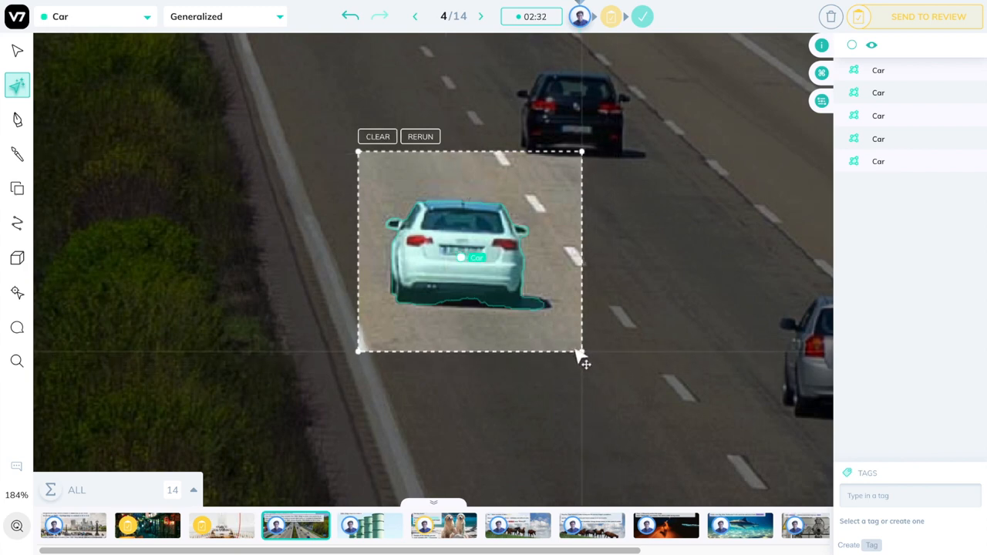
left_click_drag(581, 349, 538, 316)
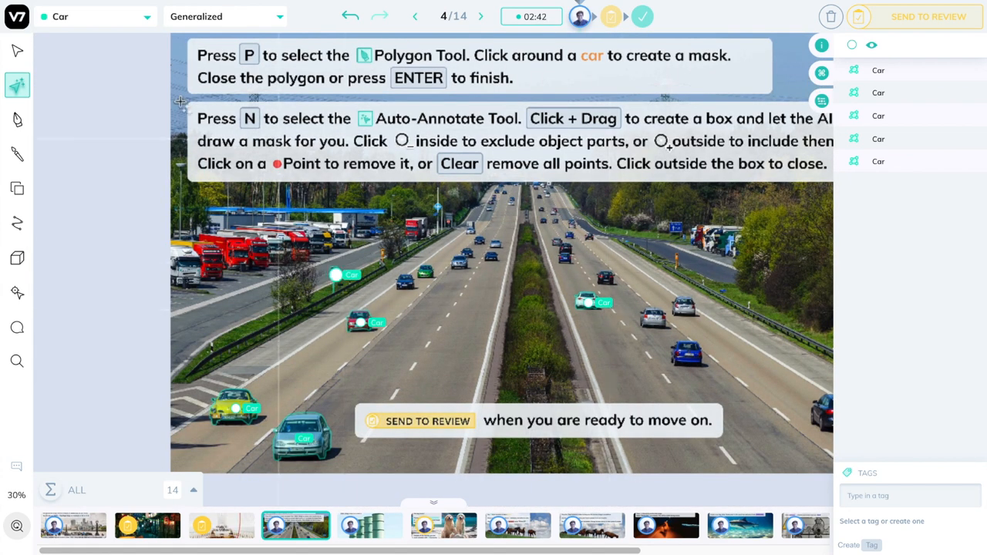
mouse_move(17, 120)
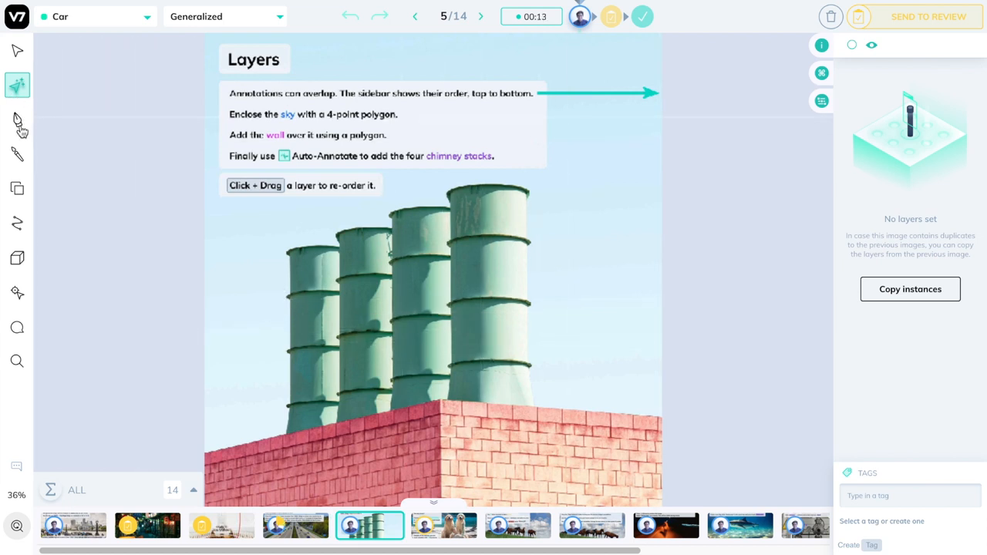
- Close a four-point Sky polygon around the sky, then choose Wall as the next class
left_click(95, 16)
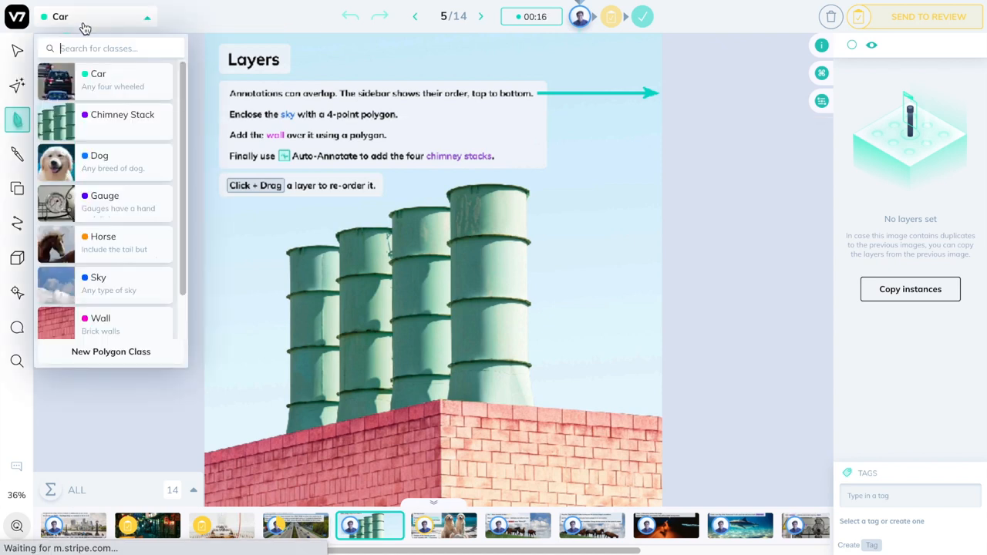
left_click(98, 283)
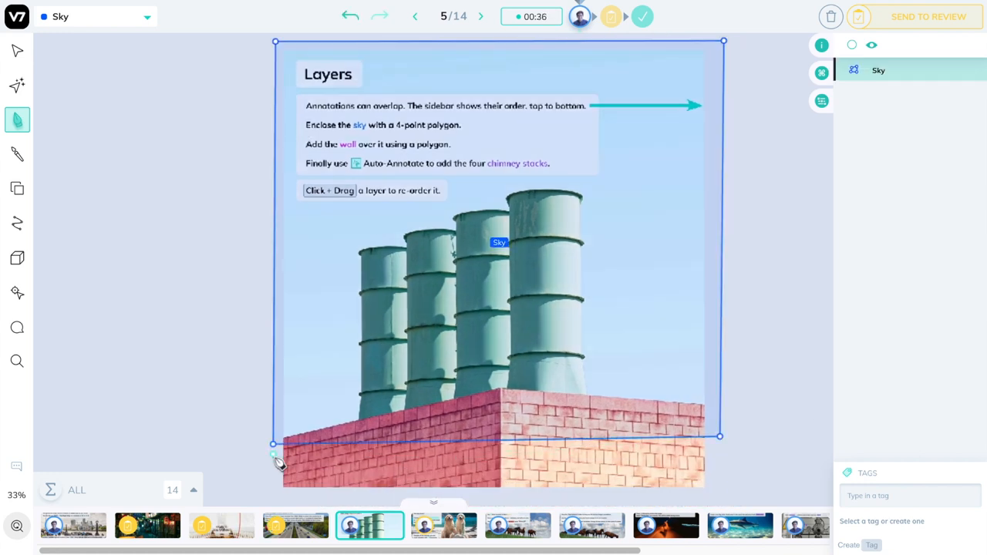
left_click(17, 50)
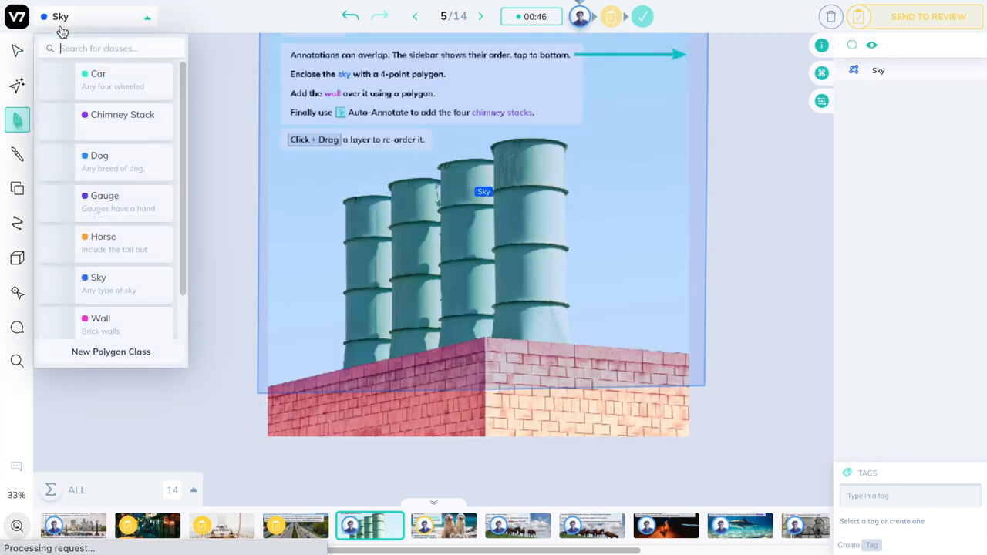
left_click(100, 318)
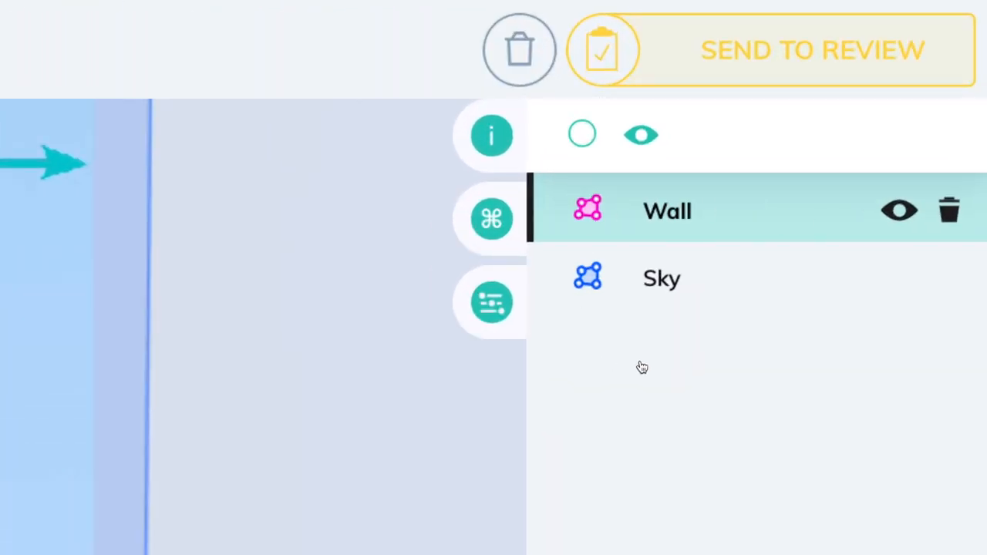
- Check the layer order by selecting the Sky entry, then the Wall entry above it
left_click(661, 278)
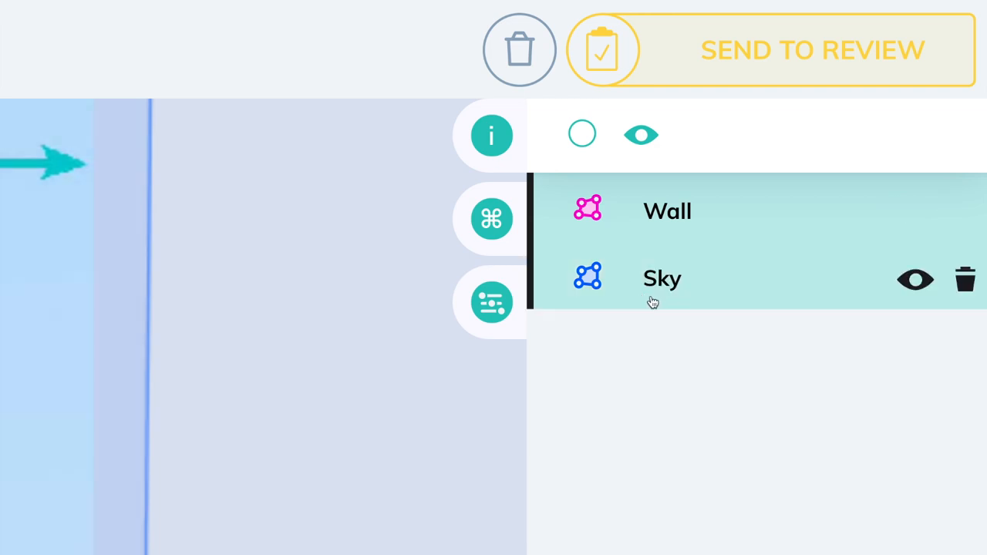
left_click(666, 210)
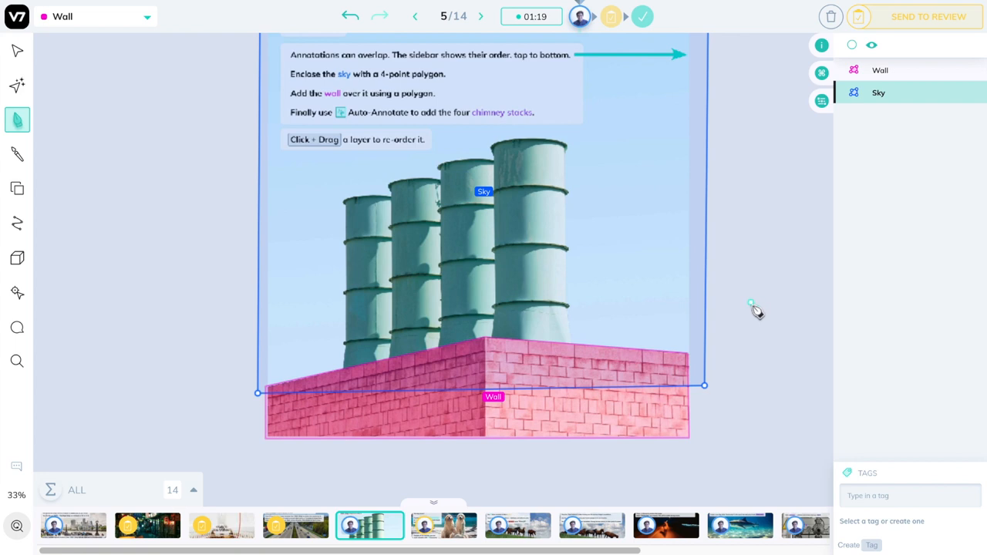
mouse_move(82, 97)
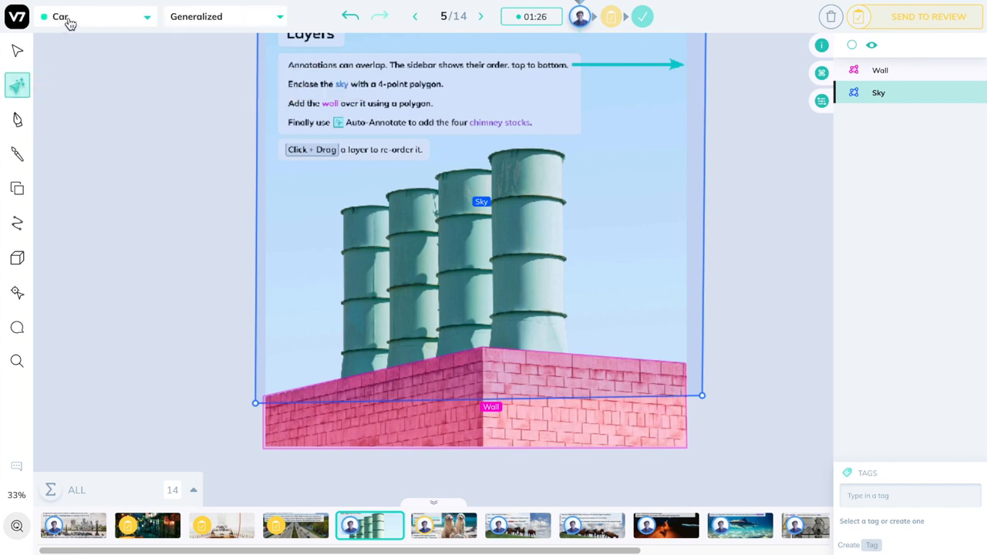
- Pick the Chimney Stack class via search 'ch' and box all four stacks for AI masks
type("wa")
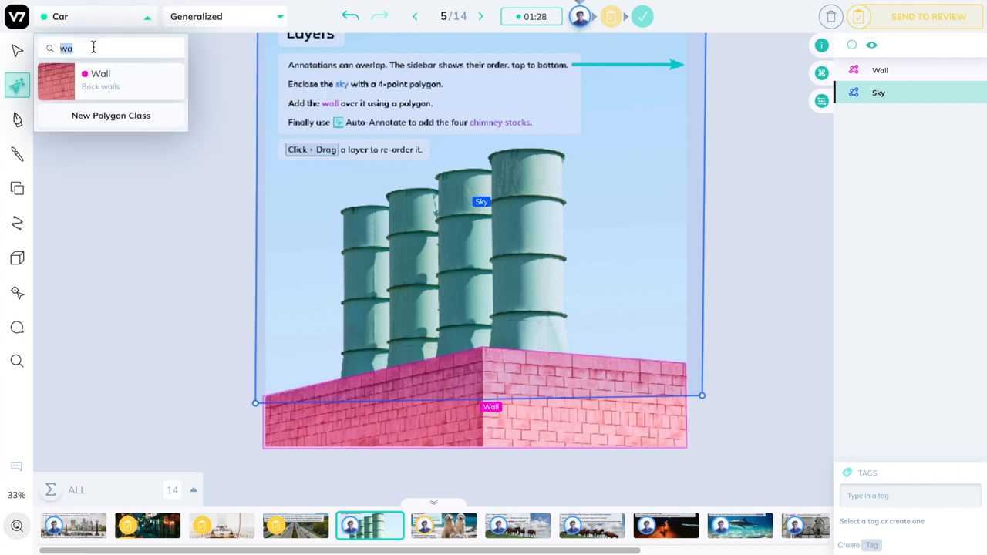
type("ch")
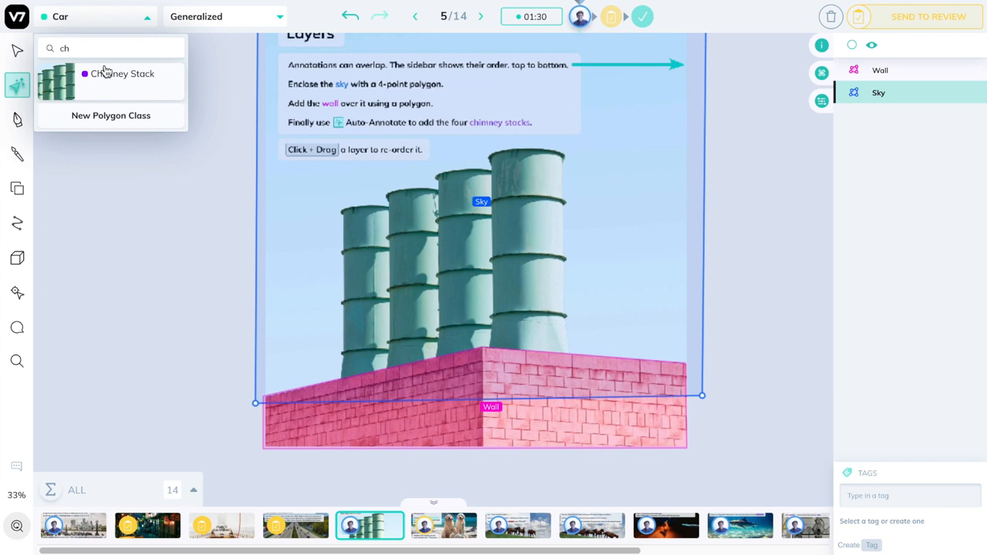
left_click(121, 74)
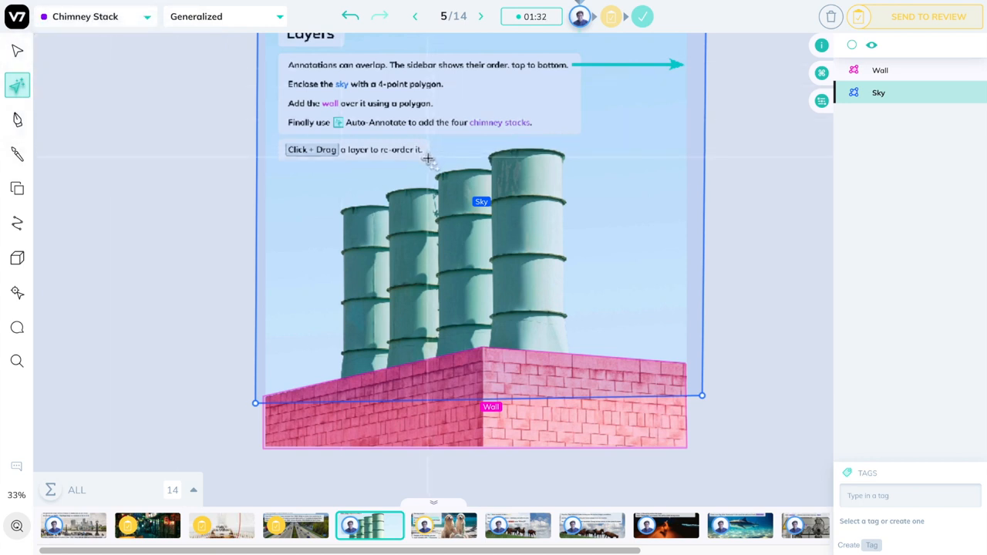
mouse_move(327, 193)
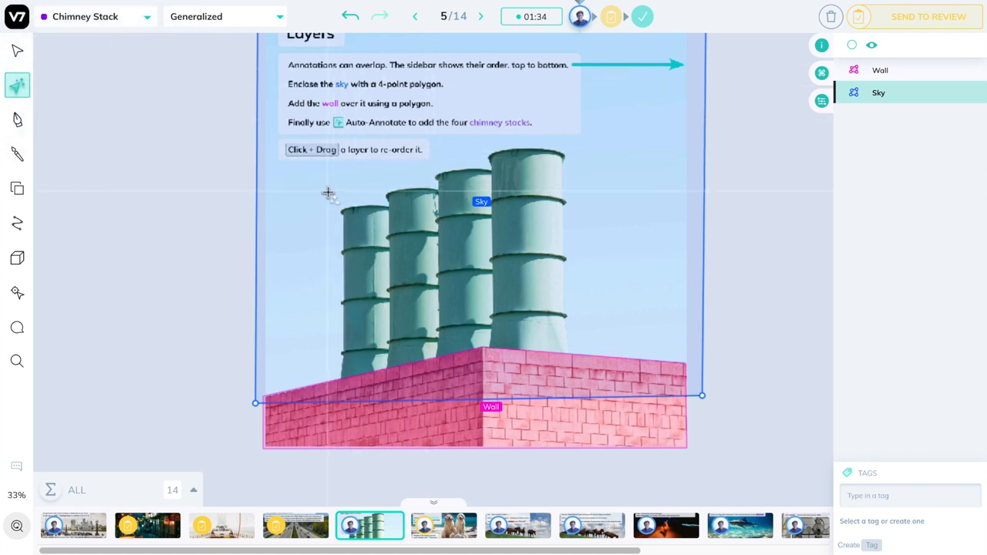
left_click_drag(327, 191, 400, 385)
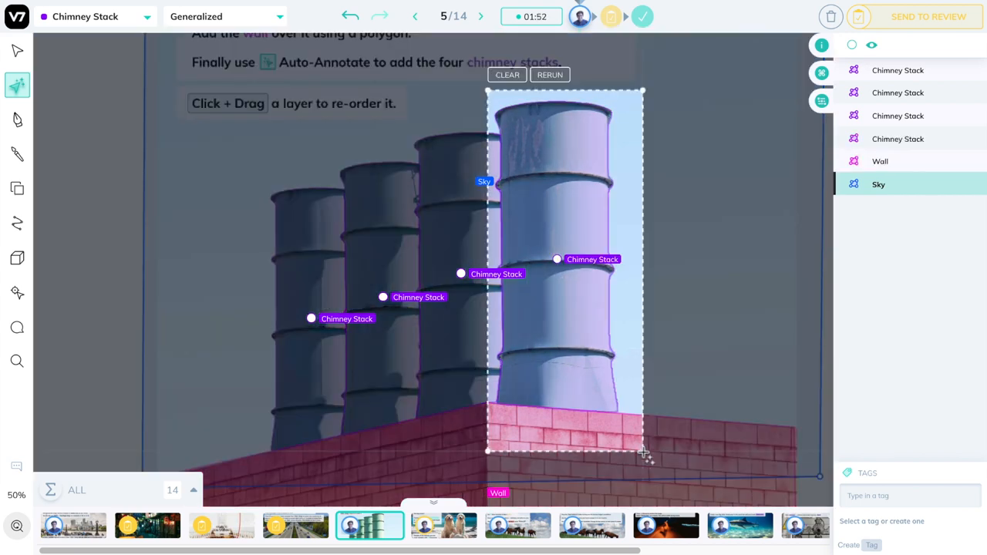
left_click(881, 161)
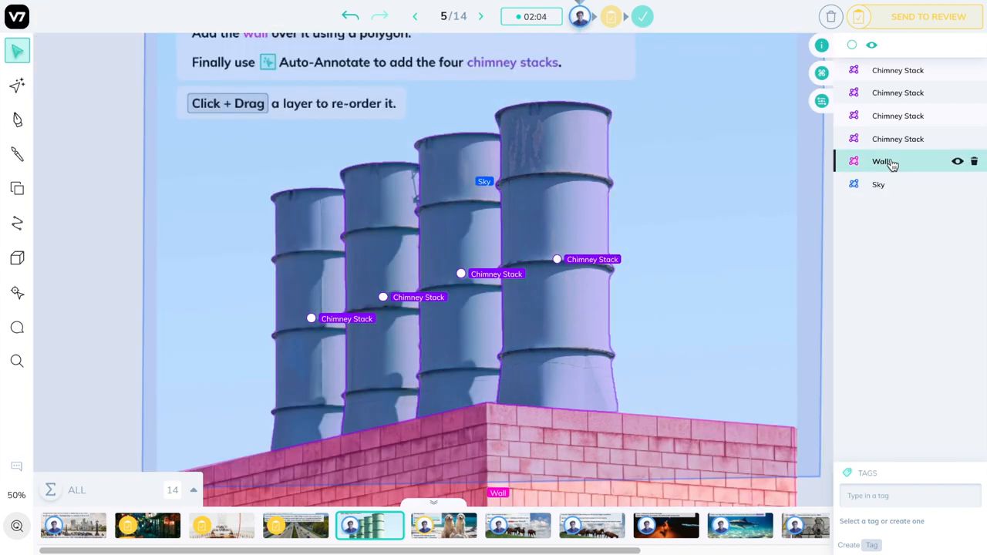
- Drag the Sky layer up past Wall and the Chimney Stack layers
left_click(878, 184)
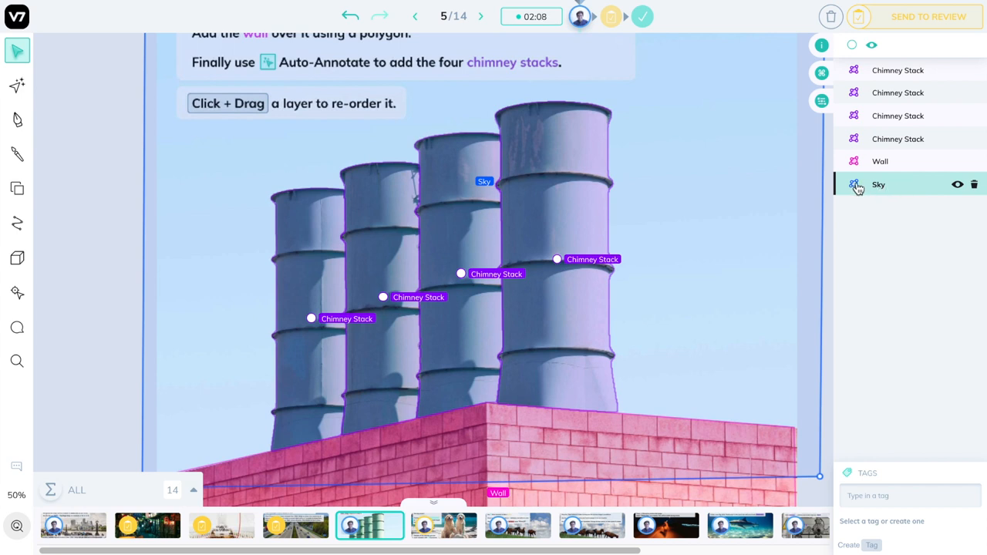
left_click_drag(858, 184, 878, 136)
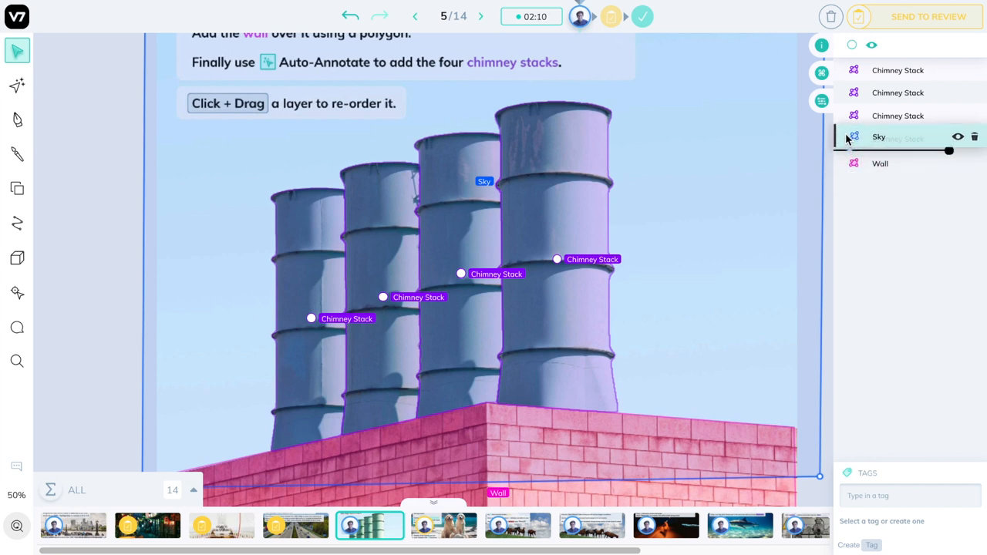
left_click_drag(878, 137, 878, 82)
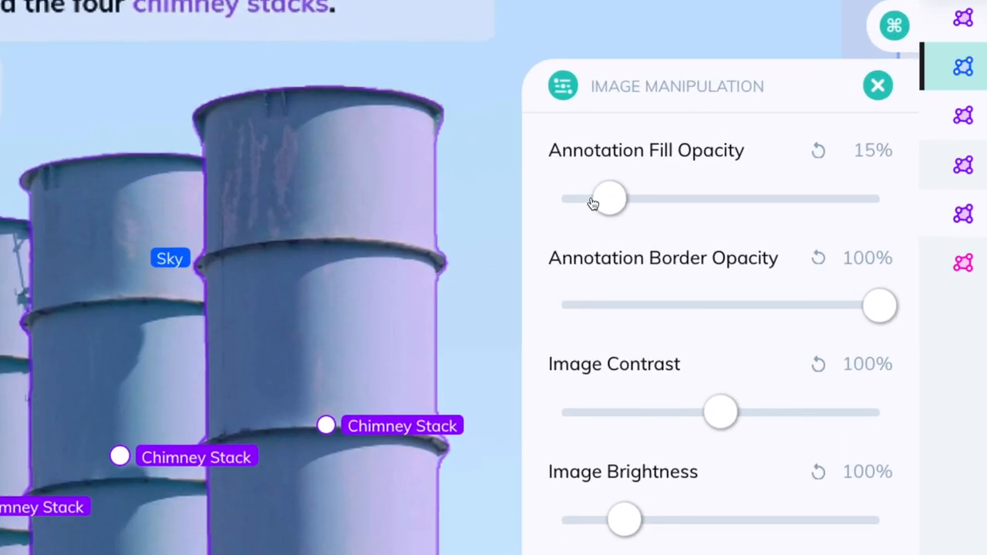
- Raise the annotation fill opacity to full, then send the chimney image to review
left_click_drag(609, 198, 688, 198)
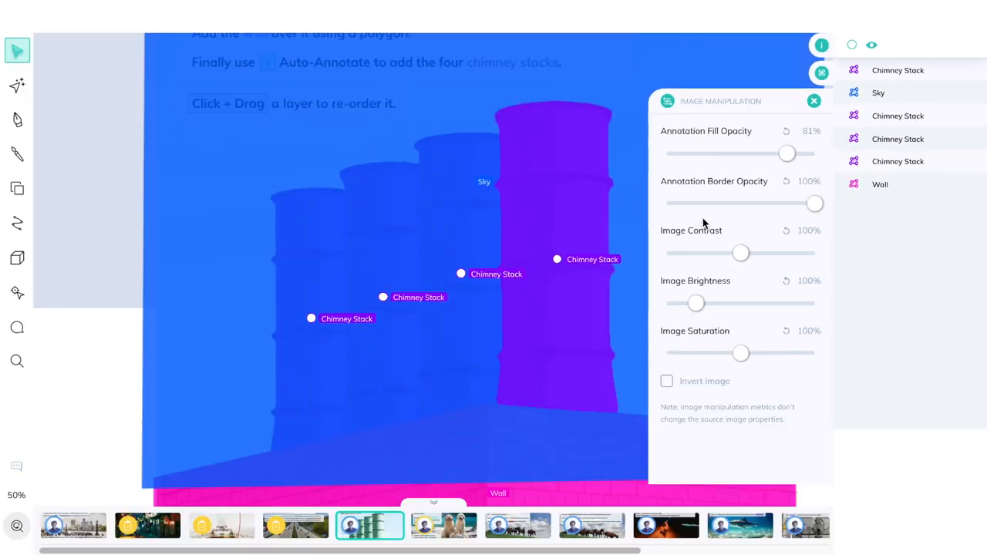
left_click(878, 92)
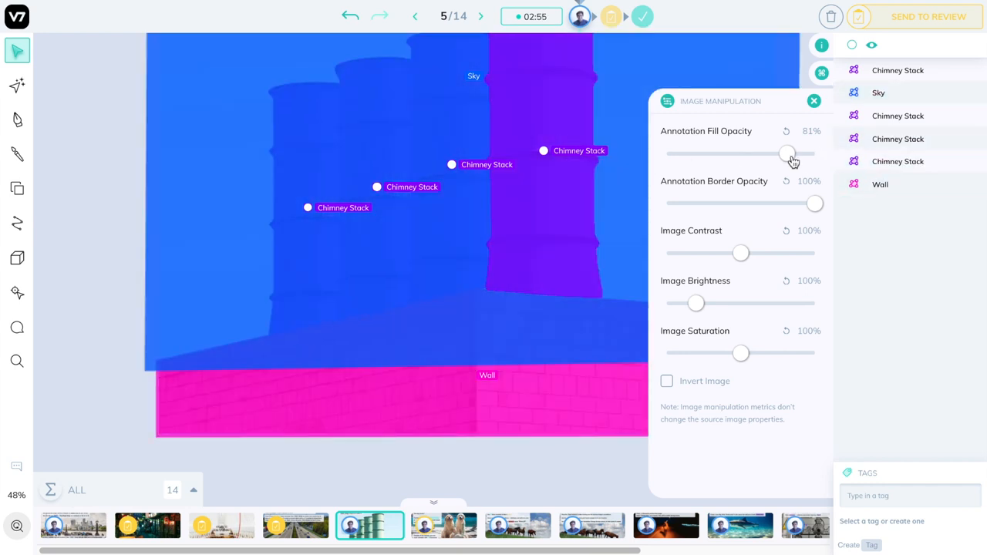
left_click_drag(786, 154, 815, 154)
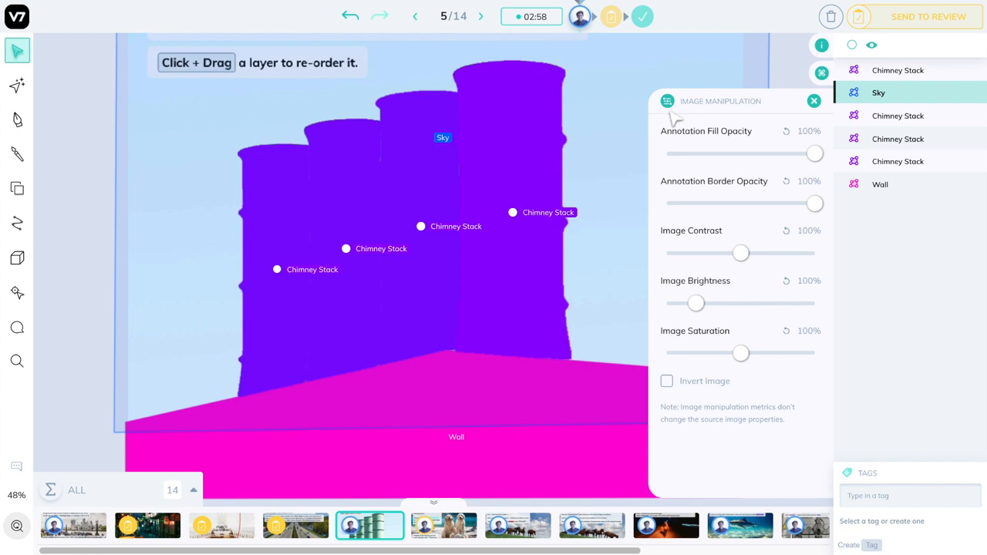
mouse_move(420, 202)
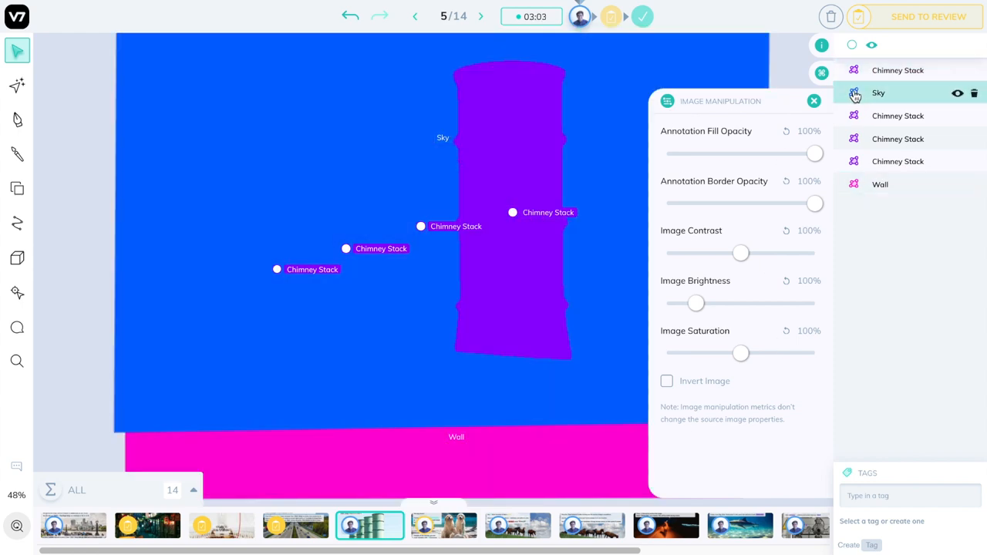
left_click(813, 101)
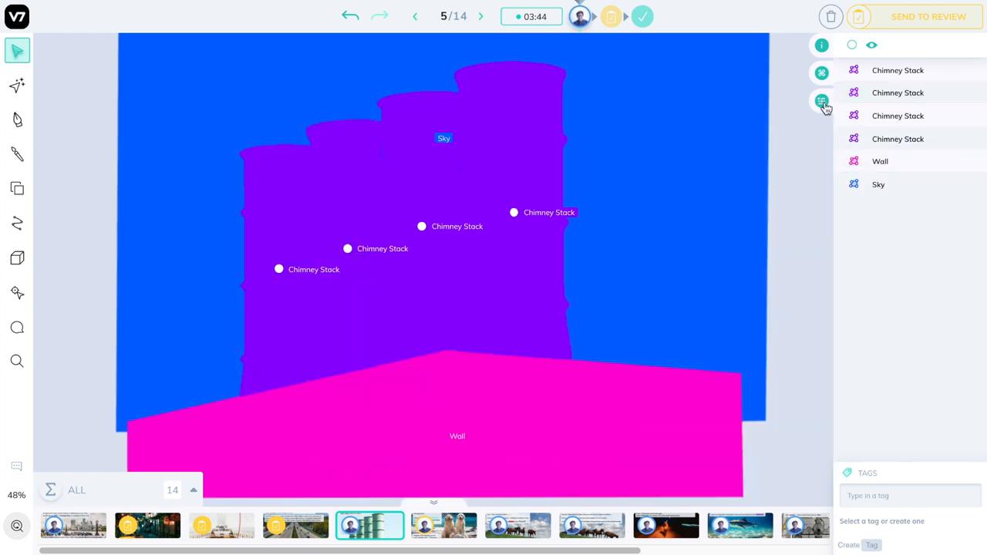
left_click(821, 101)
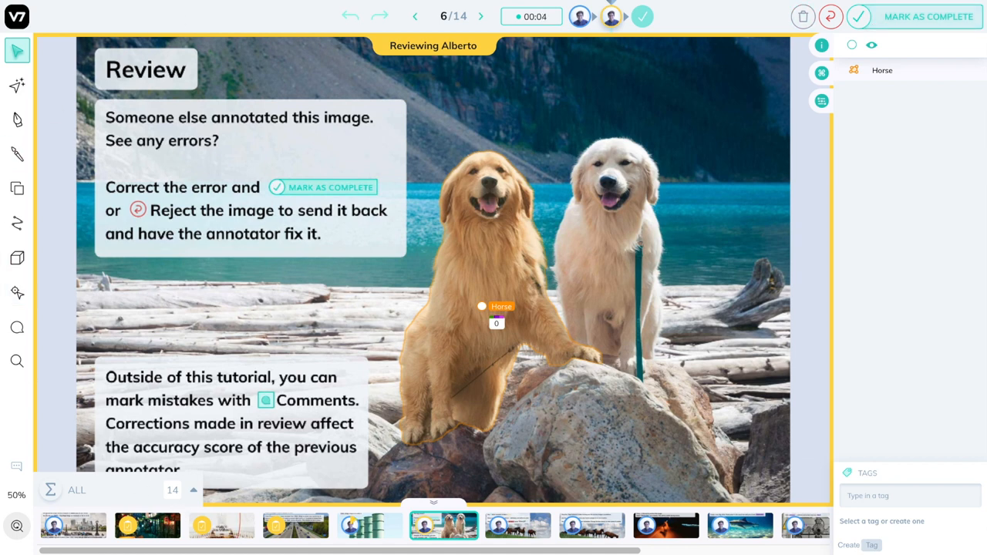
mouse_move(459, 53)
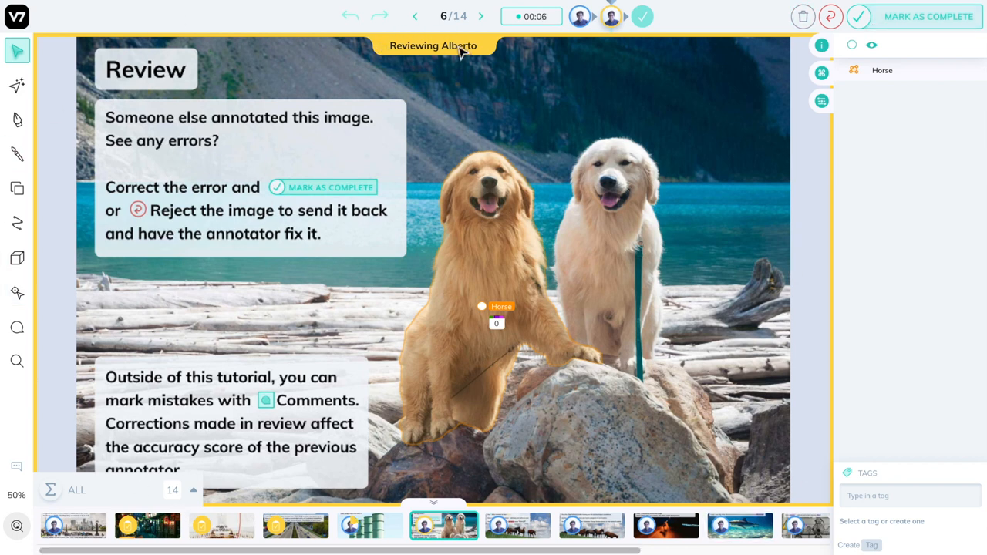
mouse_move(451, 61)
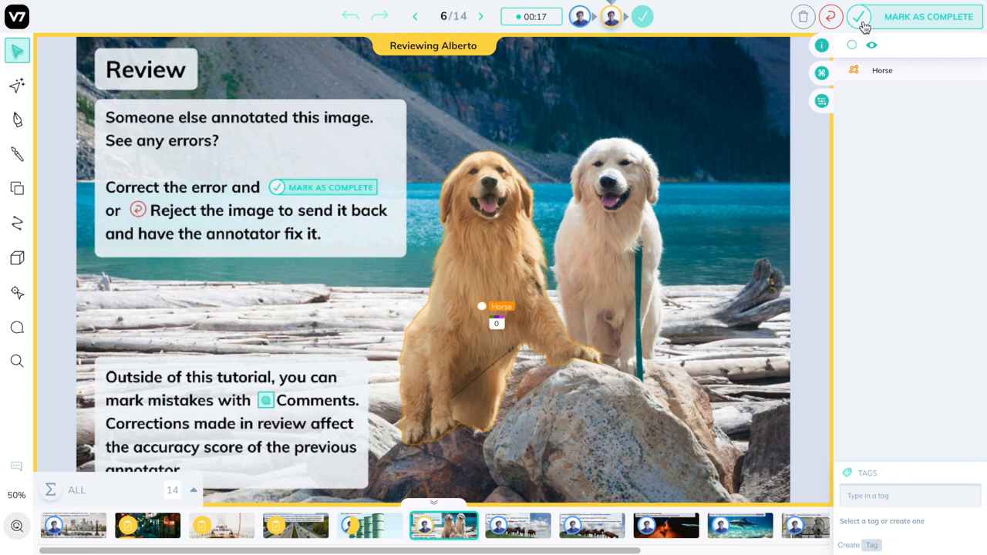
mouse_move(830, 16)
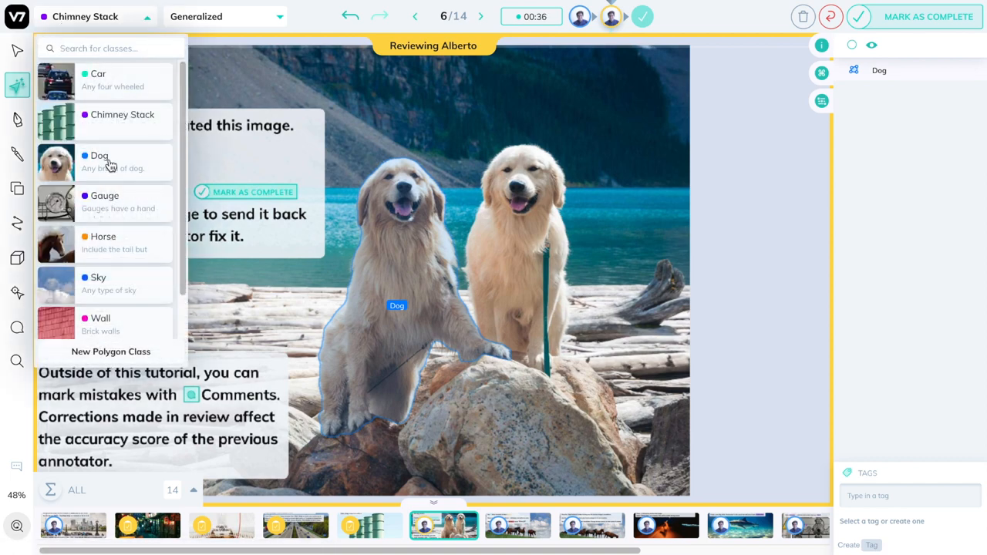
- Set the white dog's new auto-annotation class to Dog
left_click(99, 155)
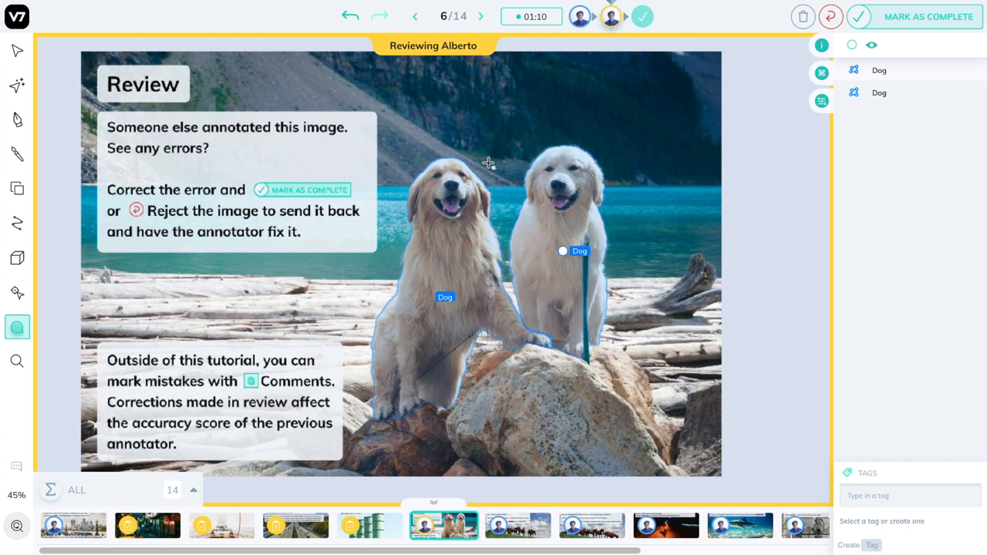
- Post a comment 'You forgot this dog' on the white dog
type("You forgot")
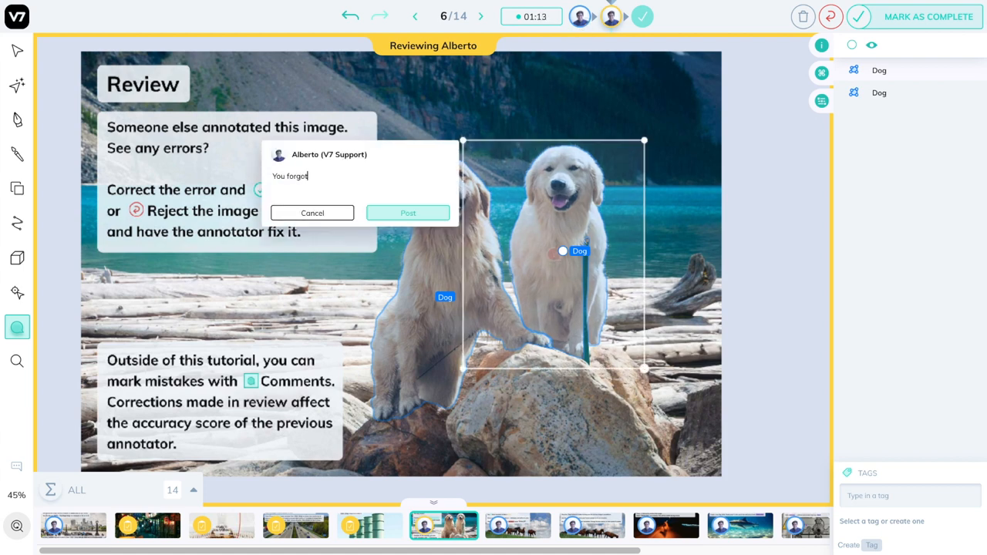
type("this dog")
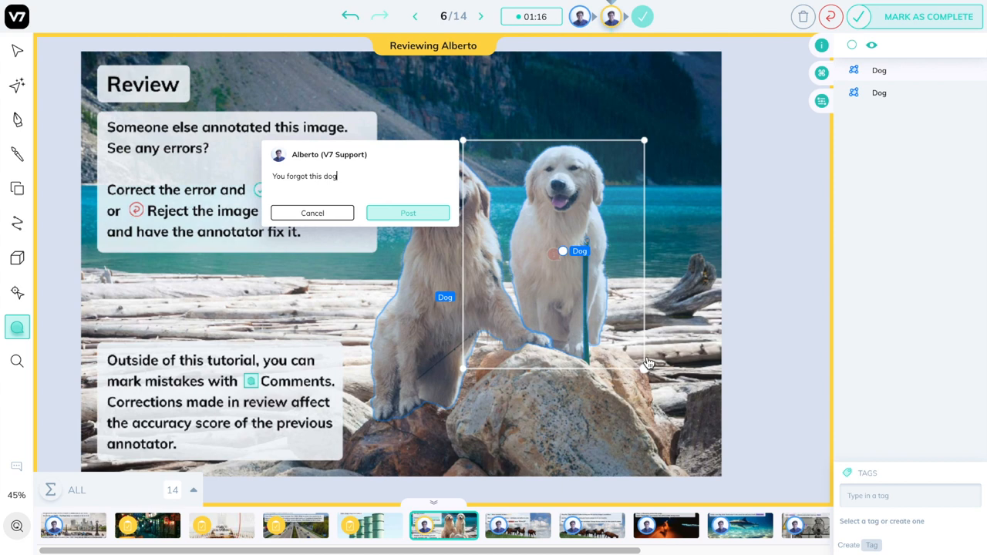
left_click(408, 213)
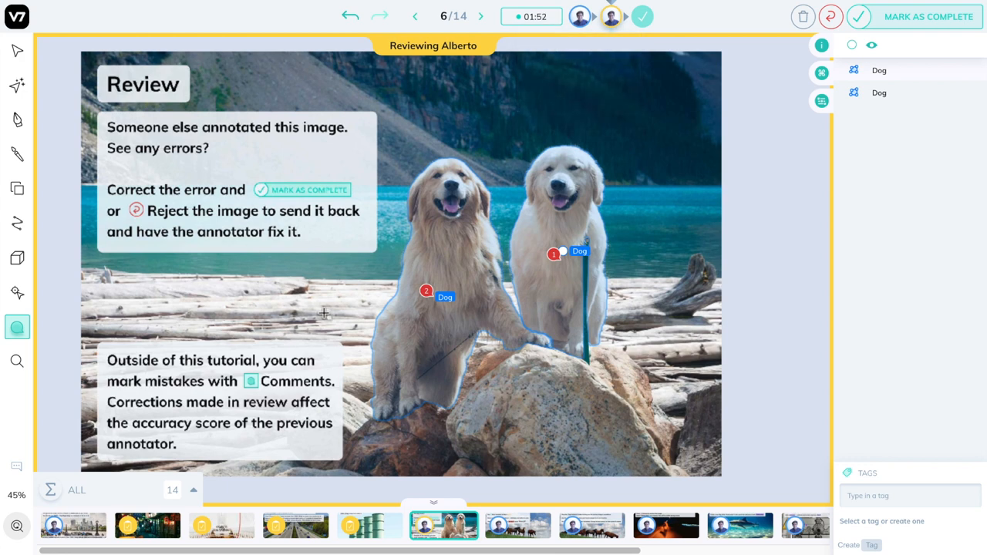
mouse_move(831, 16)
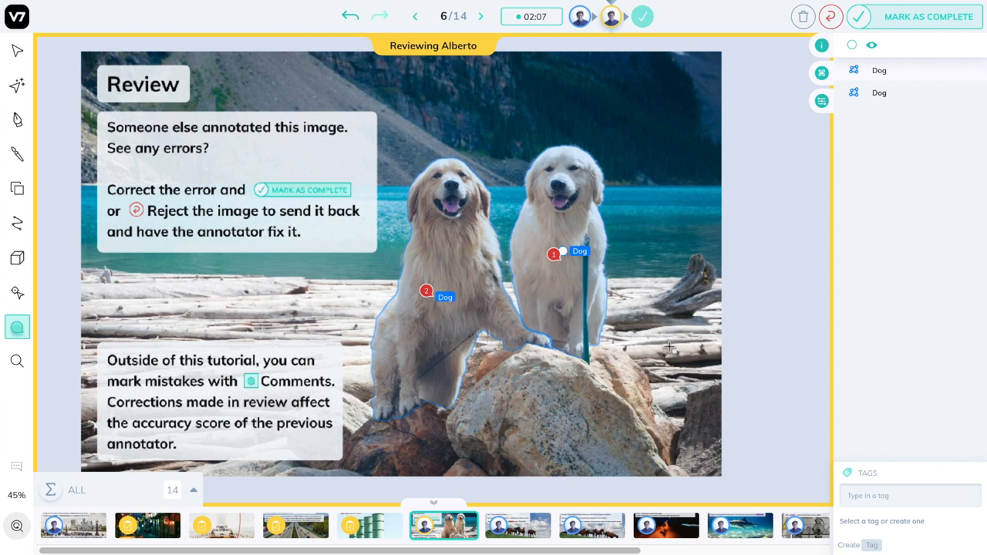
mouse_move(691, 288)
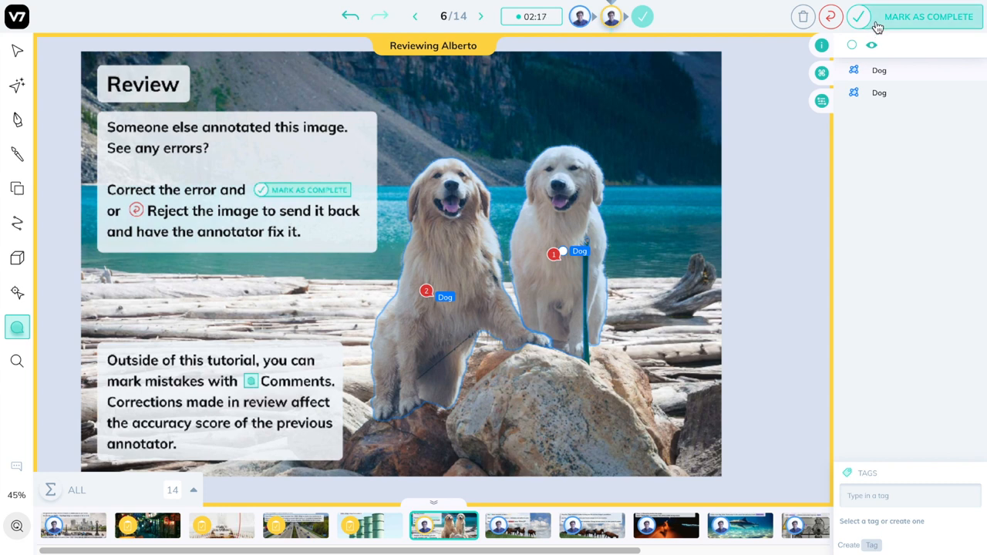
- Mark the dog image complete, then auto-annotate the light brown foal on image 7
left_click(480, 15)
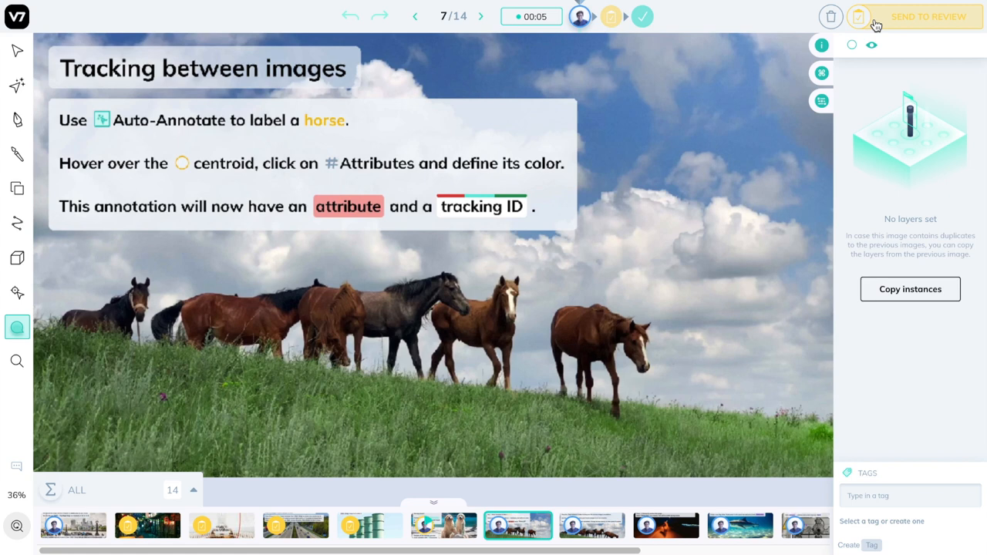
left_click(480, 16)
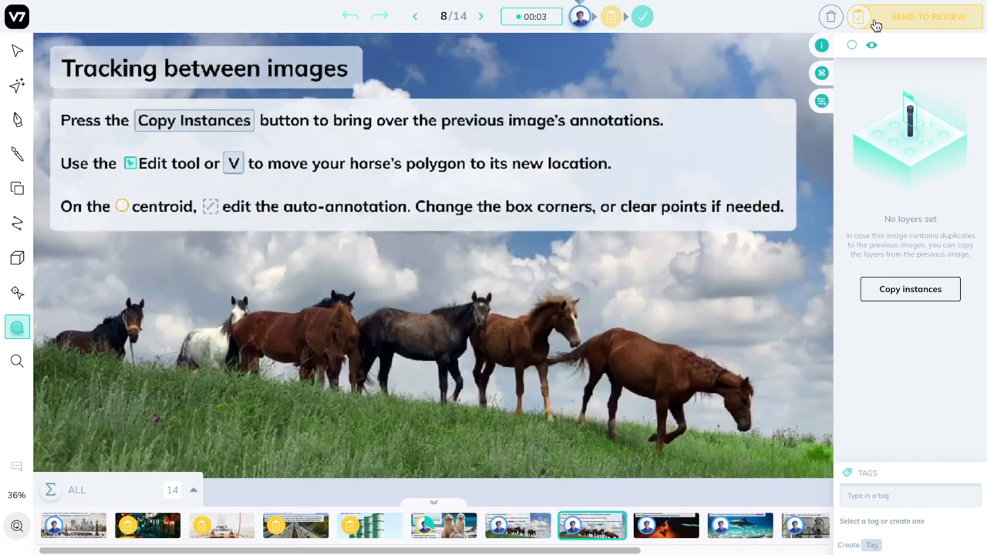
left_click(414, 16)
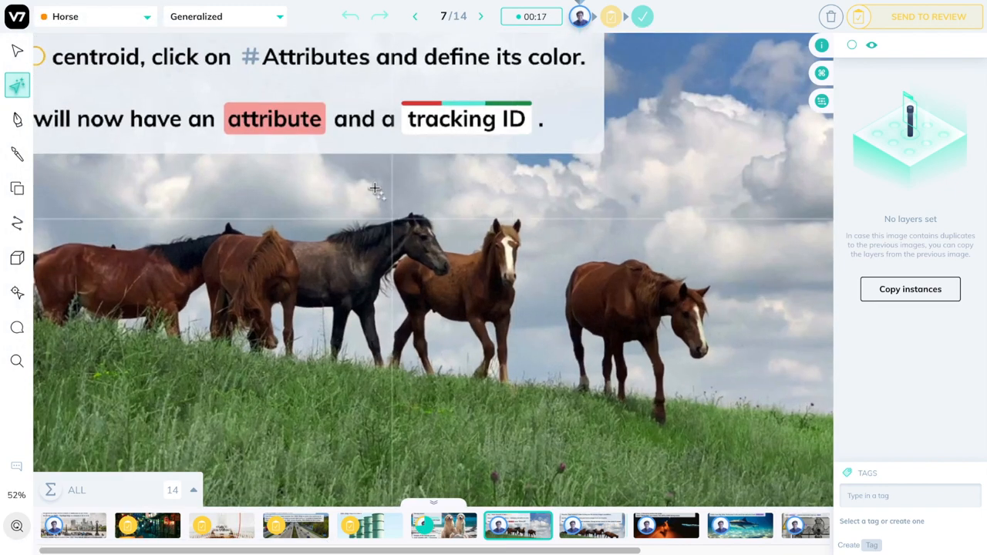
left_click_drag(372, 188, 547, 412)
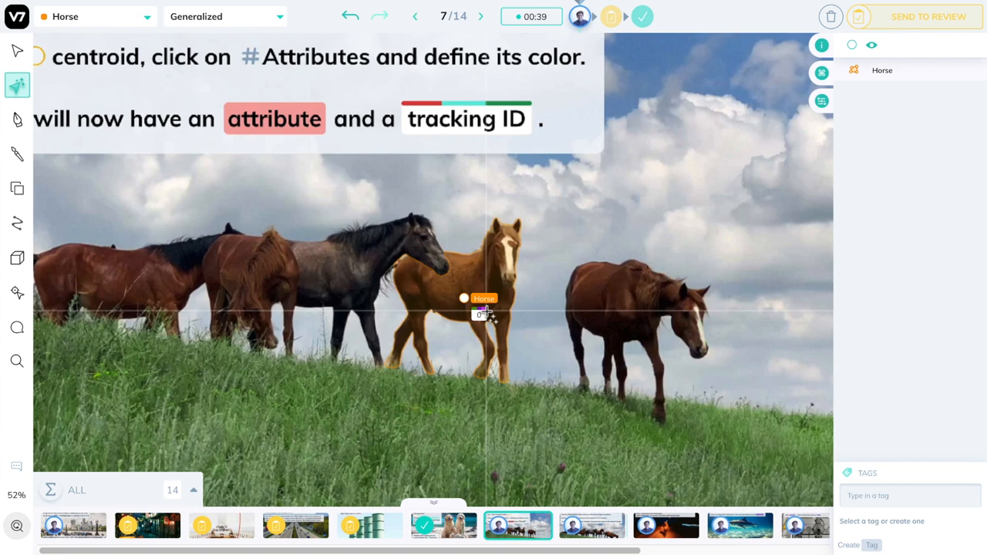
mouse_move(386, 338)
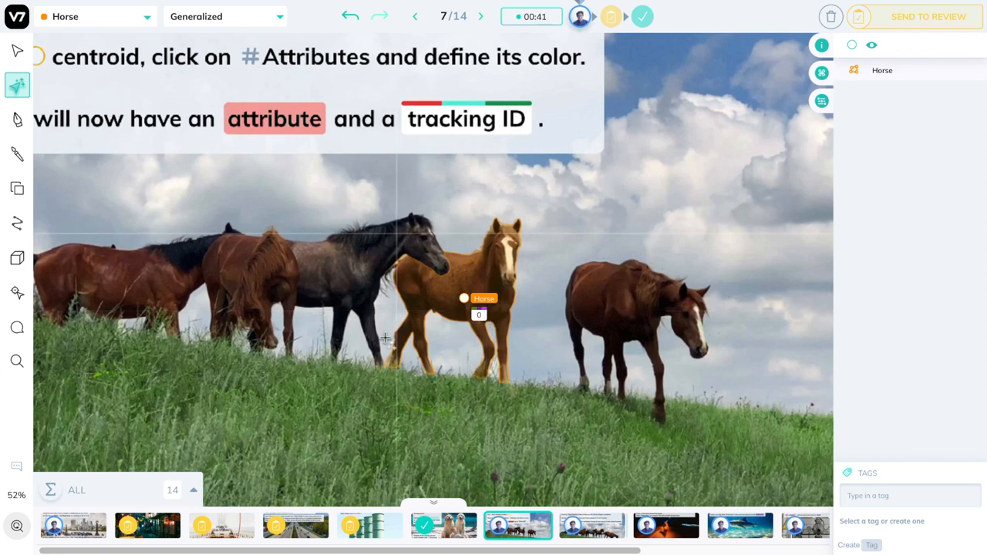
mouse_move(428, 210)
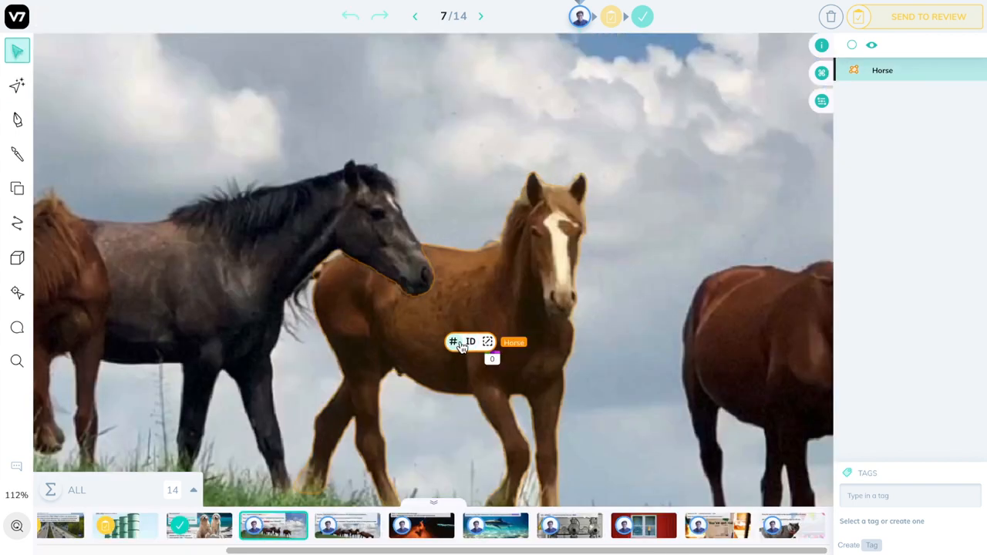
- Tag the foal's Horse annotation with the Brown attribute and advance to image 8
left_click(453, 342)
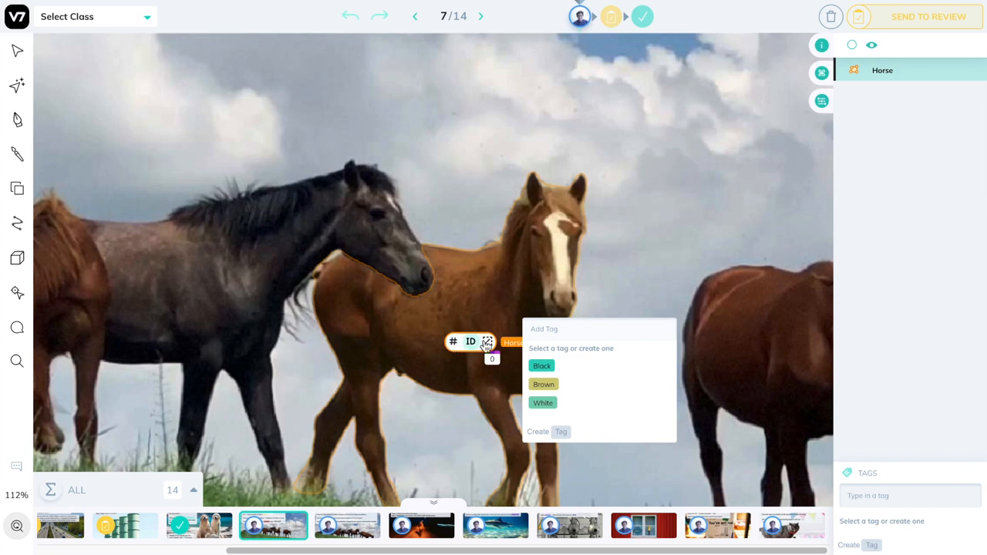
left_click(543, 384)
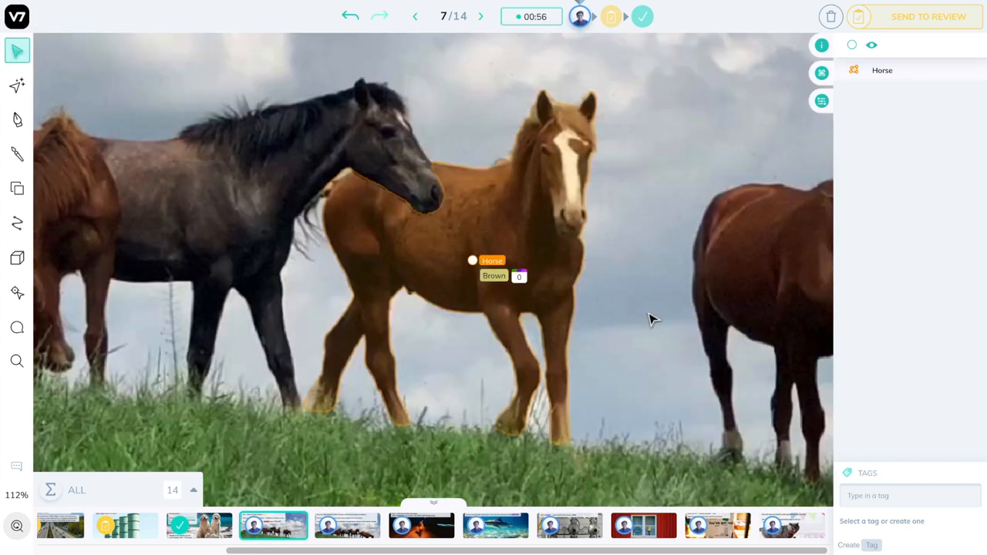
left_click(480, 16)
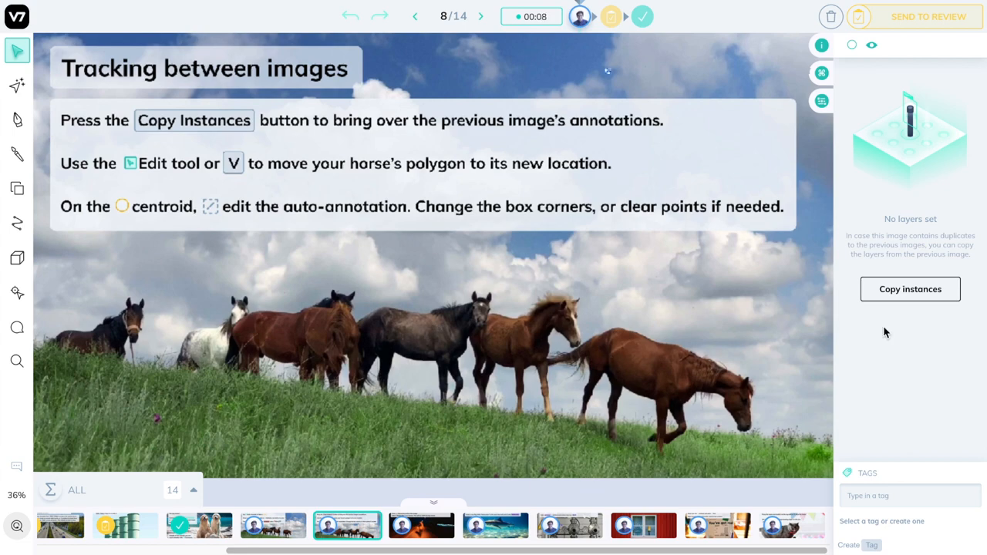
- Copy image 7's instances onto image 8, keep zoom between images, and compare both
left_click(910, 289)
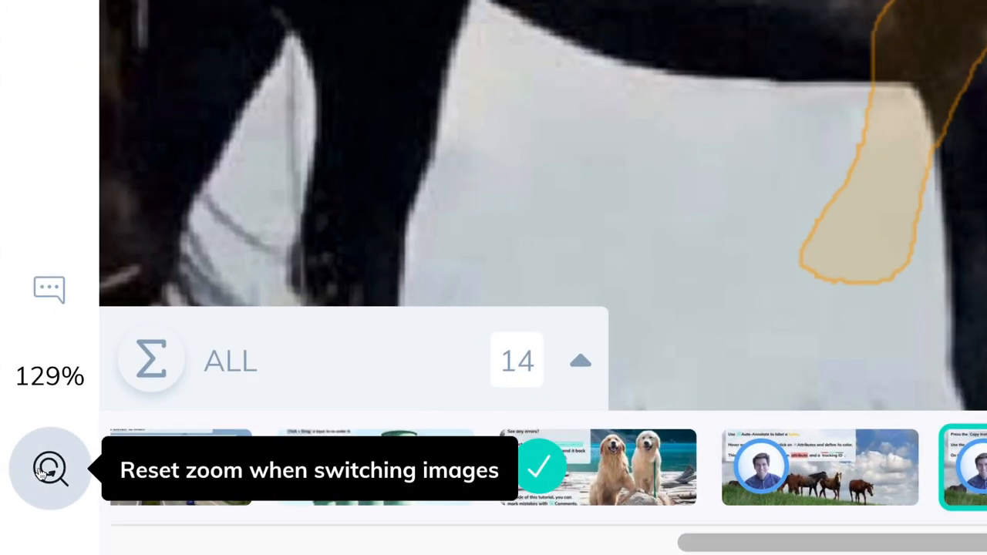
left_click(49, 469)
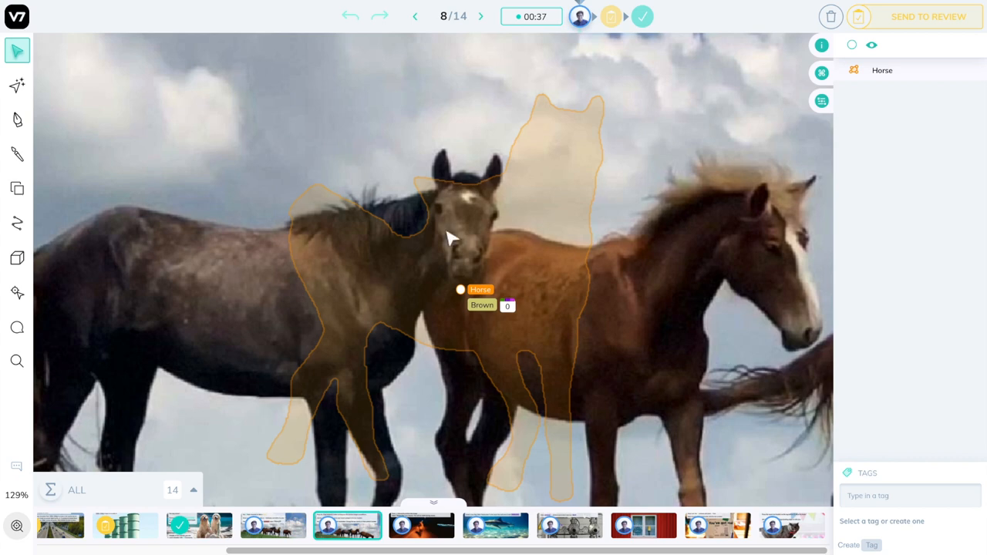
left_click(414, 16)
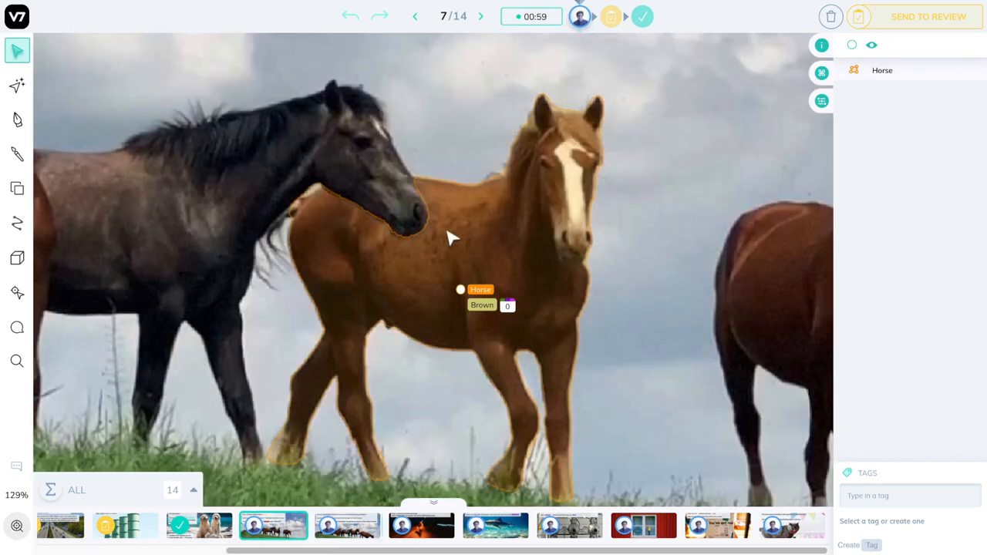
left_click(480, 17)
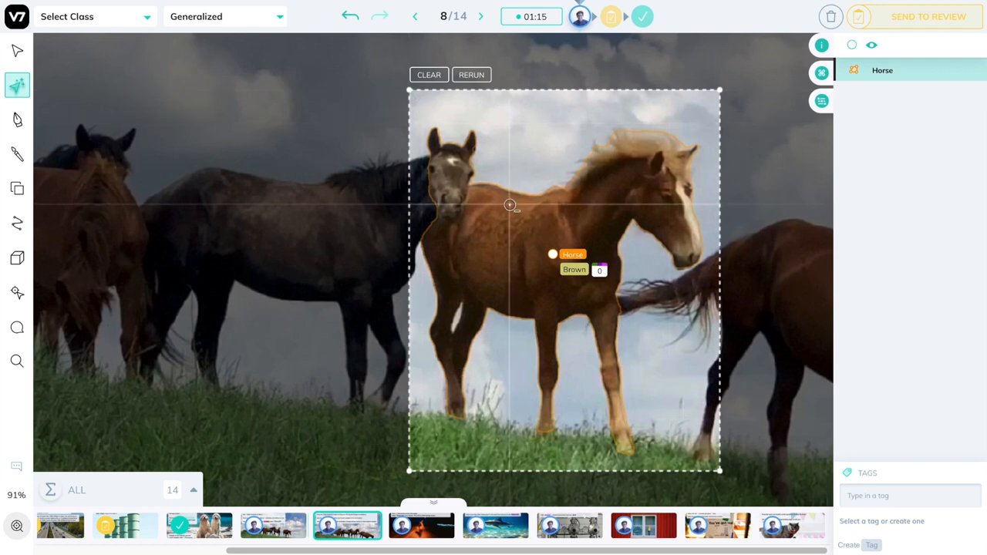
mouse_move(453, 169)
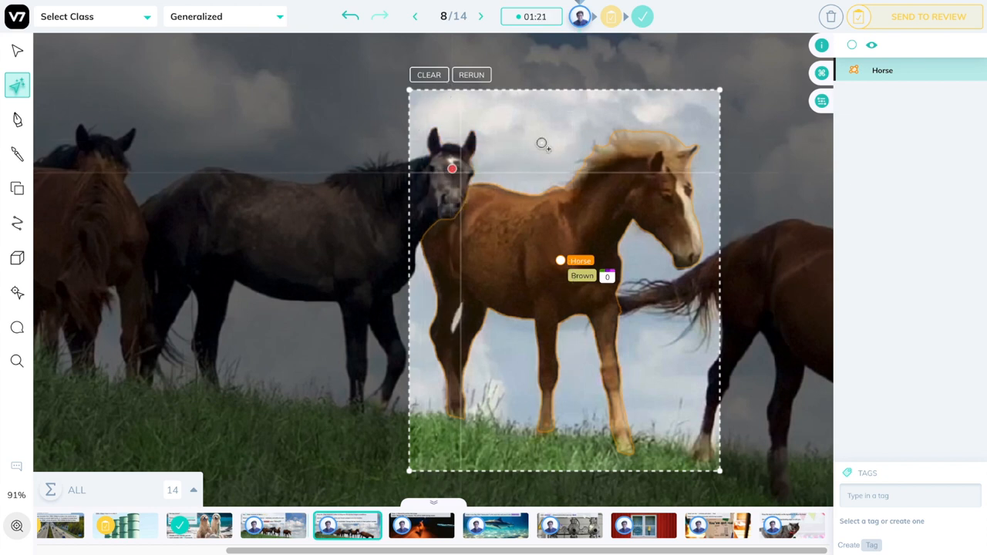
mouse_move(313, 164)
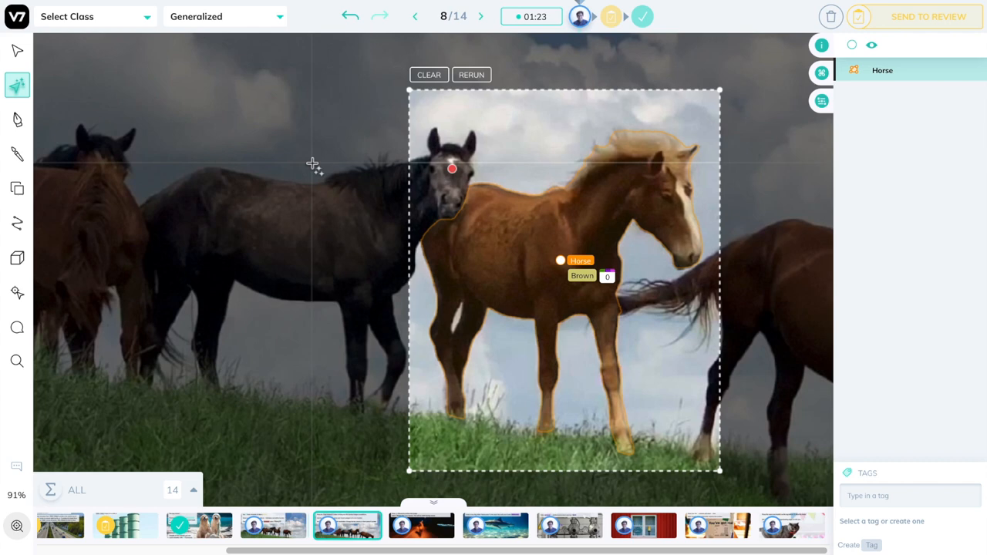
- Flip between images 7 and 8 to check the refitted foal, then move on
left_click(414, 16)
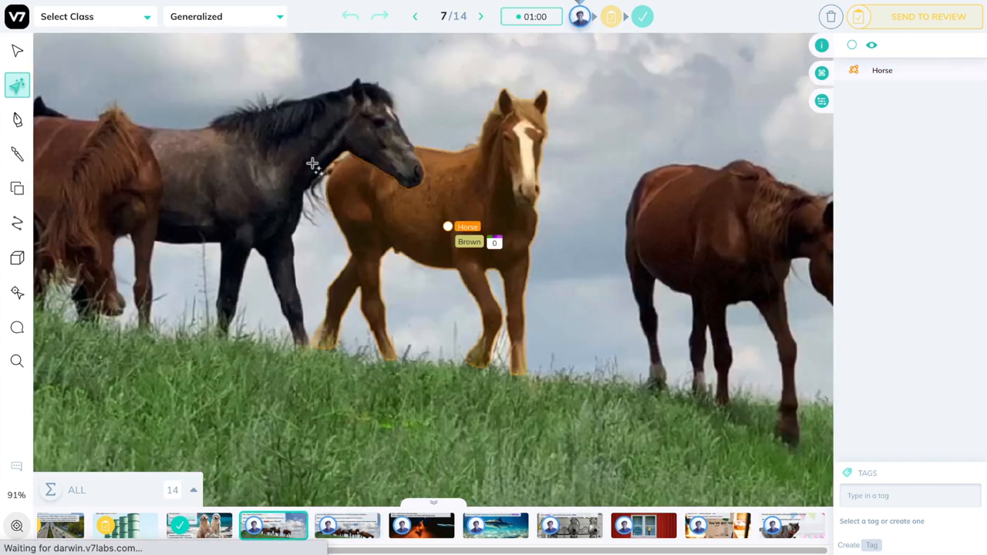
left_click(480, 16)
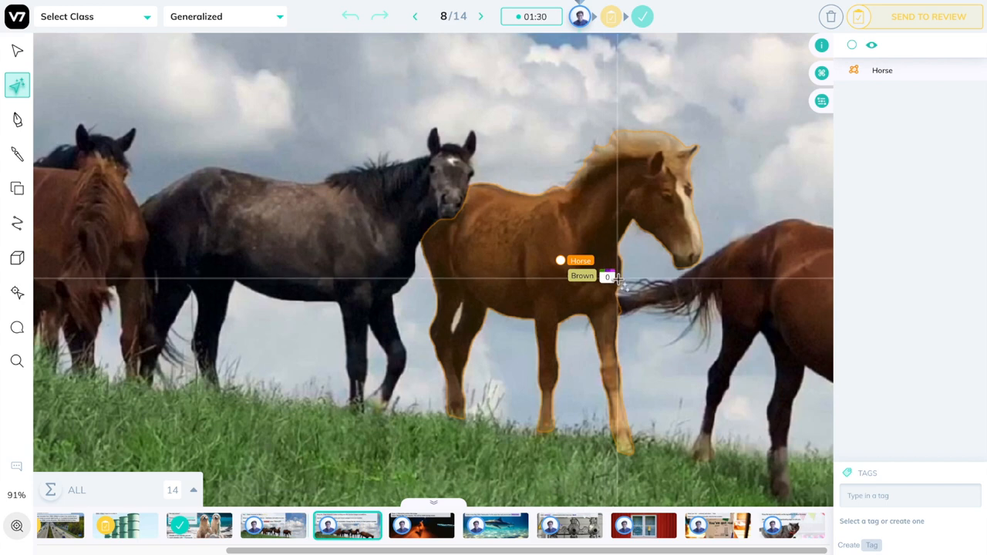
mouse_move(563, 291)
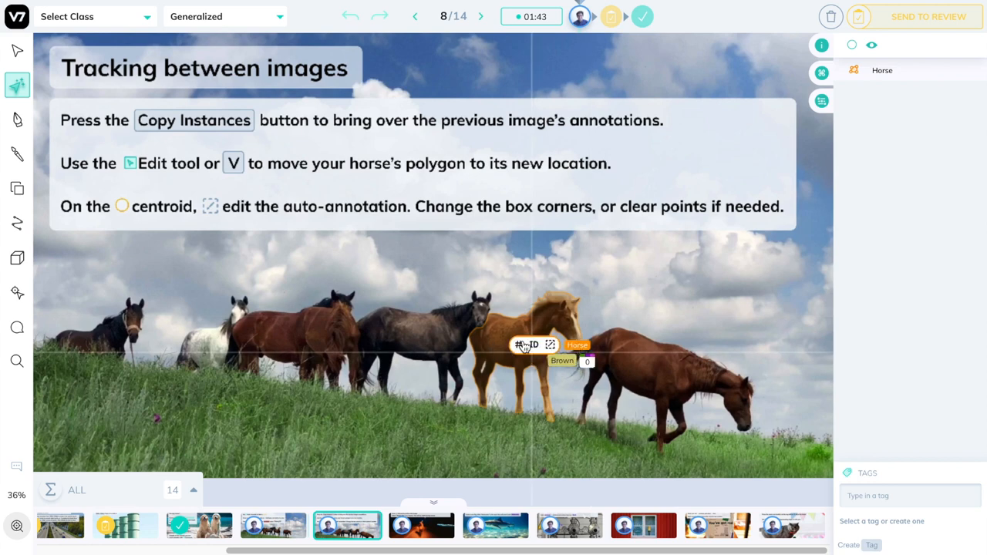
left_click(481, 16)
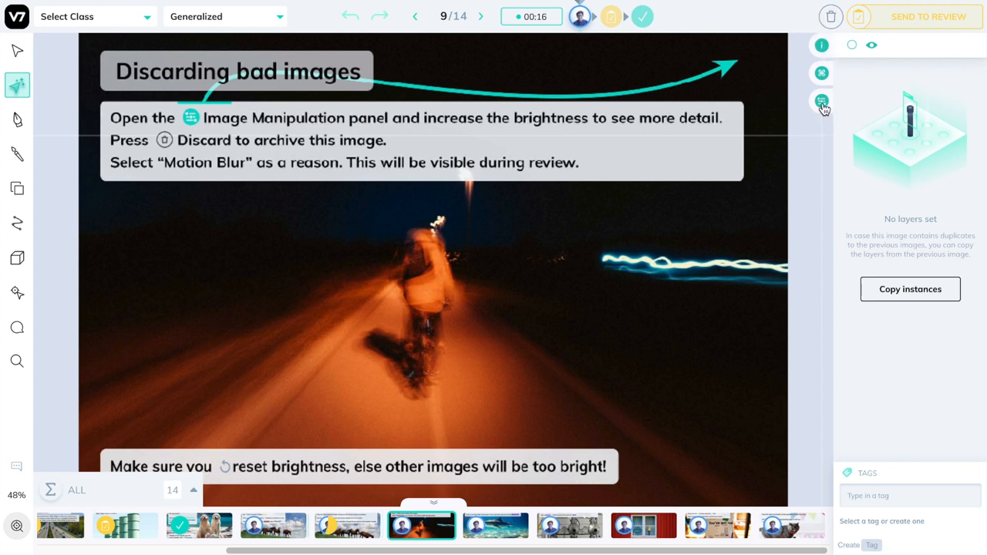
- Boost the night cyclist photo's brightness to about 300%, then reset it to normal
left_click(821, 101)
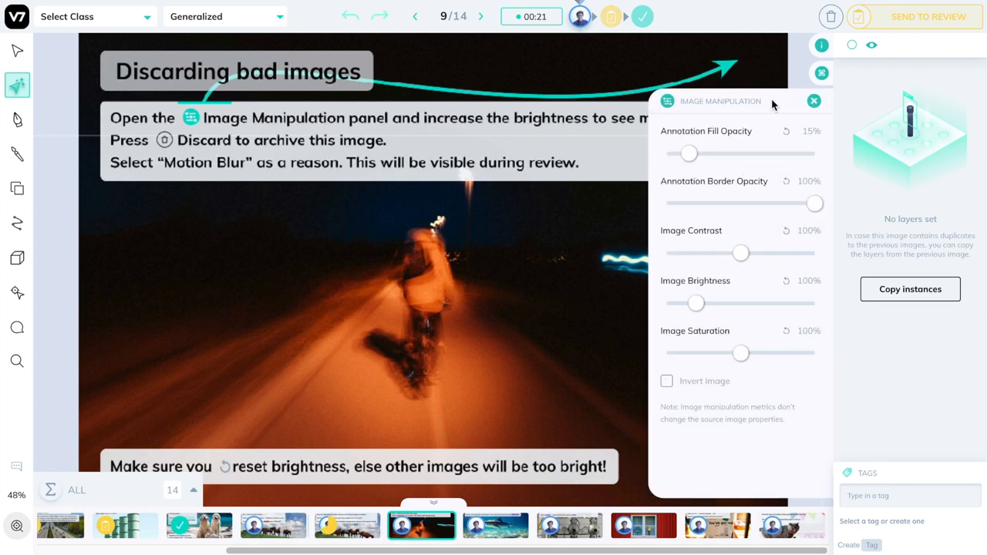
mouse_move(695, 303)
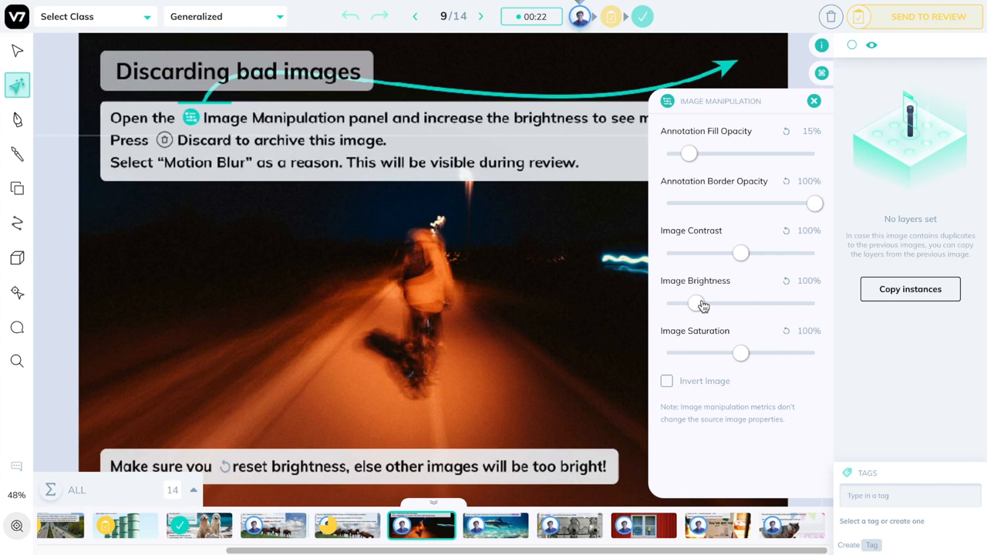
left_click_drag(696, 303, 757, 303)
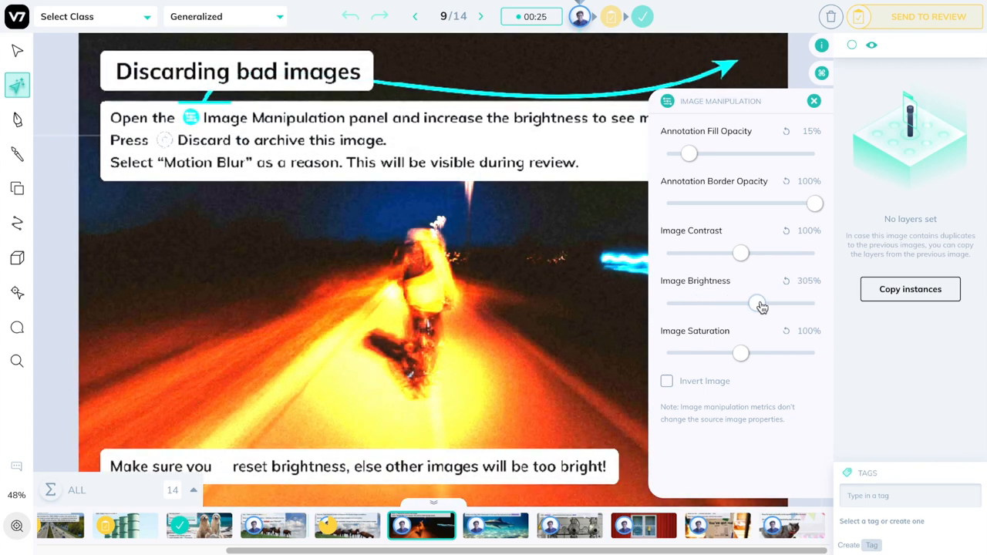
left_click_drag(757, 303, 746, 303)
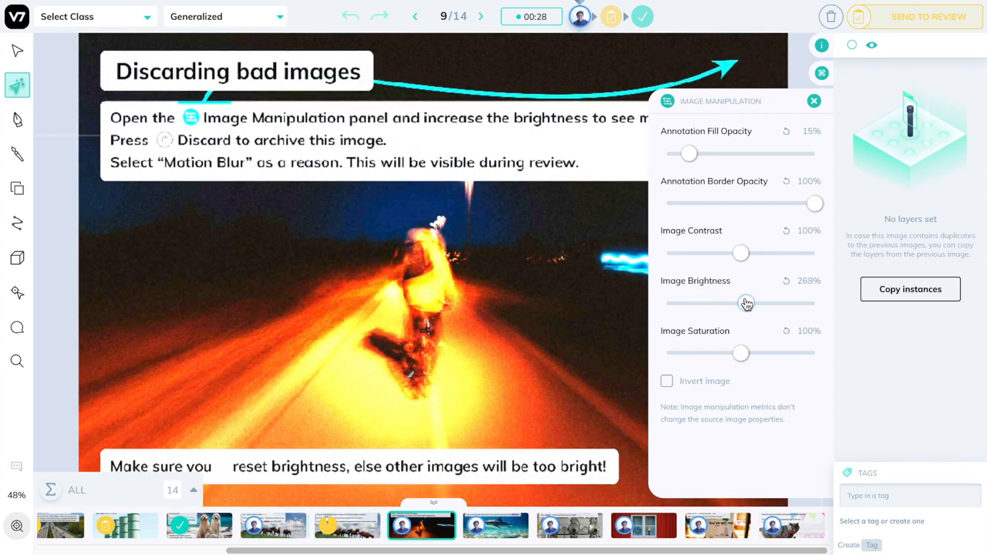
left_click_drag(746, 302, 753, 303)
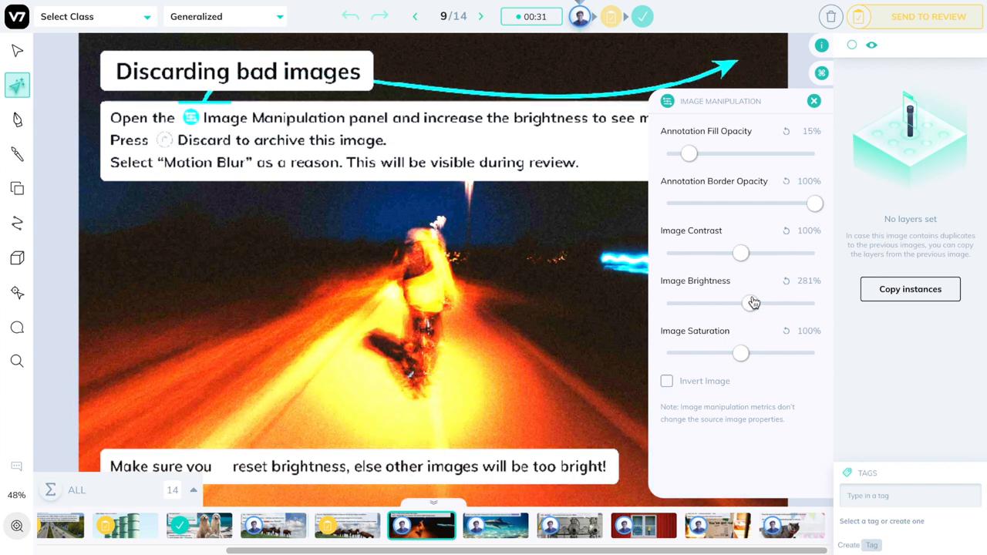
left_click(786, 280)
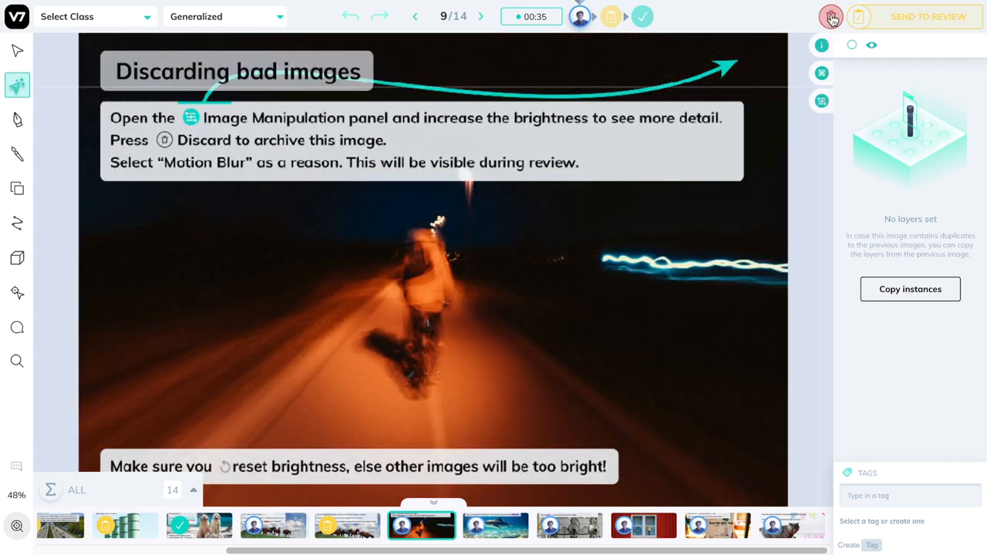
- Discard the night cyclist photo, giving Motion Blur as the reason
left_click(830, 17)
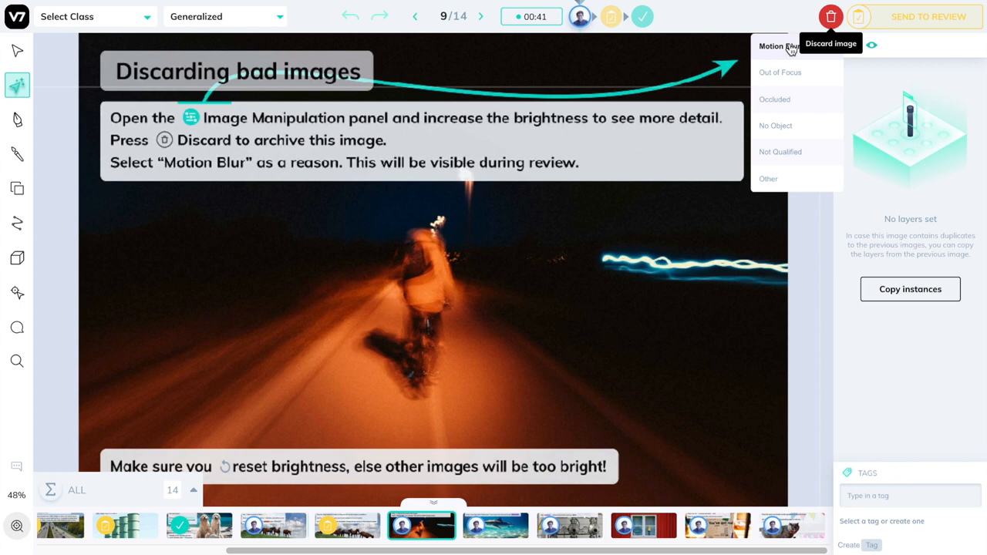
left_click(771, 46)
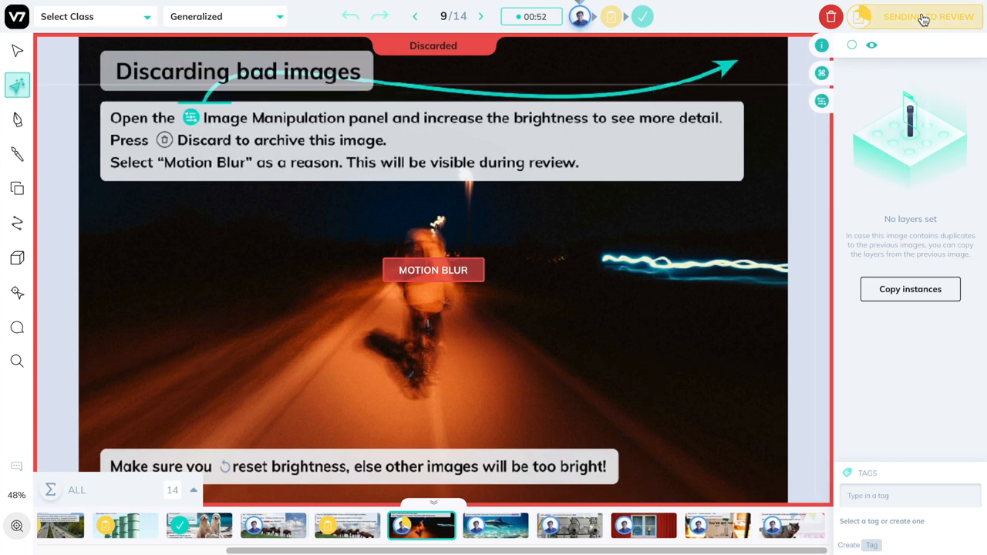
left_click(821, 72)
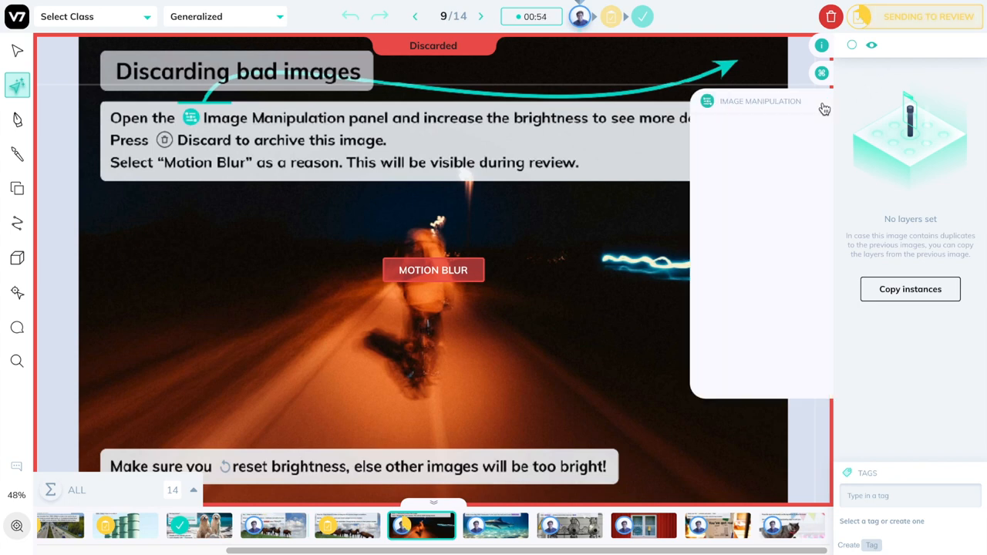
- Raise the discarded photo's brightness to about 250%, then return it to 100%
left_click(706, 101)
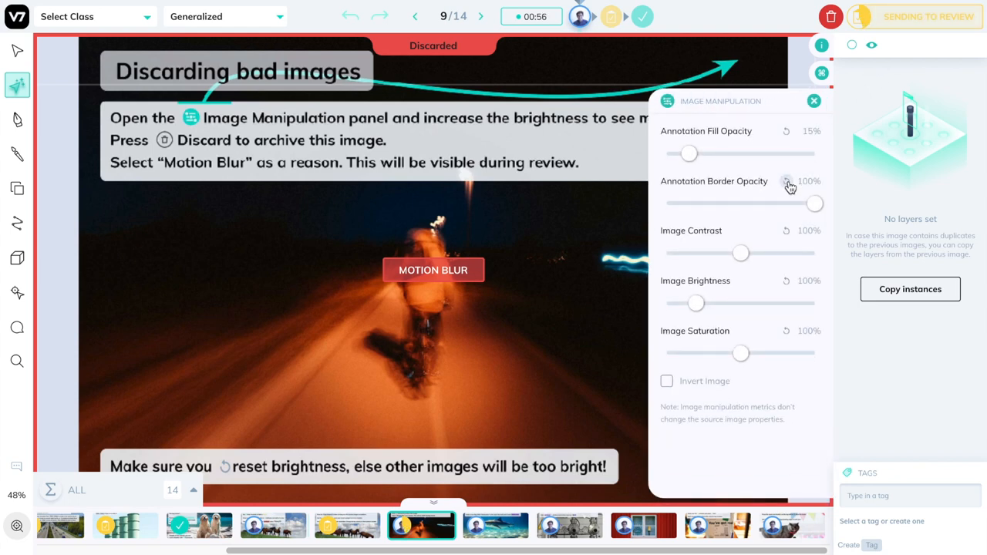
mouse_move(786, 235)
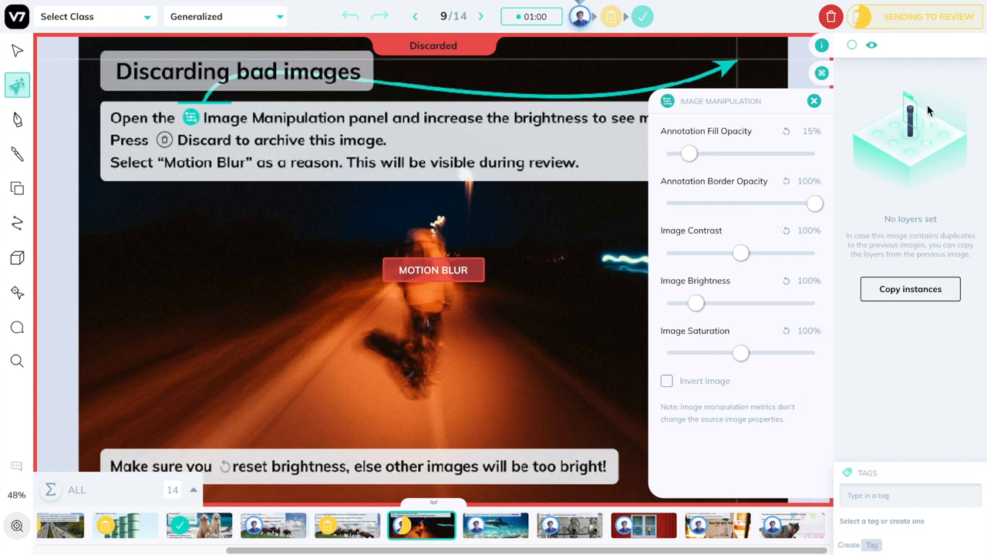
mouse_move(829, 247)
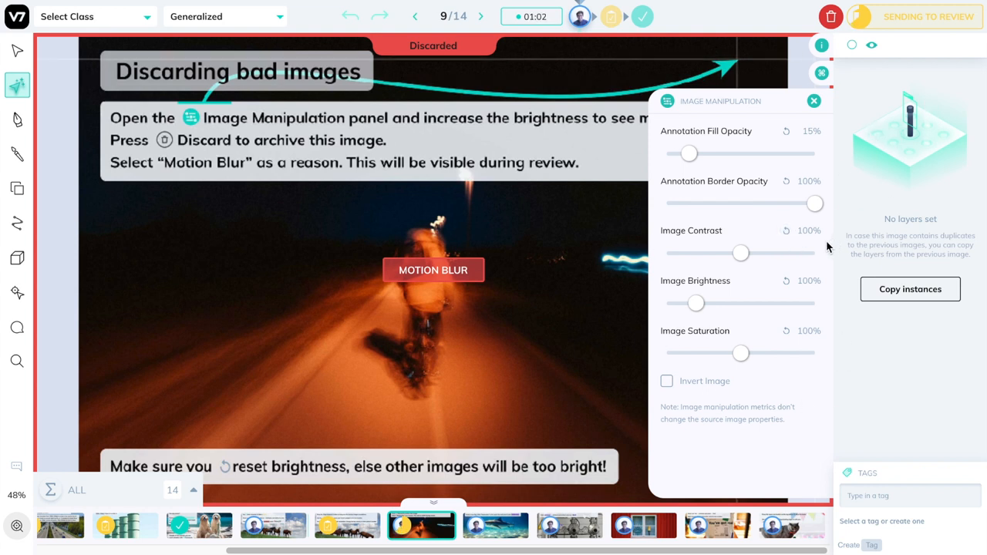
left_click_drag(695, 303, 720, 303)
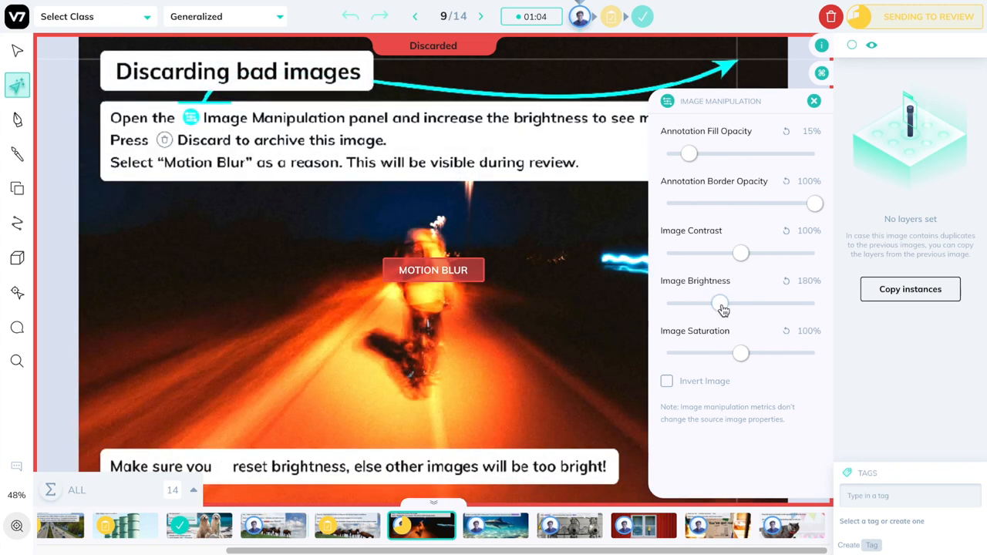
left_click_drag(720, 303, 741, 303)
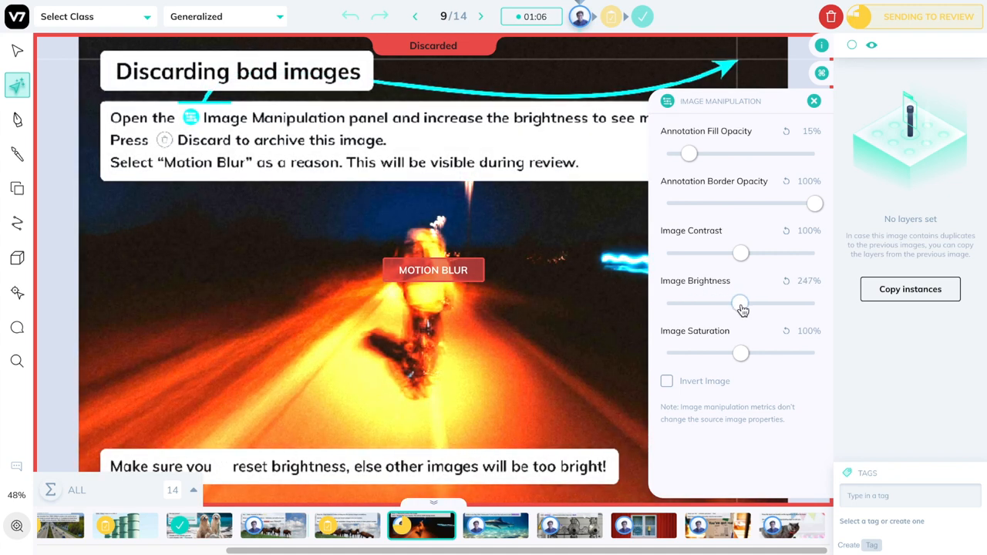
left_click_drag(740, 303, 744, 303)
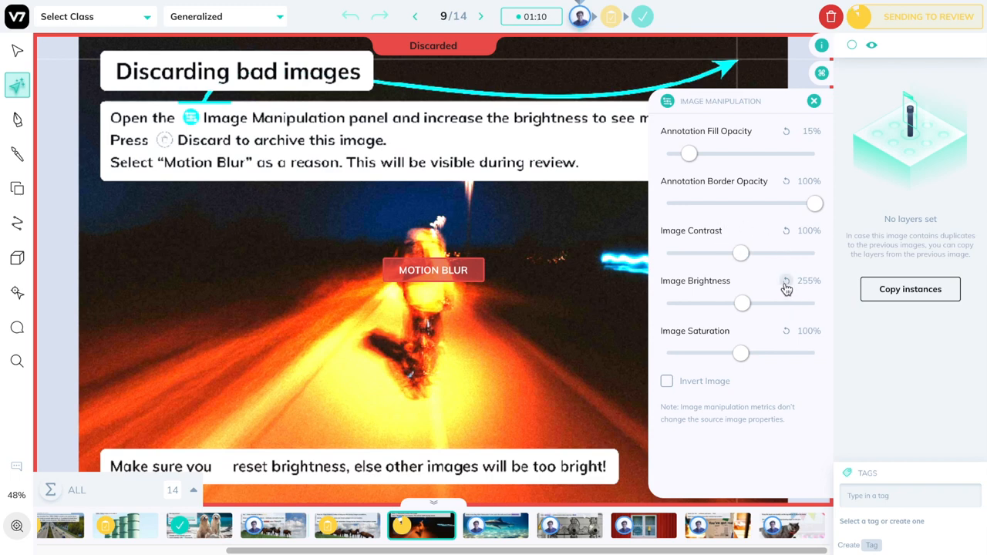
left_click(480, 16)
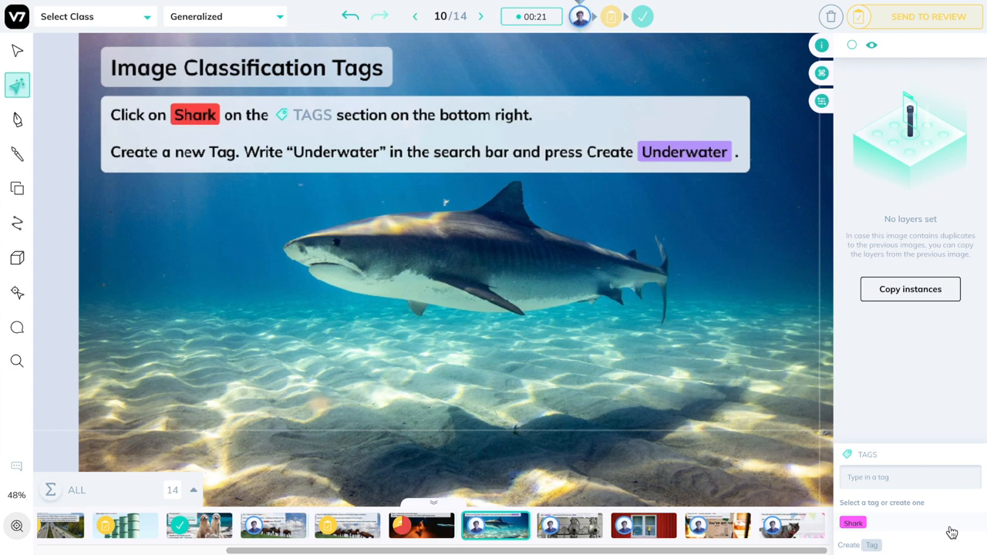
mouse_move(905, 492)
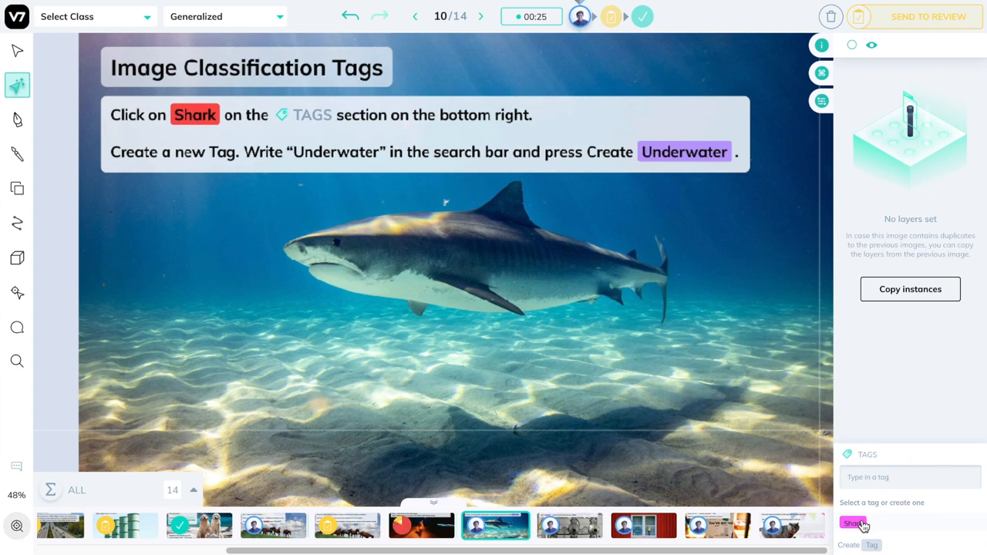
- Apply the Shark tag and create and apply a new Underwater tag
left_click(852, 522)
type("Underwater")
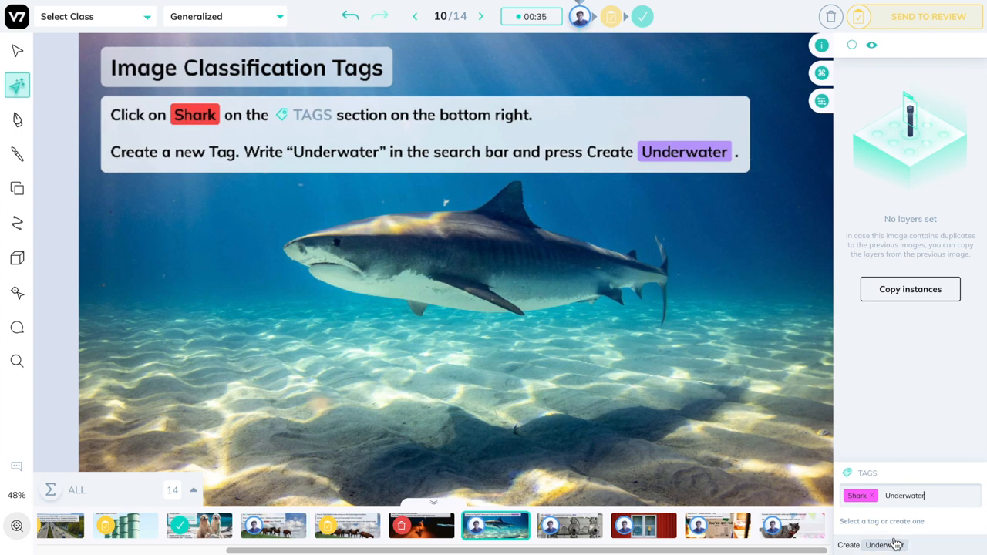
left_click(881, 544)
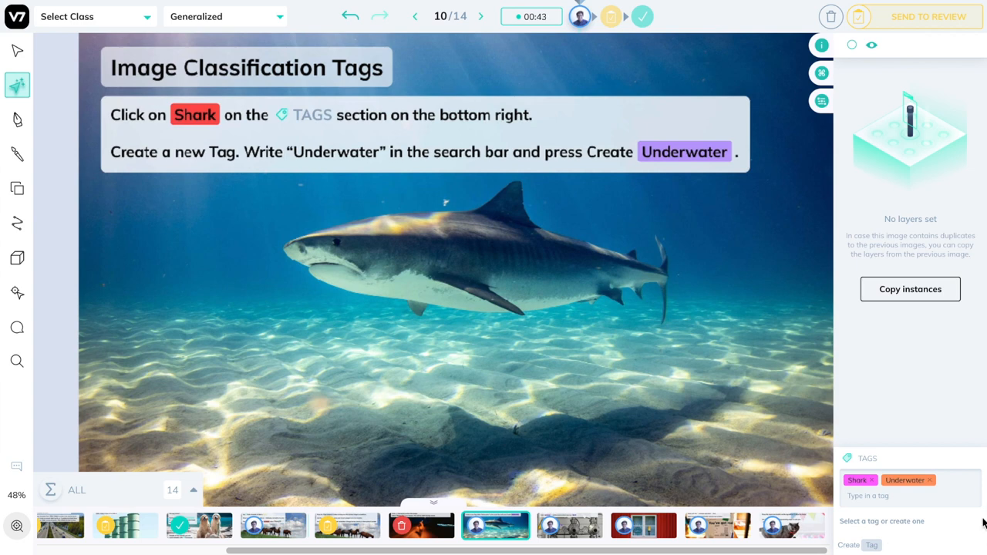
- On the gauges image, auto-annotate the middle gauge with the Gauge class
left_click(480, 16)
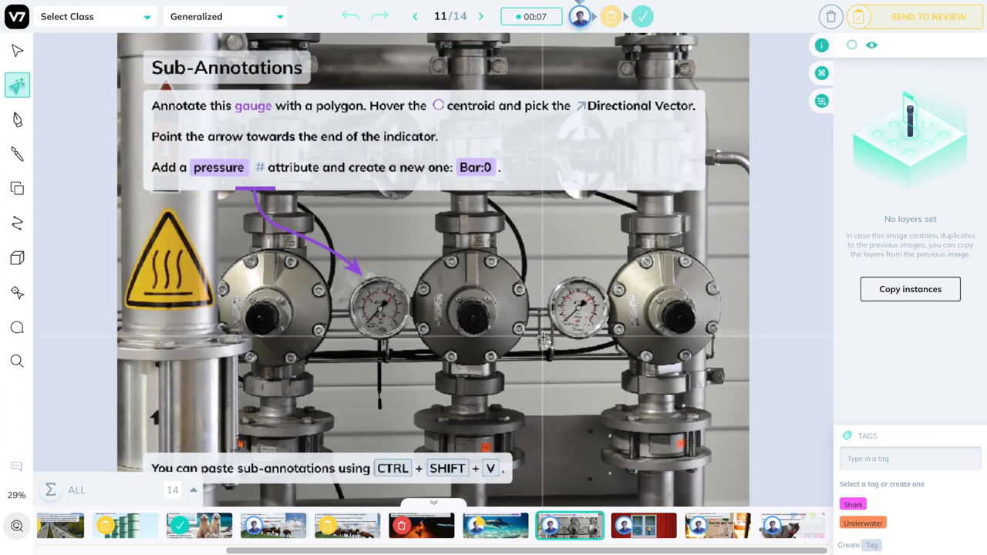
mouse_move(547, 336)
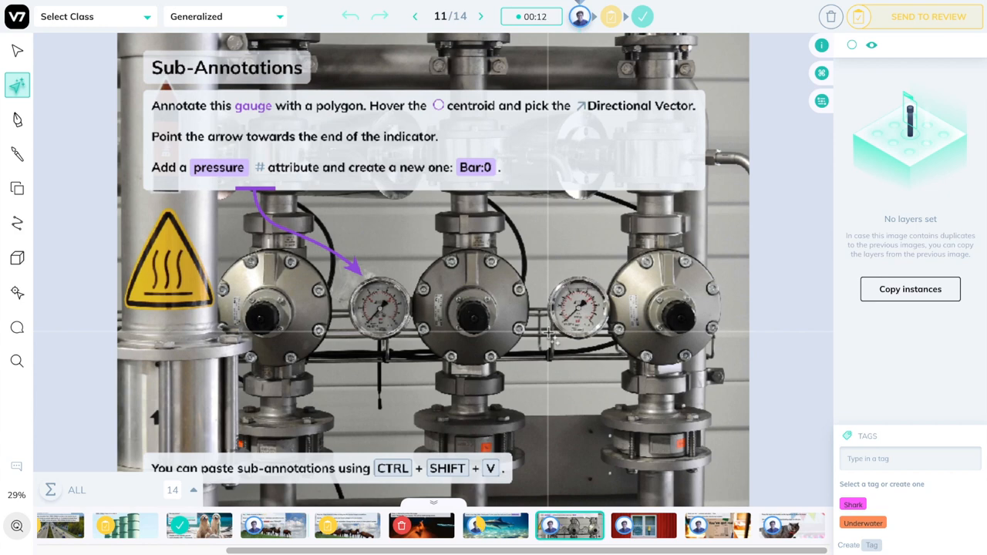
mouse_move(100, 239)
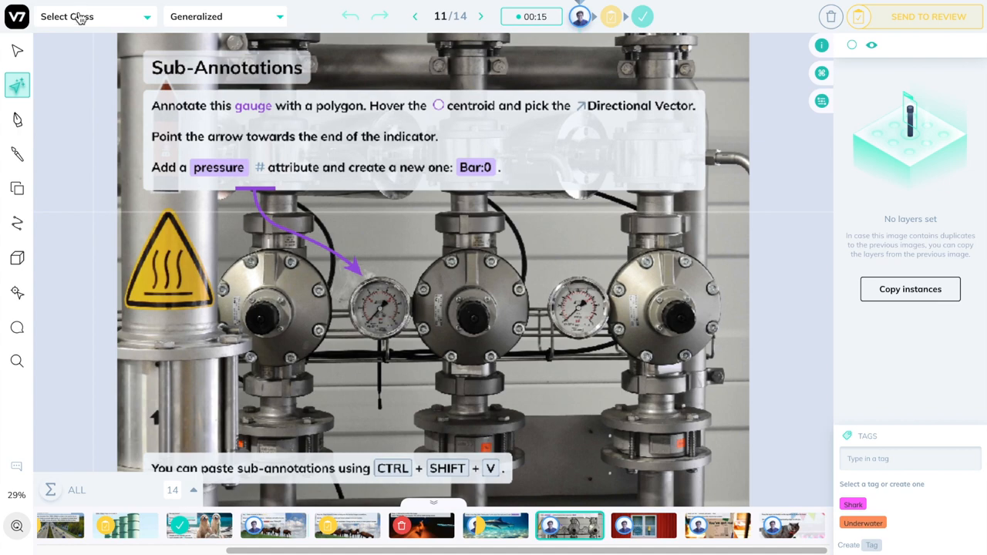
left_click(93, 16)
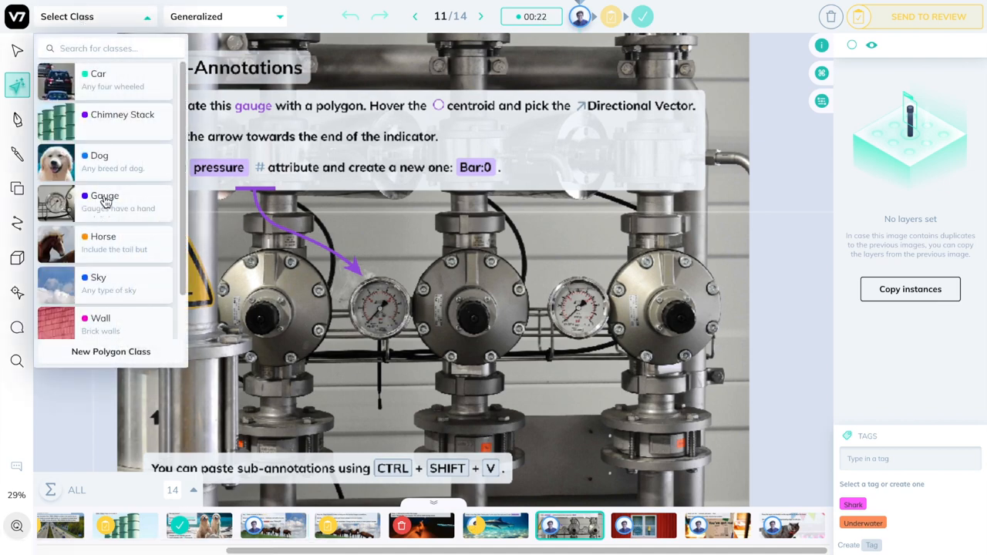
left_click(104, 202)
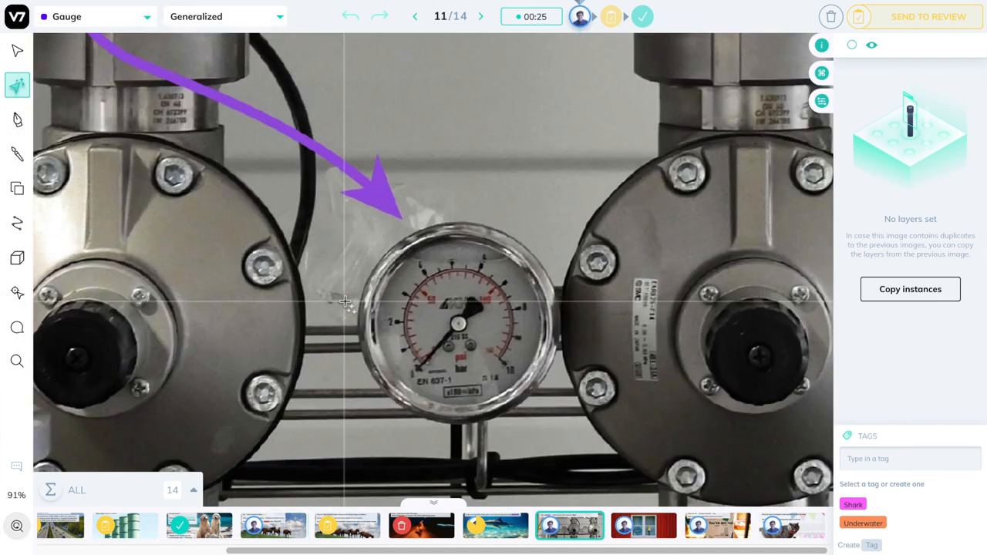
left_click_drag(345, 206, 576, 464)
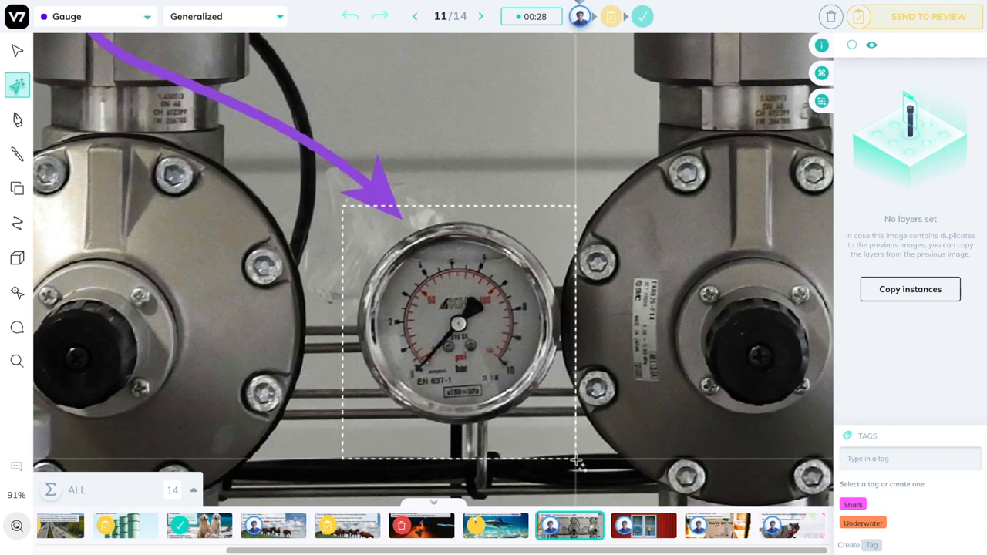
left_click(463, 324)
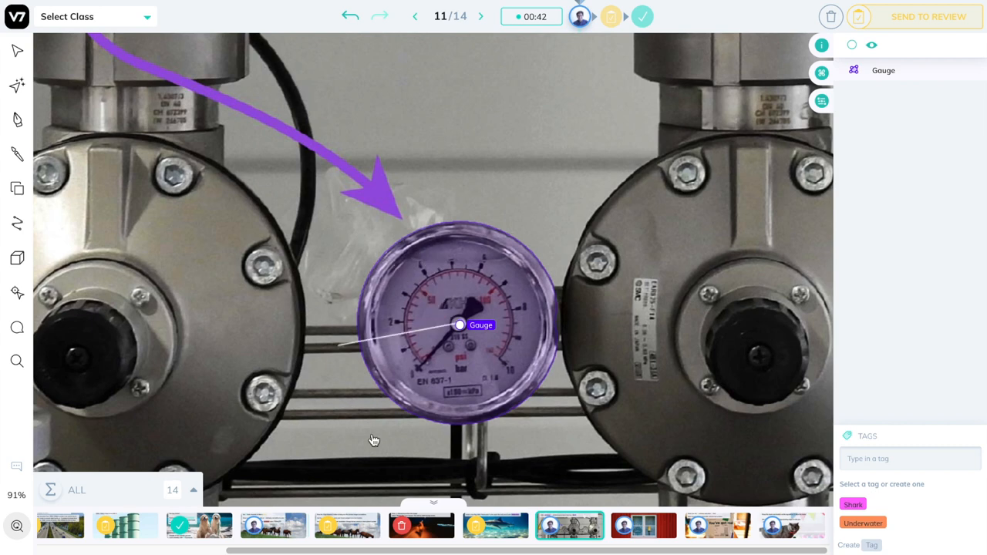
- Add a needle direction vector, then outline and select the second small gauge
left_click_drag(343, 343, 575, 405)
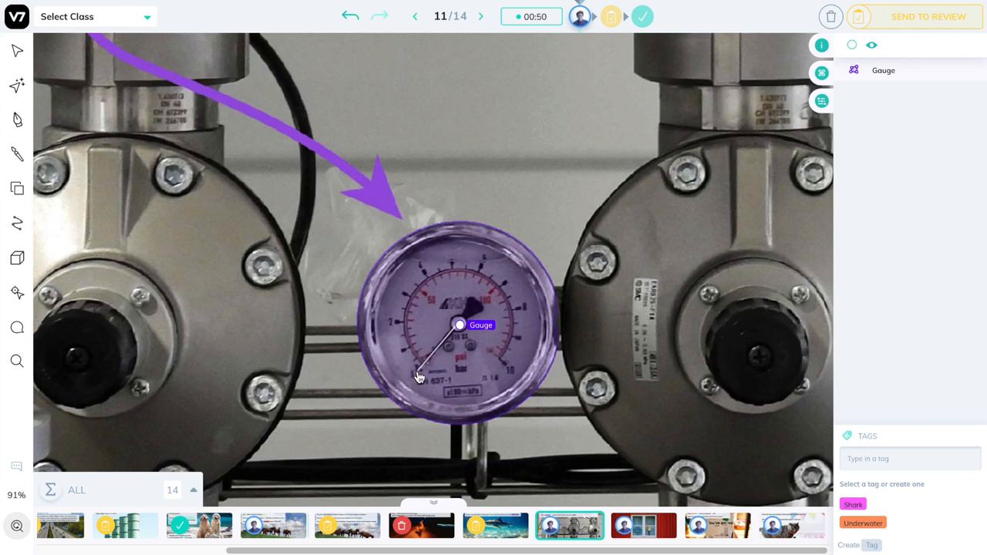
left_click(17, 85)
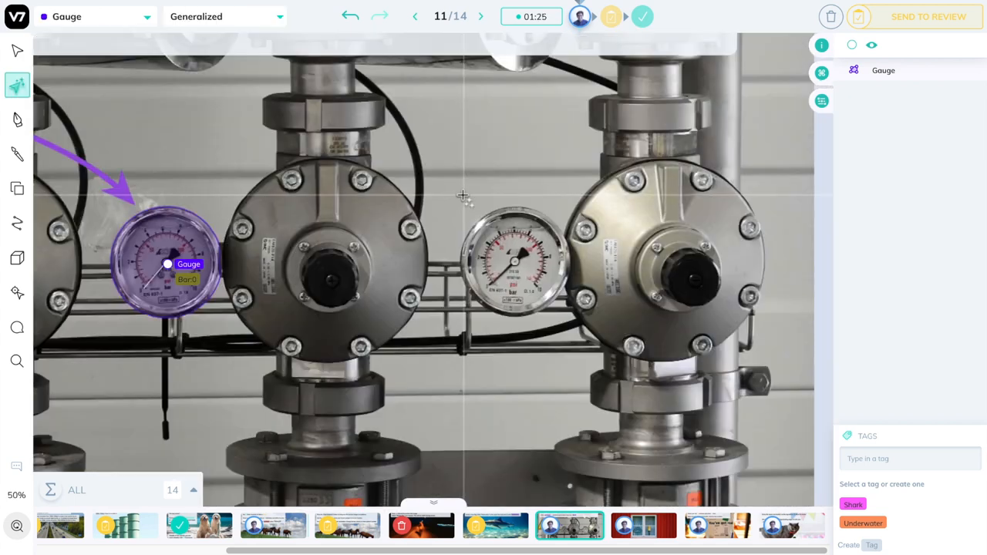
left_click_drag(453, 191, 575, 324)
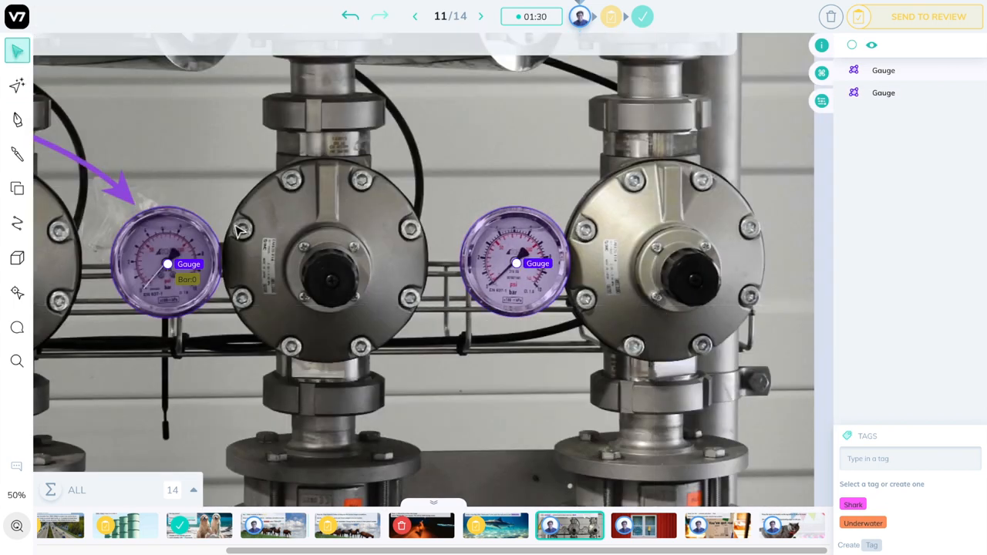
left_click(167, 262)
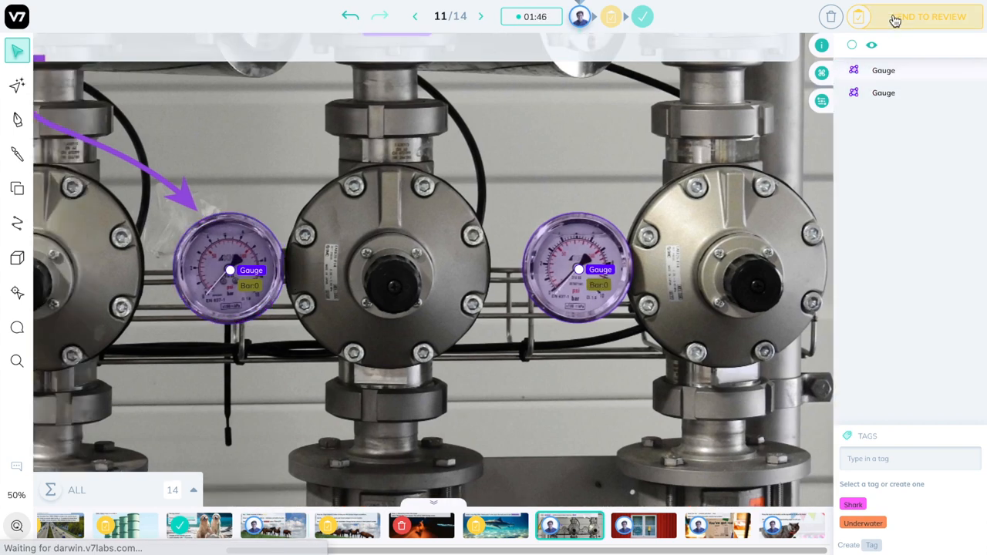
- Advance to the Complex Polygons image and switch to an enlarged free-hand brush
left_click(481, 16)
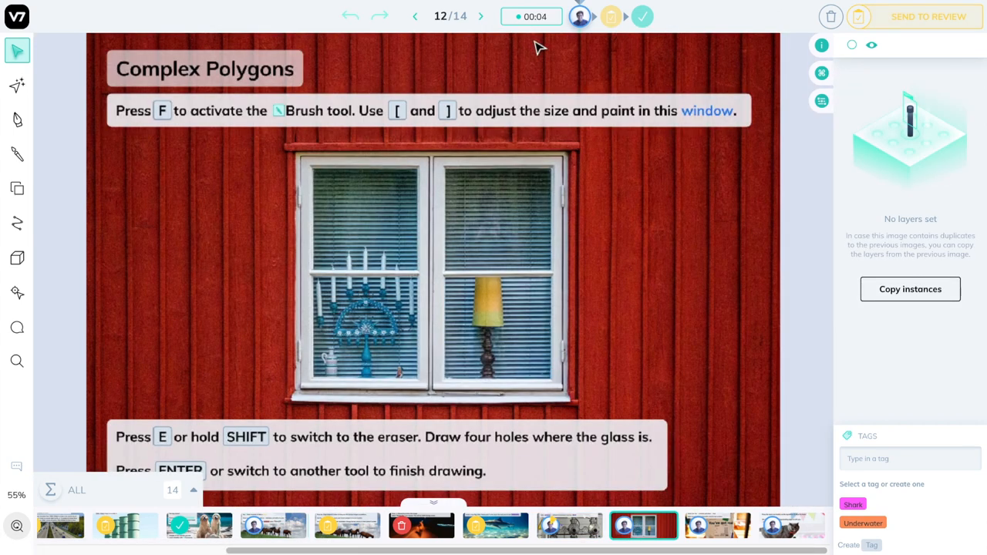
mouse_move(17, 154)
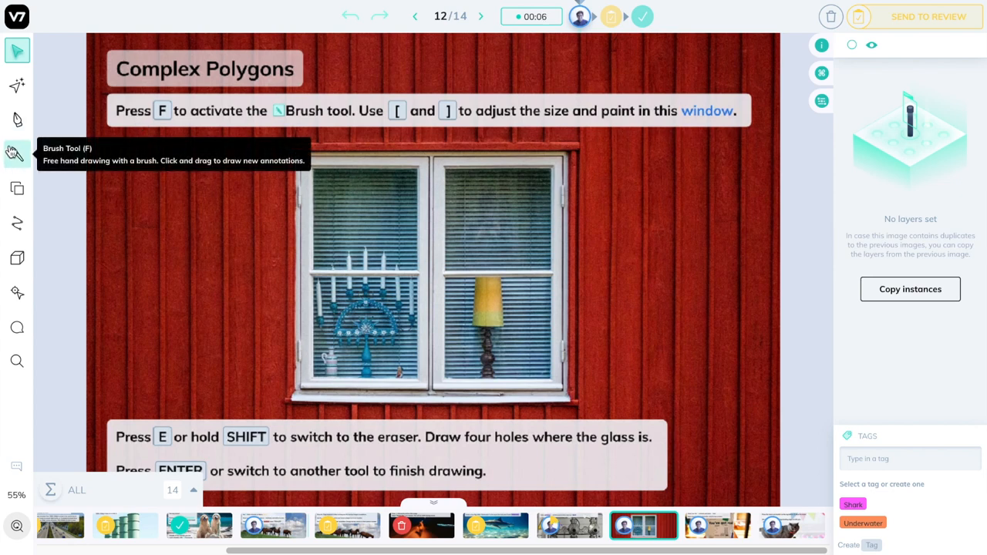
left_click(17, 153)
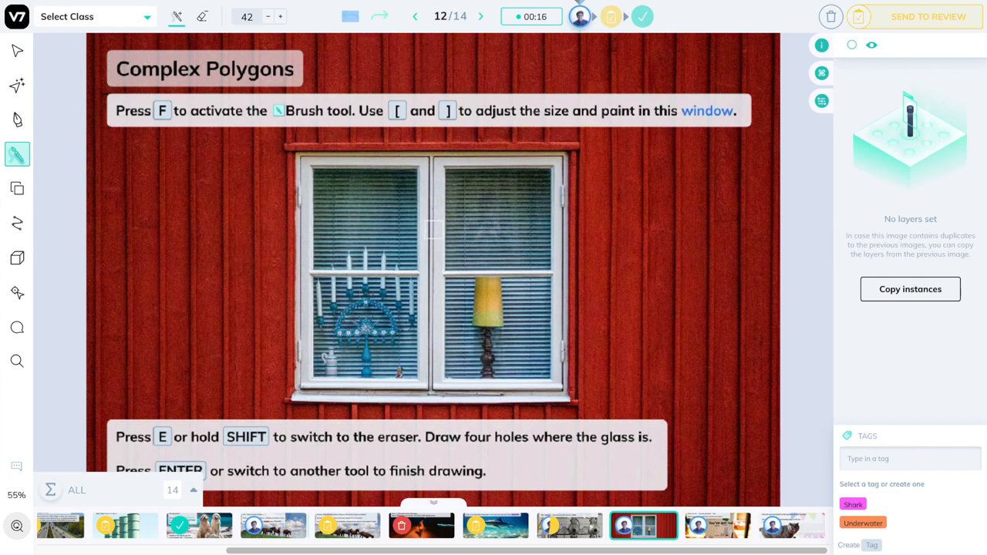
key("]")
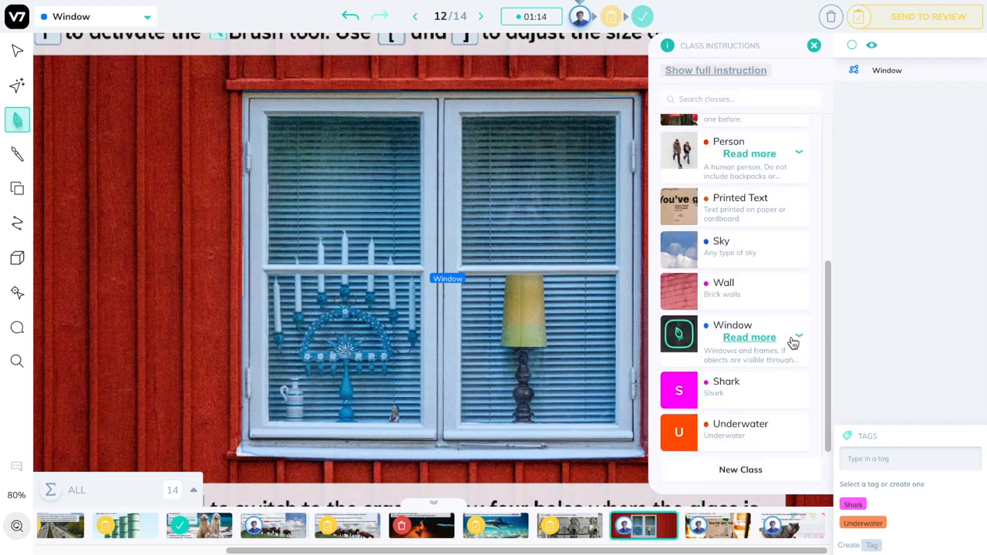
- Expand the Window class's full description, then close the instructions panel
left_click(749, 337)
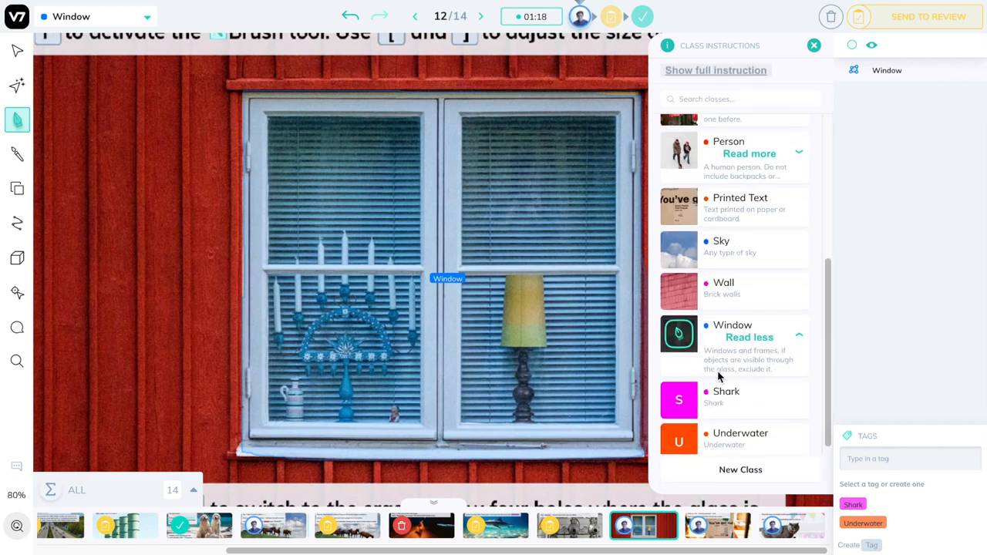
left_click(813, 45)
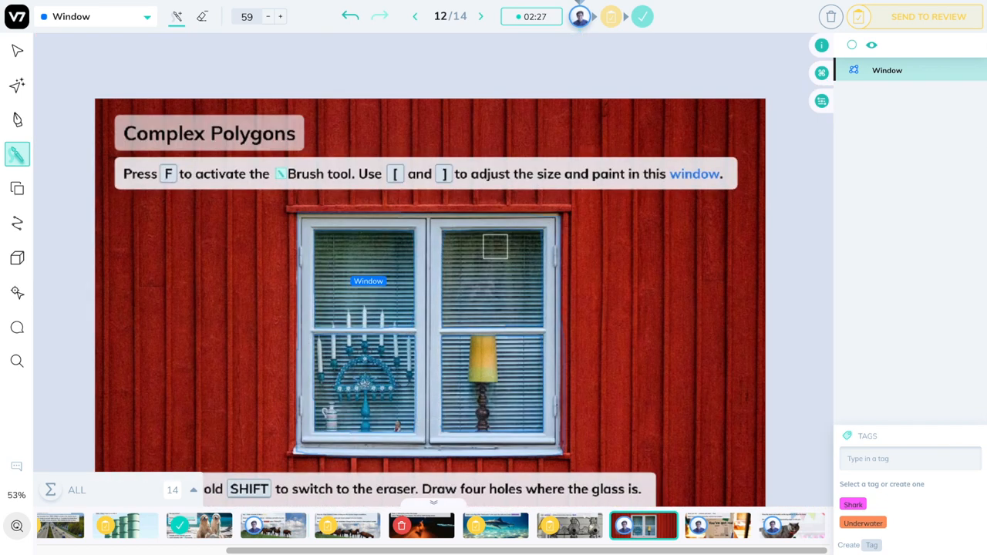
- Erase holes in the window mask, then advance to the printed-text image
left_click(16, 50)
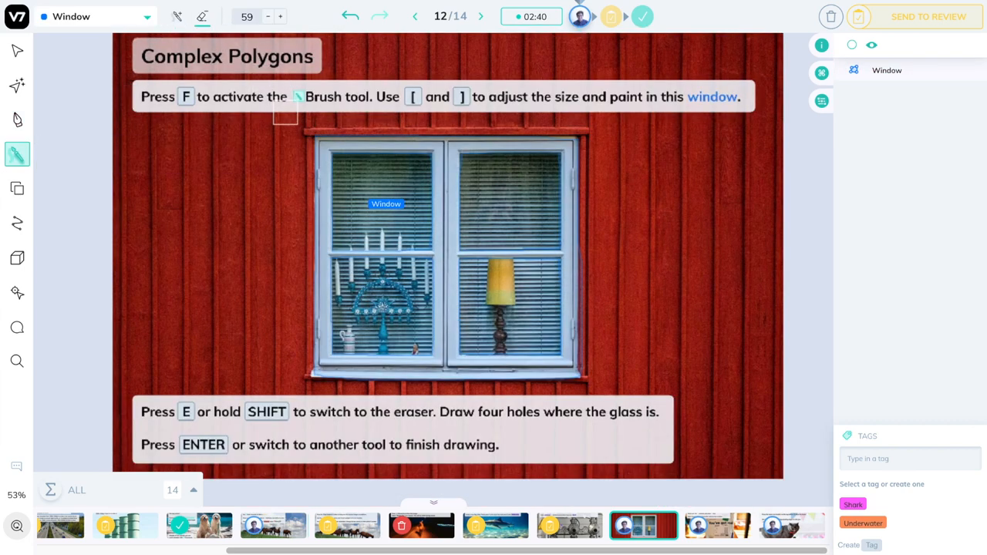
mouse_move(290, 244)
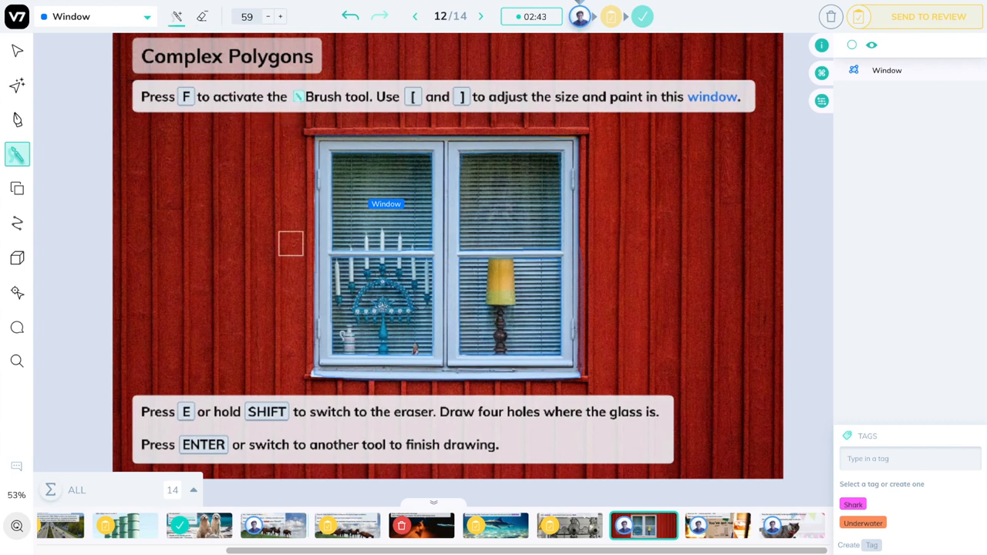
left_click(480, 16)
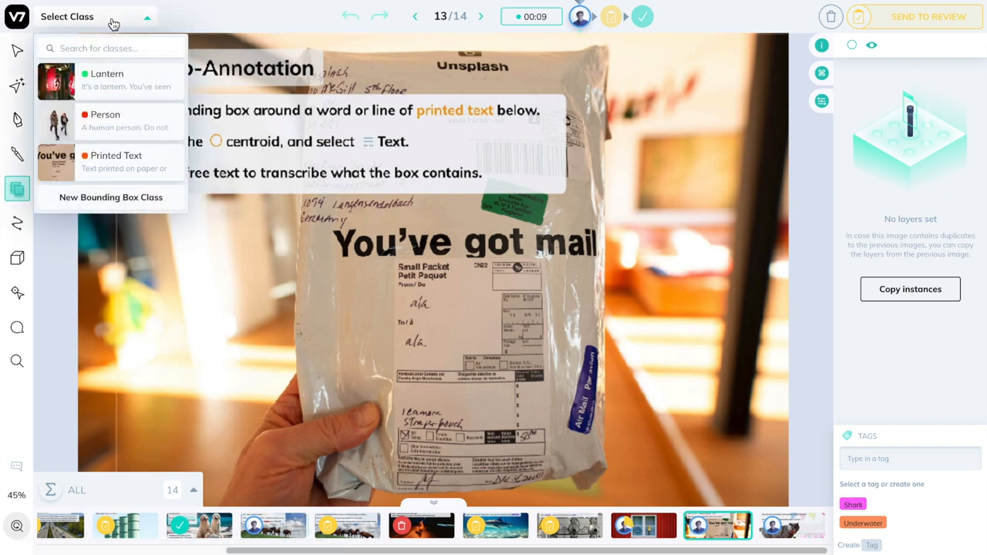
- Draw a Printed Text box around "You've" and type its transcription
left_click(115, 161)
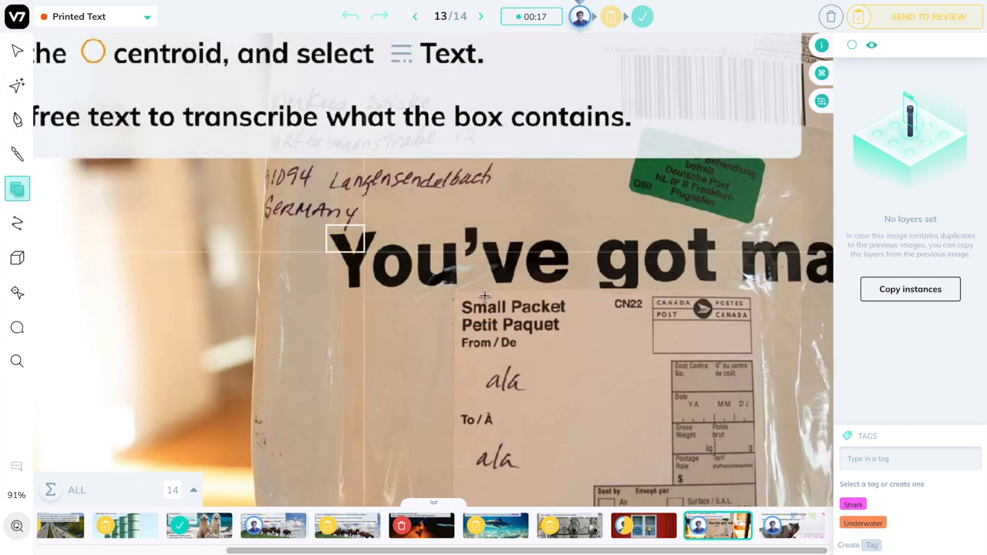
left_click_drag(327, 226, 574, 289)
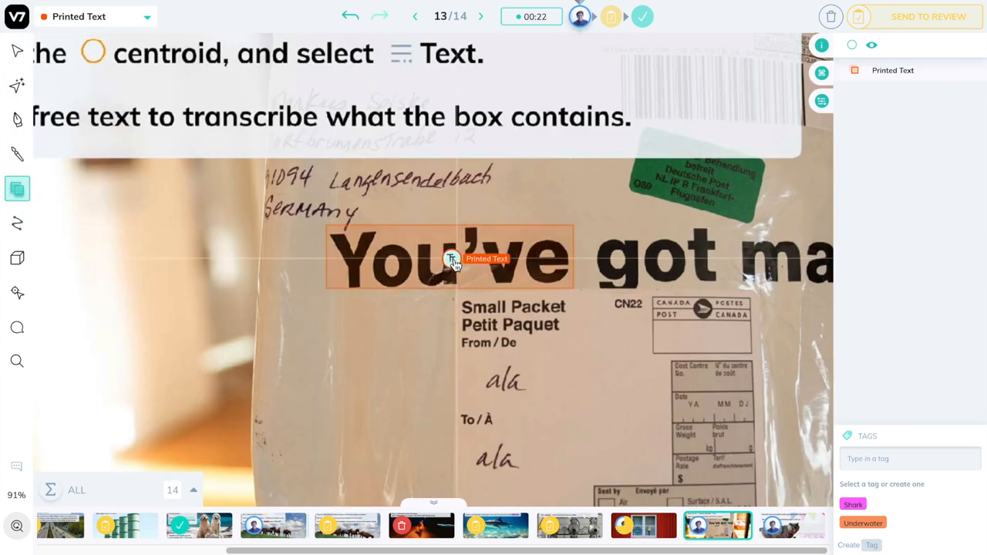
type("You've")
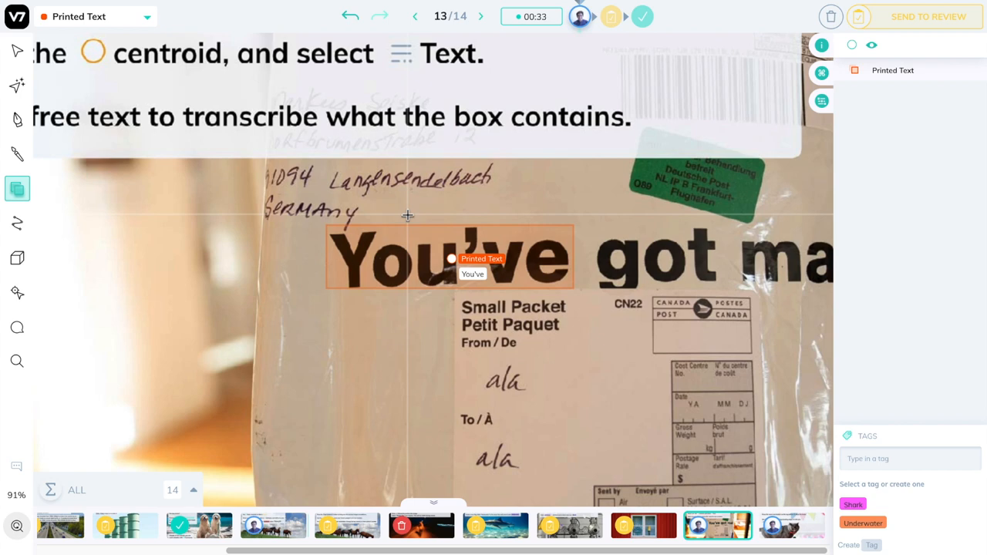
mouse_move(544, 259)
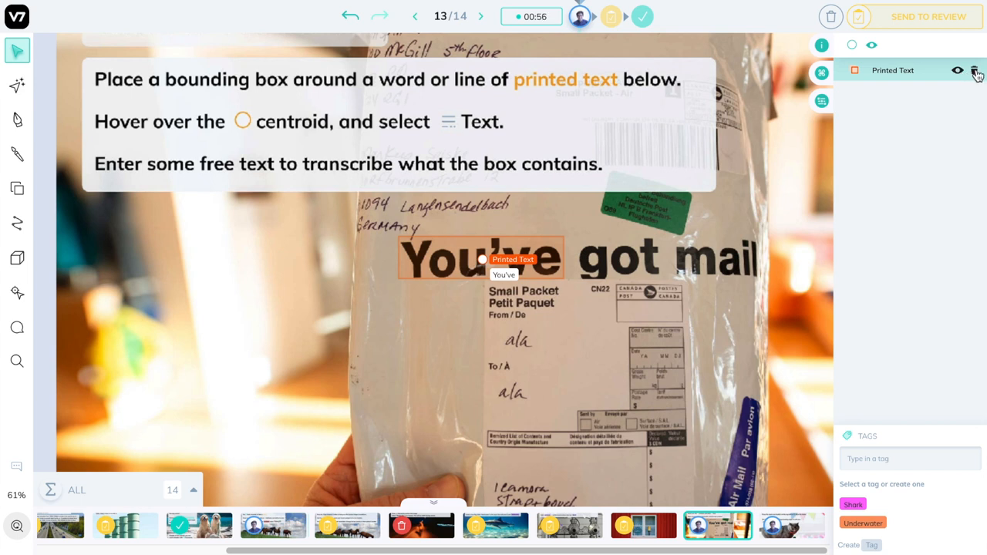
- Pause and resume image 13's work timer twice
left_click(976, 70)
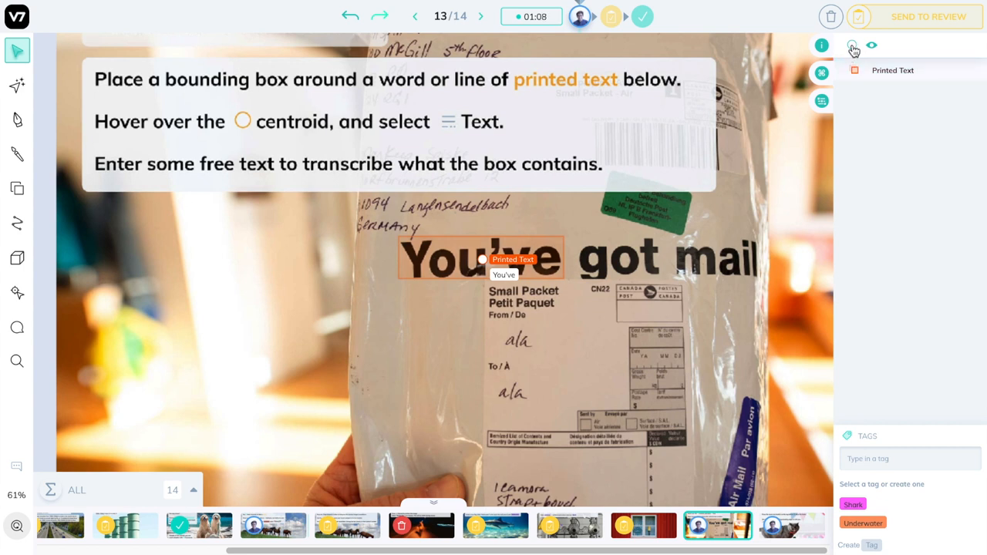
mouse_move(852, 45)
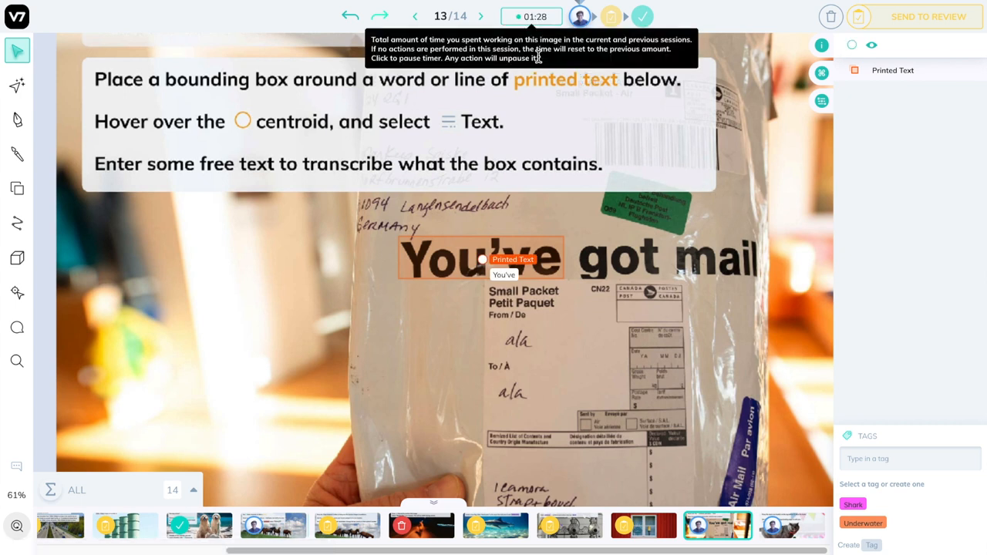
left_click(530, 16)
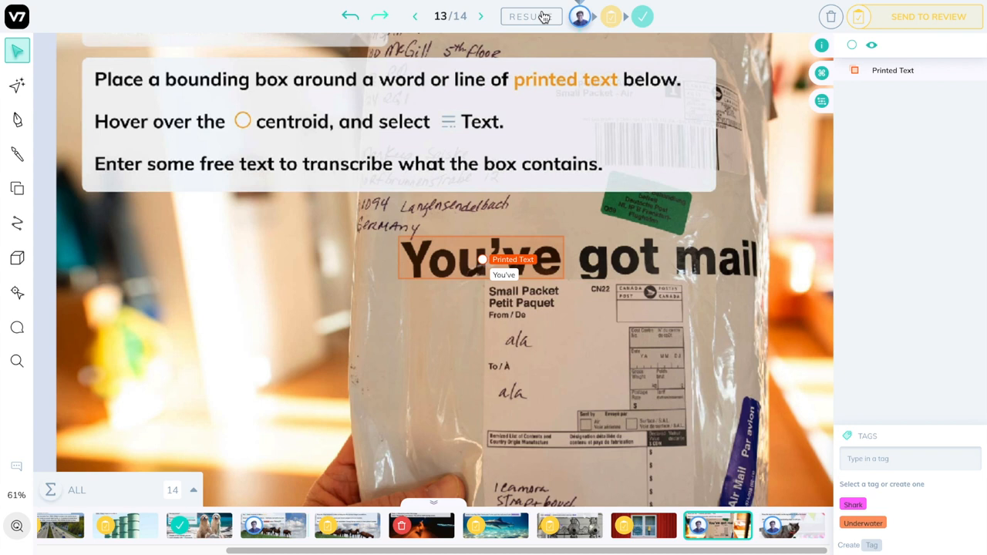
left_click(530, 16)
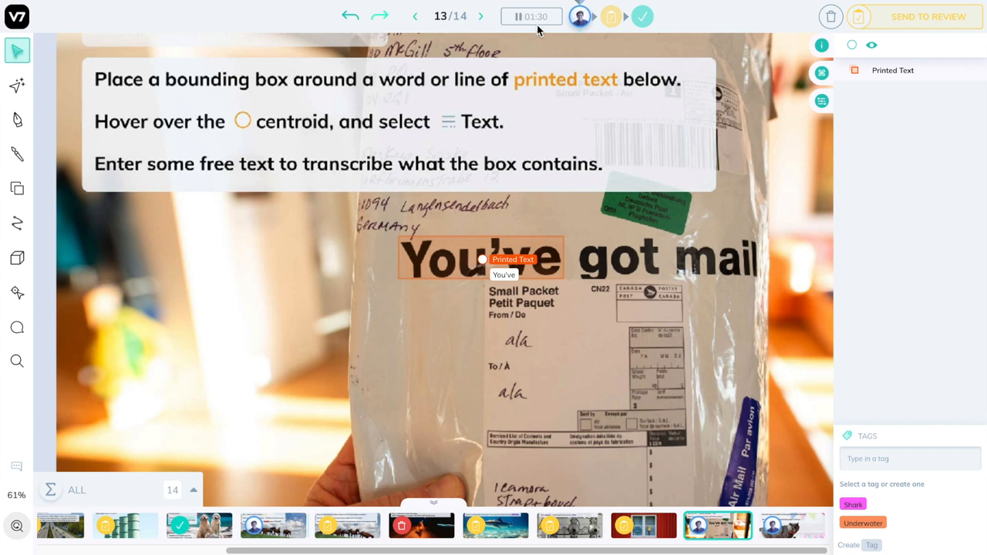
mouse_move(494, 27)
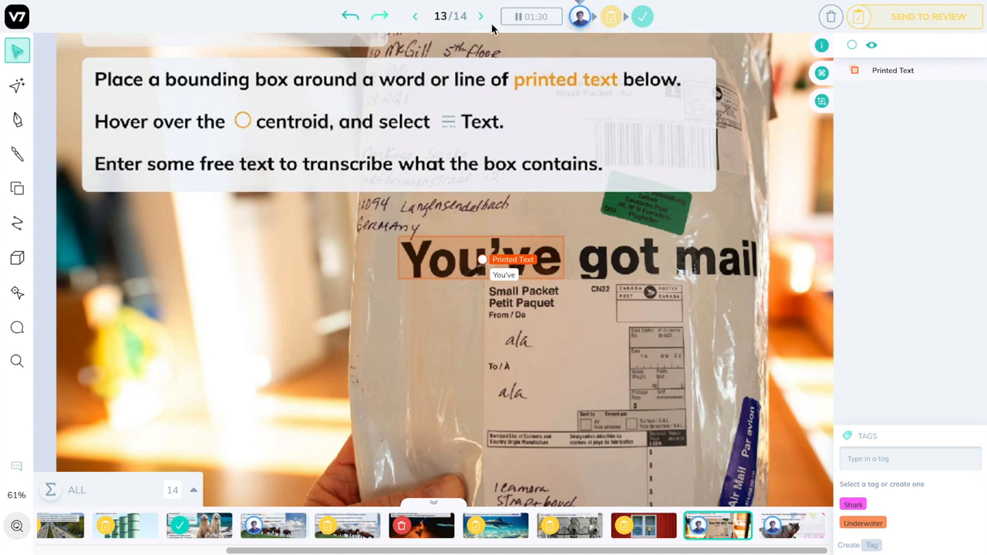
left_click(531, 16)
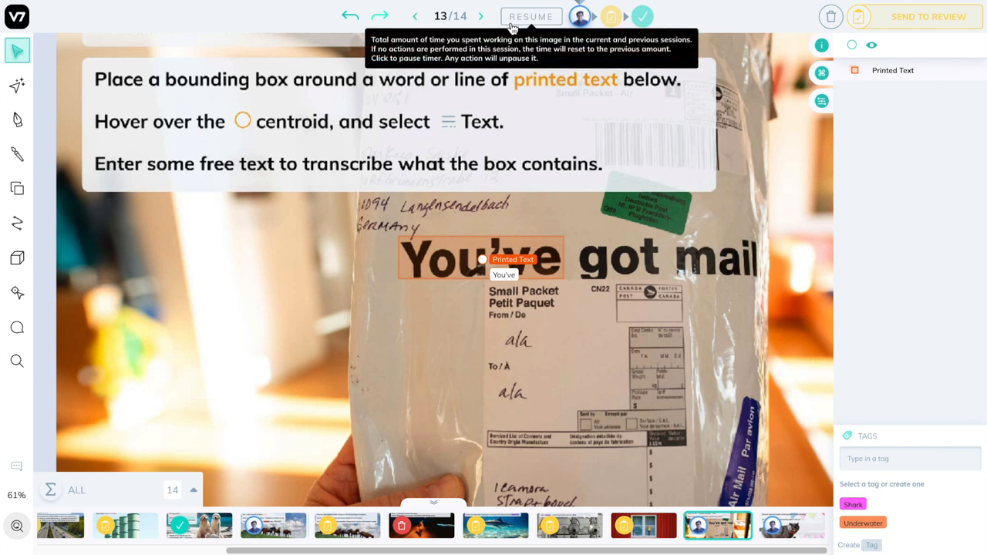
left_click(531, 17)
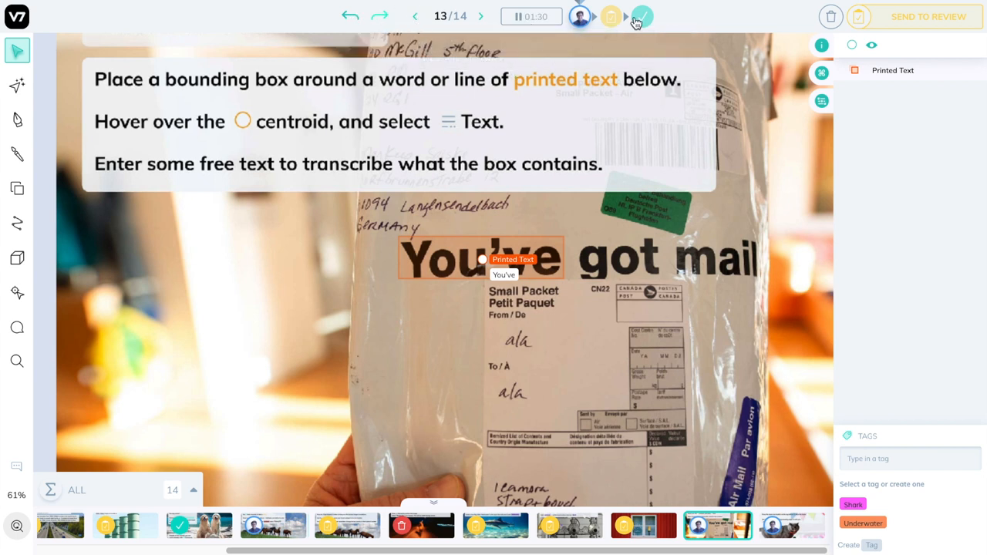
mouse_move(569, 525)
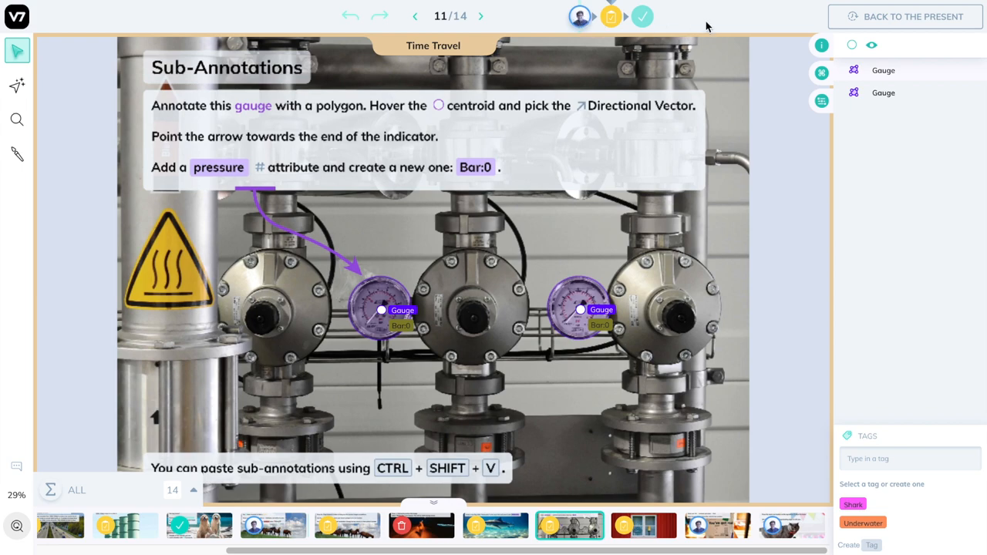
- Return from history to the present and view the final Congratulations image, 14 of 14
left_click(792, 525)
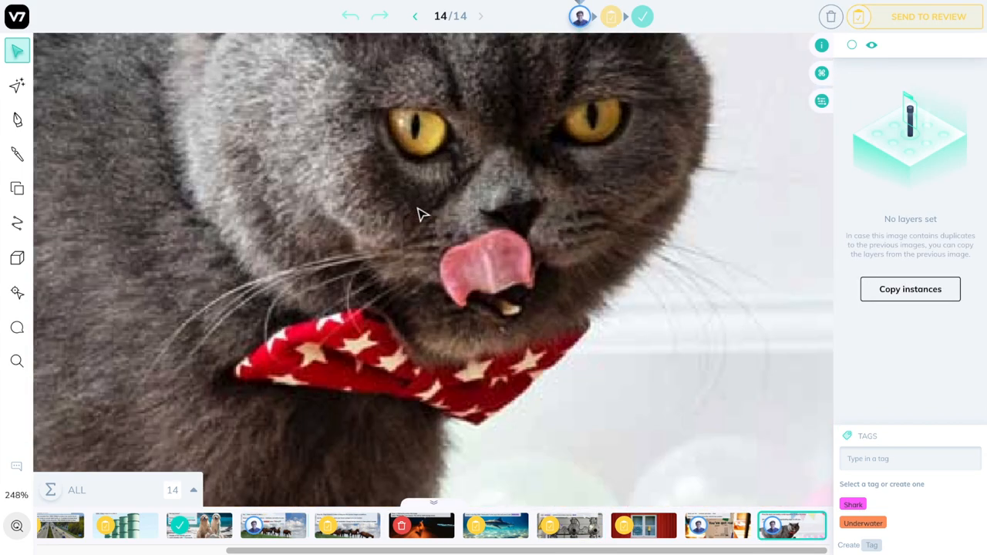
scroll("down", 3)
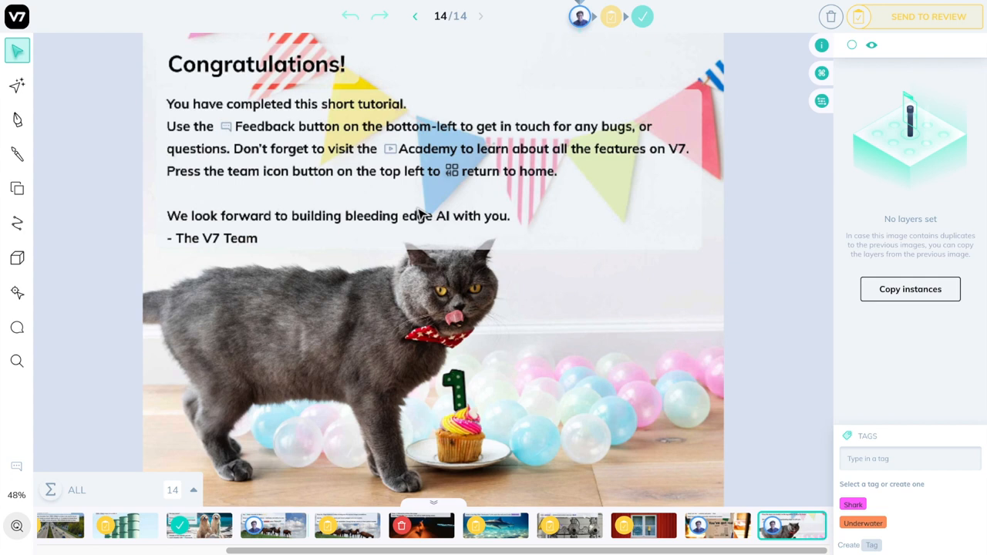
mouse_move(17, 469)
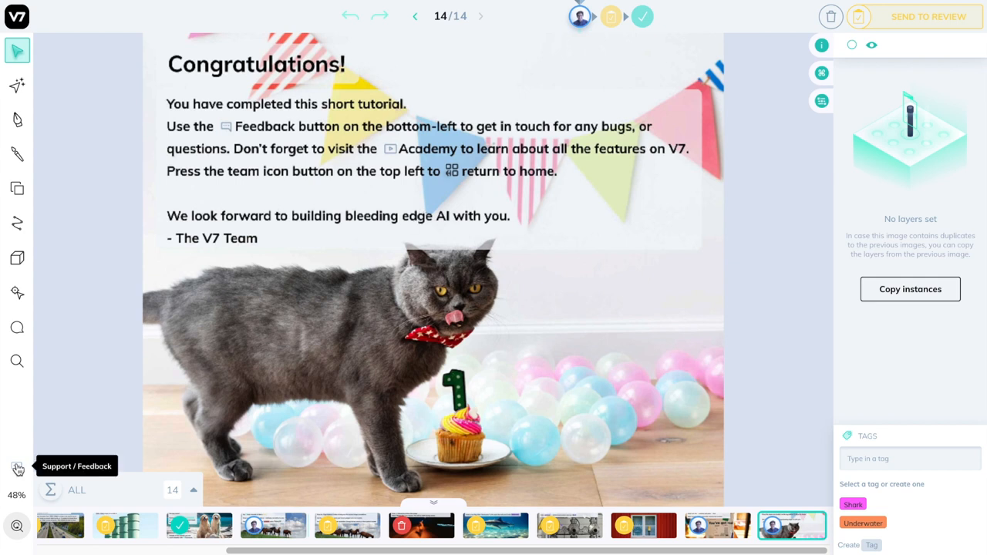
left_click(17, 469)
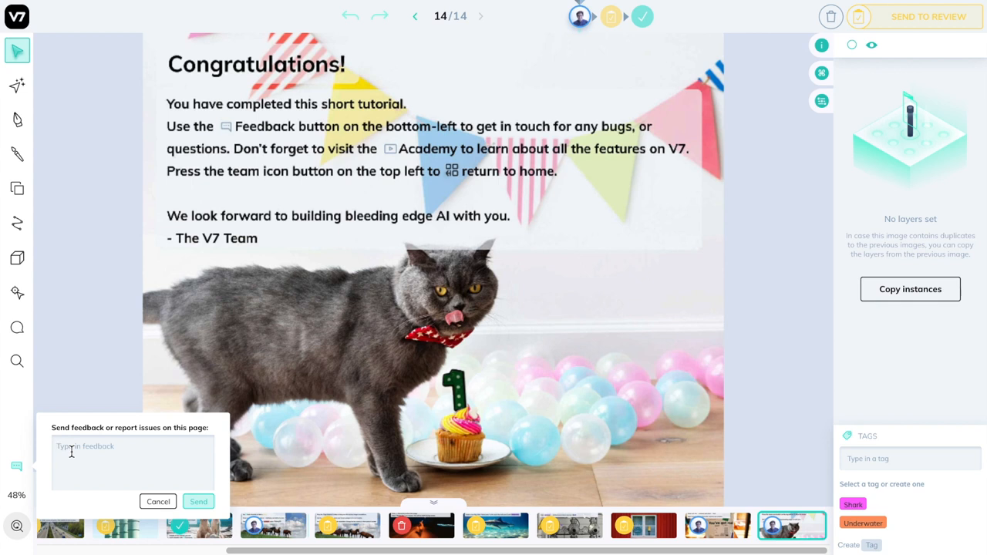
mouse_move(301, 331)
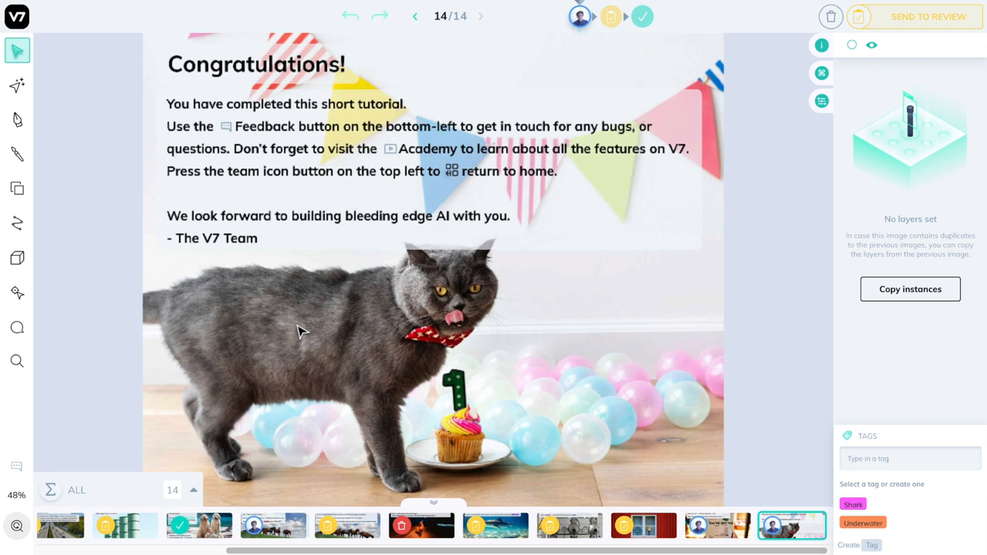
mouse_move(17, 16)
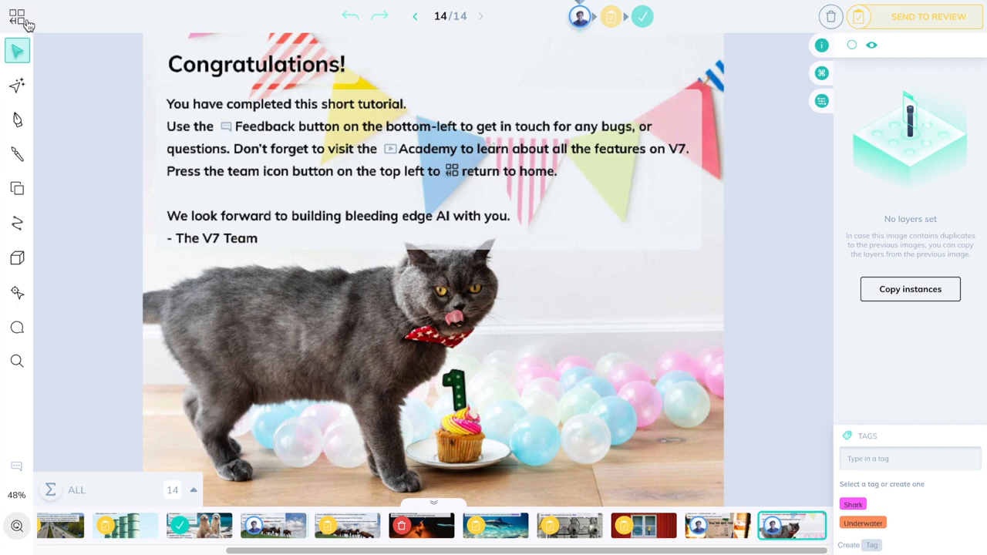
mouse_move(17, 16)
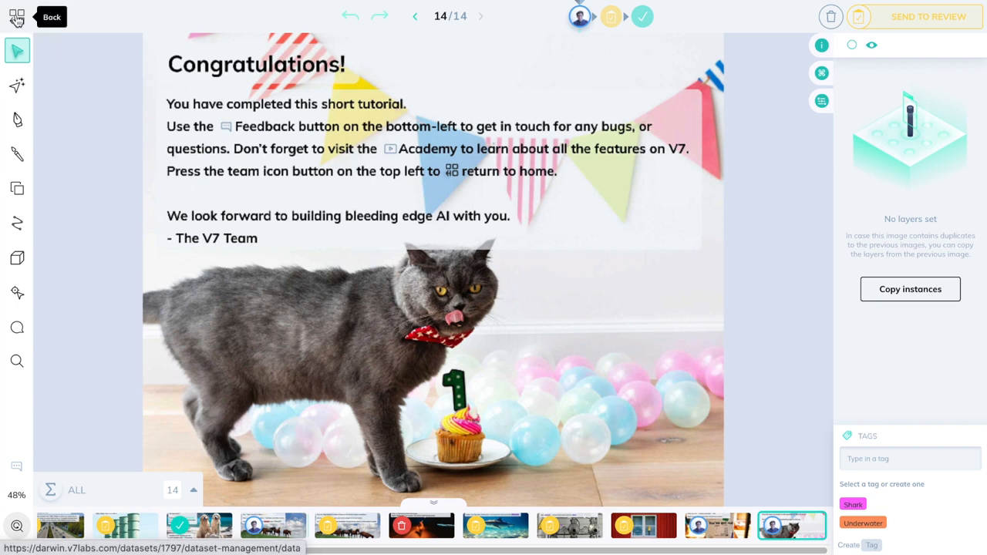